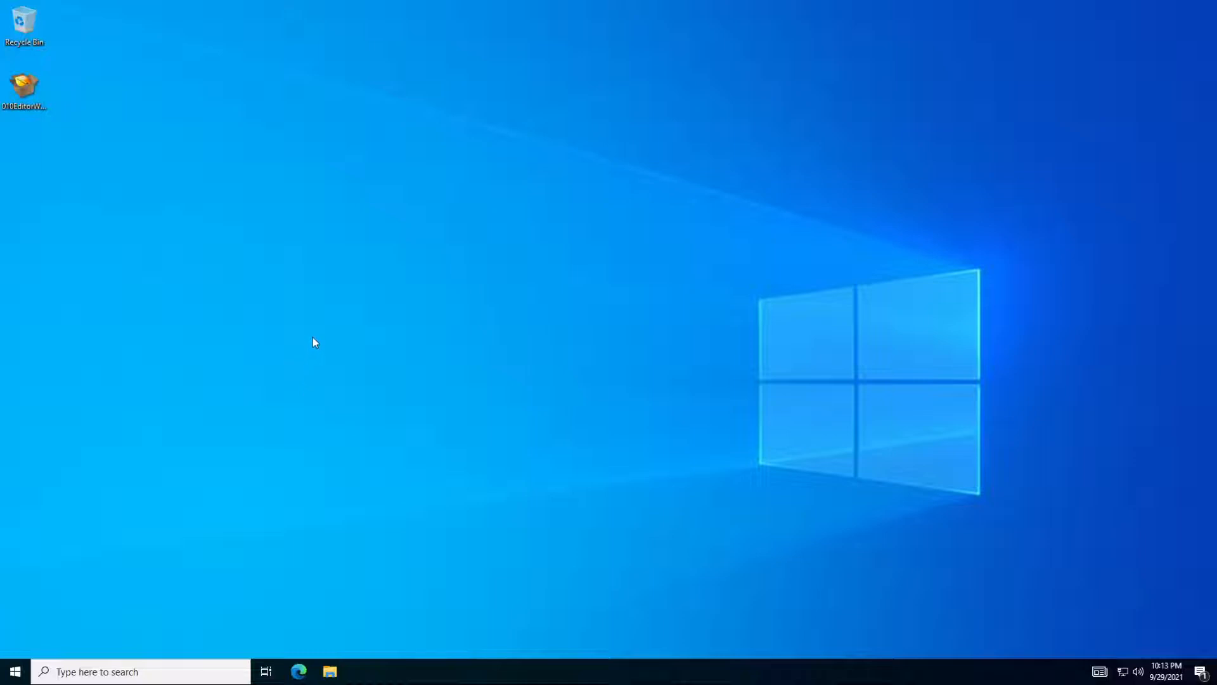
mouse_move(201, 167)
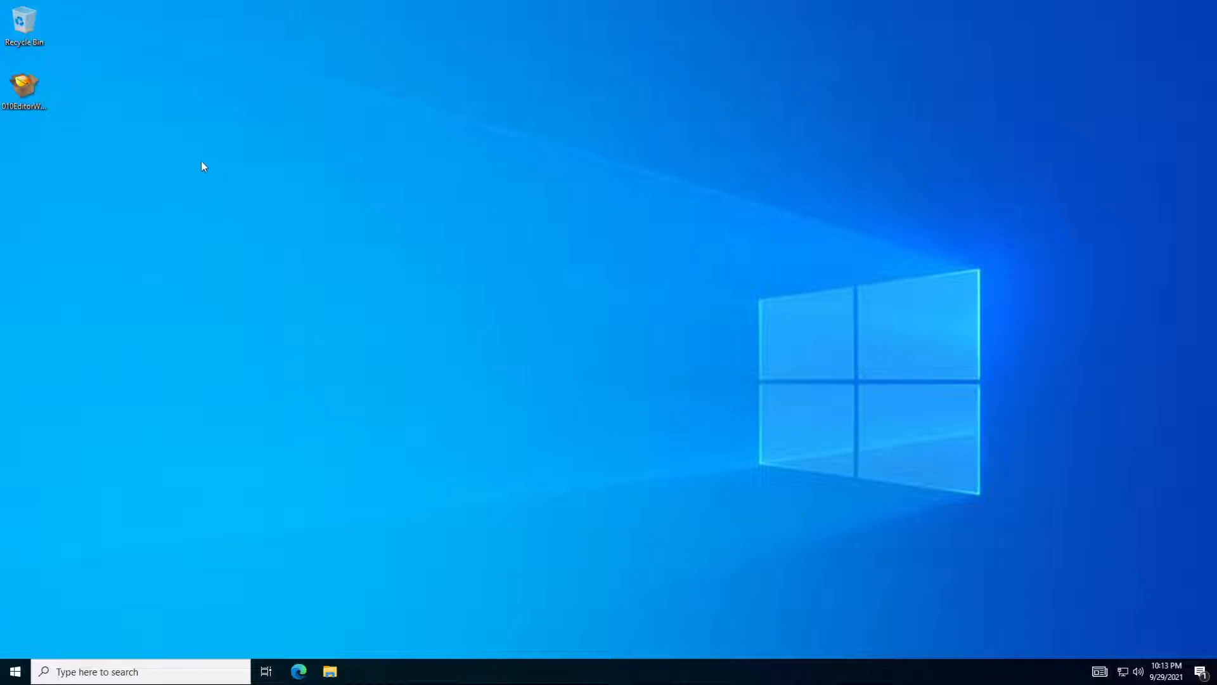
mouse_move(181, 156)
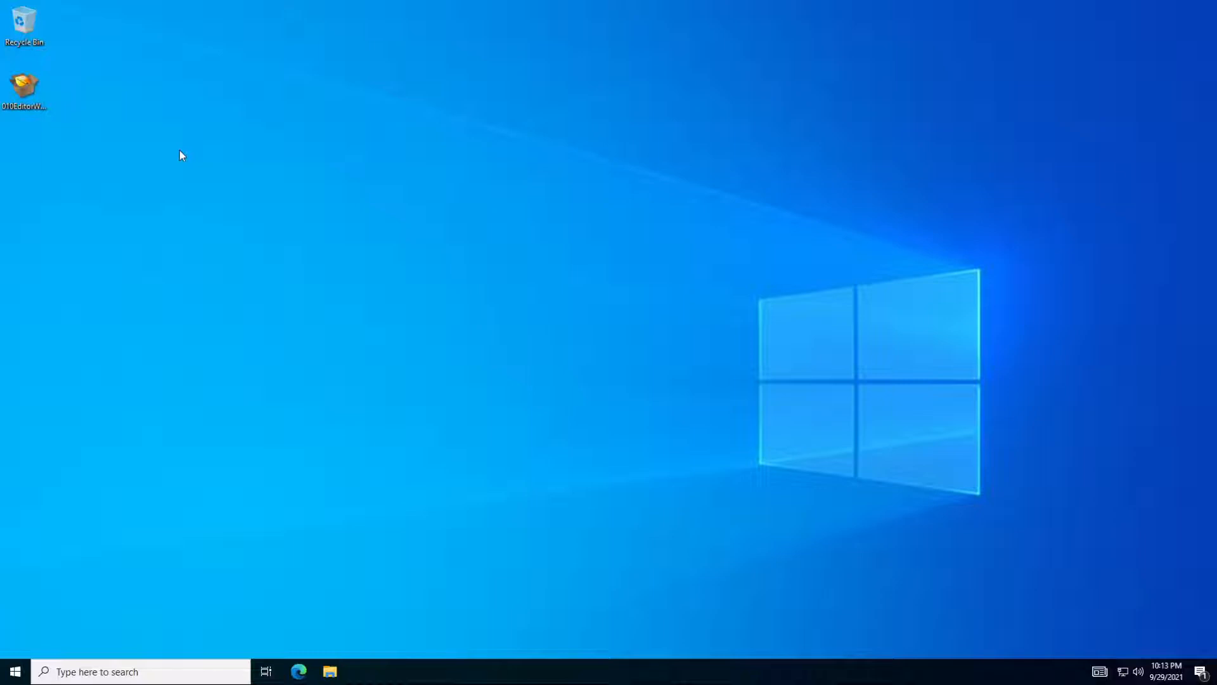
mouse_move(168, 138)
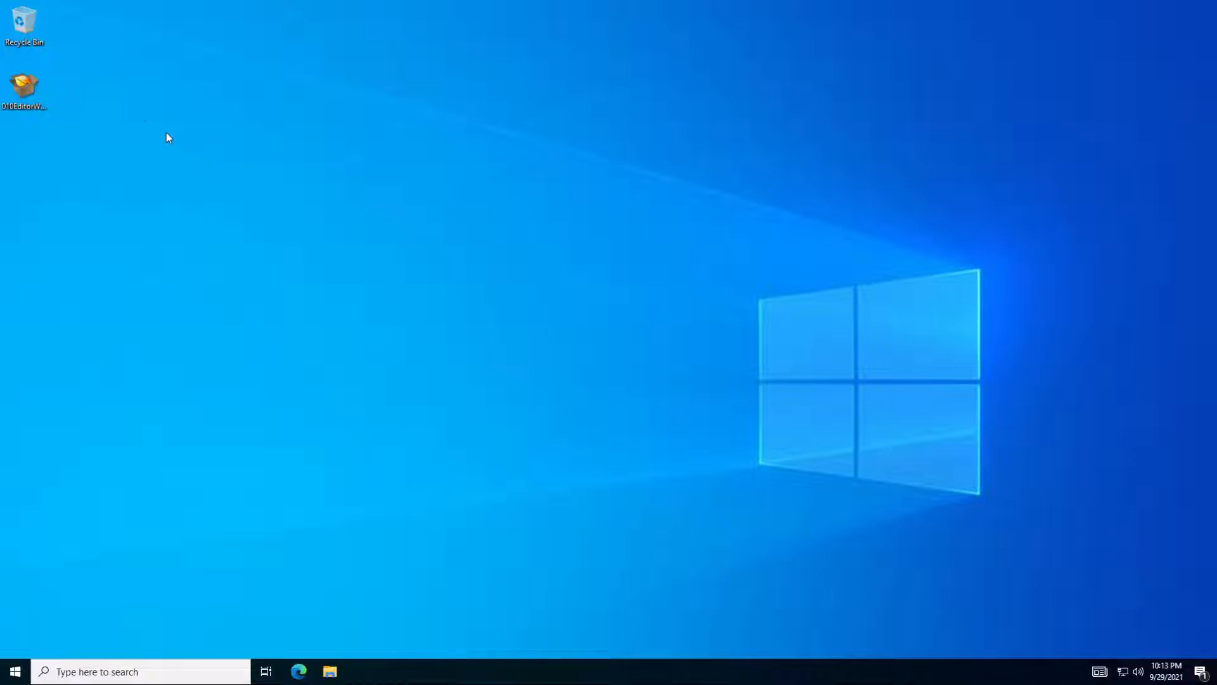
mouse_move(68, 113)
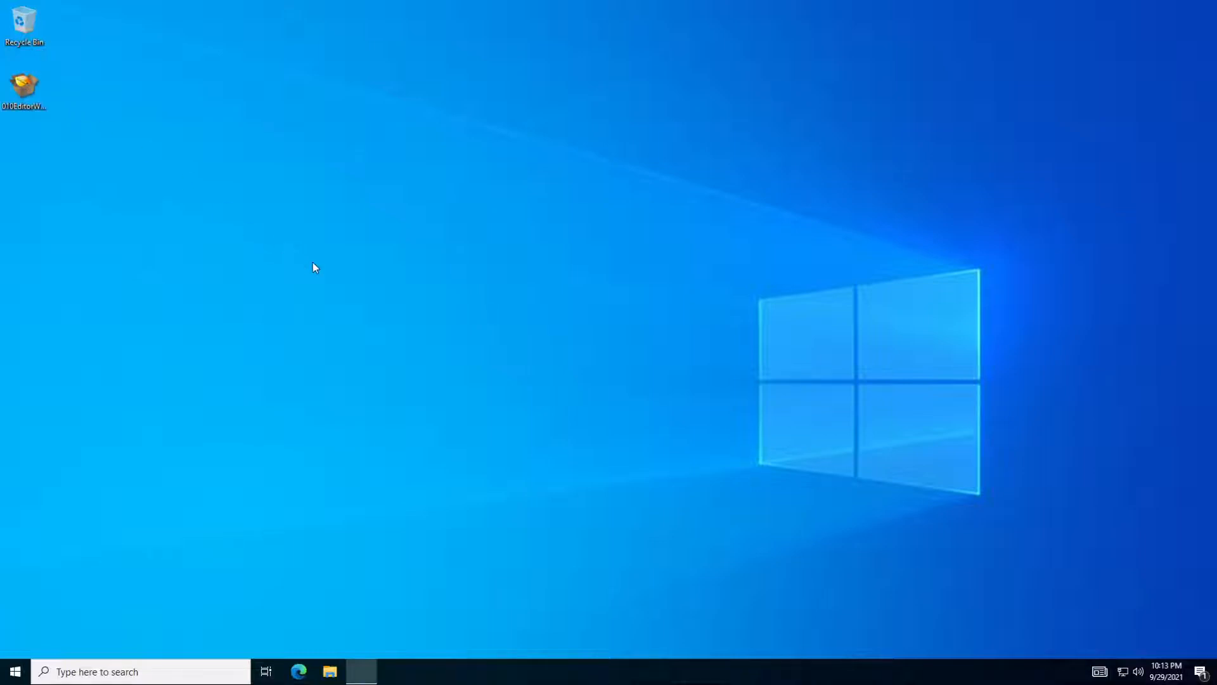
Run the installer, accept the licence, keep defaults, install and finish with Launch 010 Editor checked
double_click(24, 83)
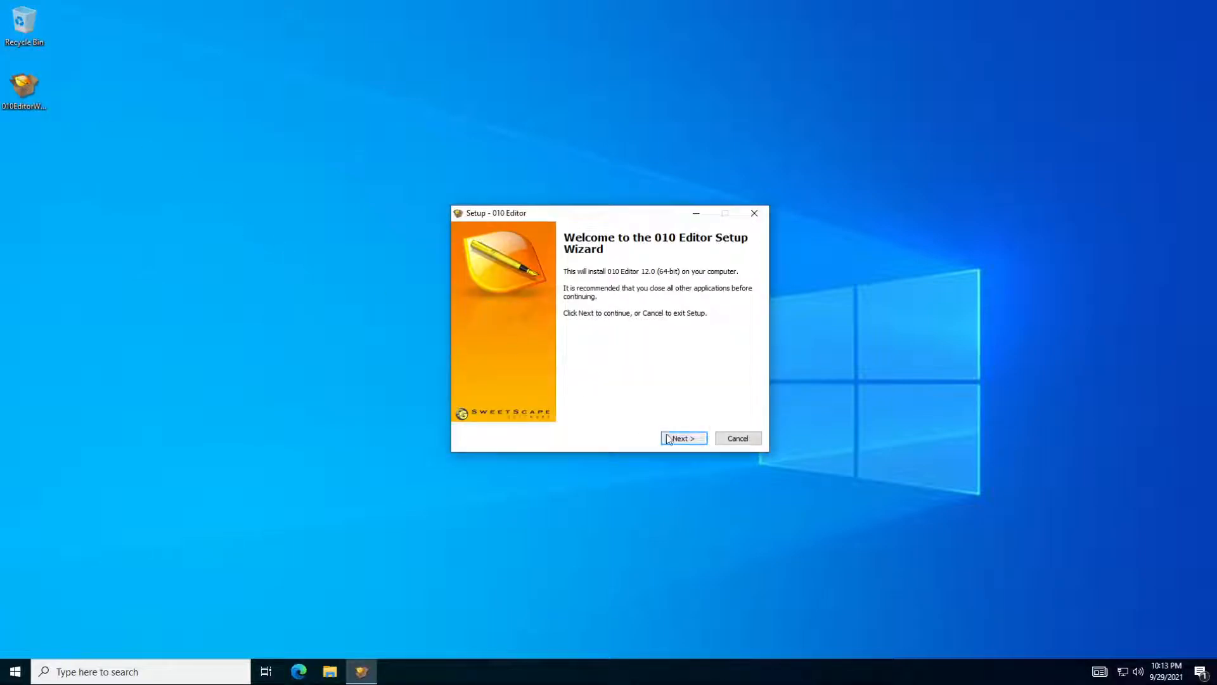
click(682, 438)
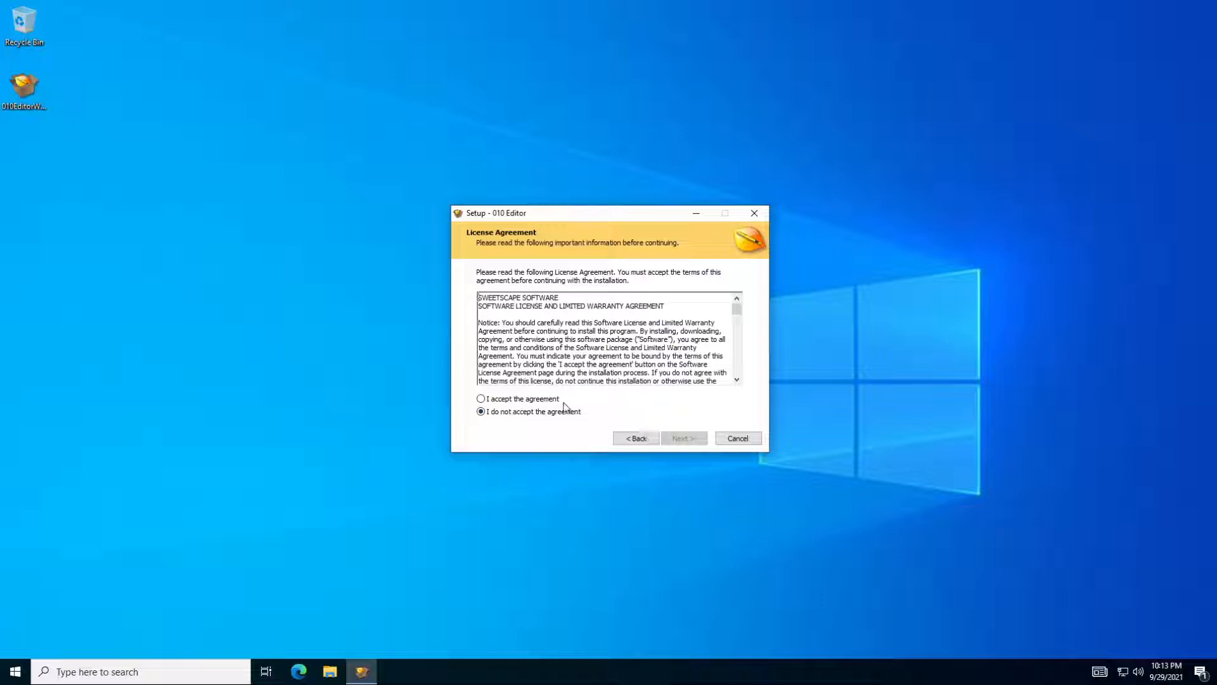
click(684, 438)
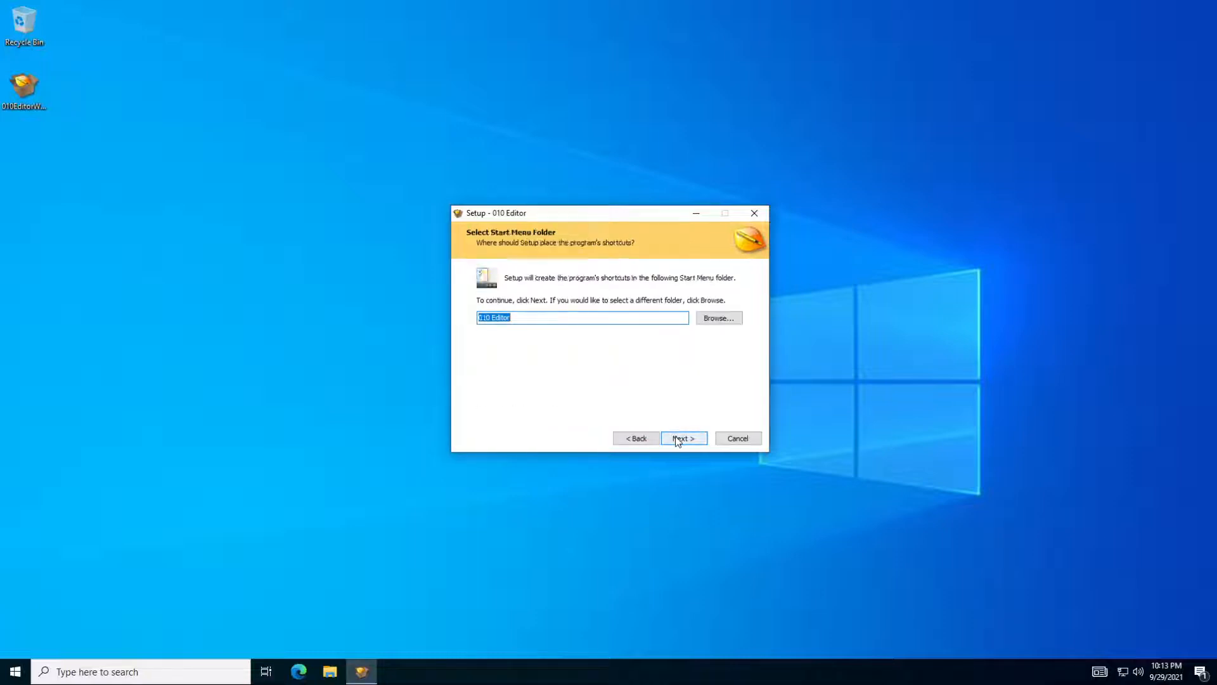
click(682, 437)
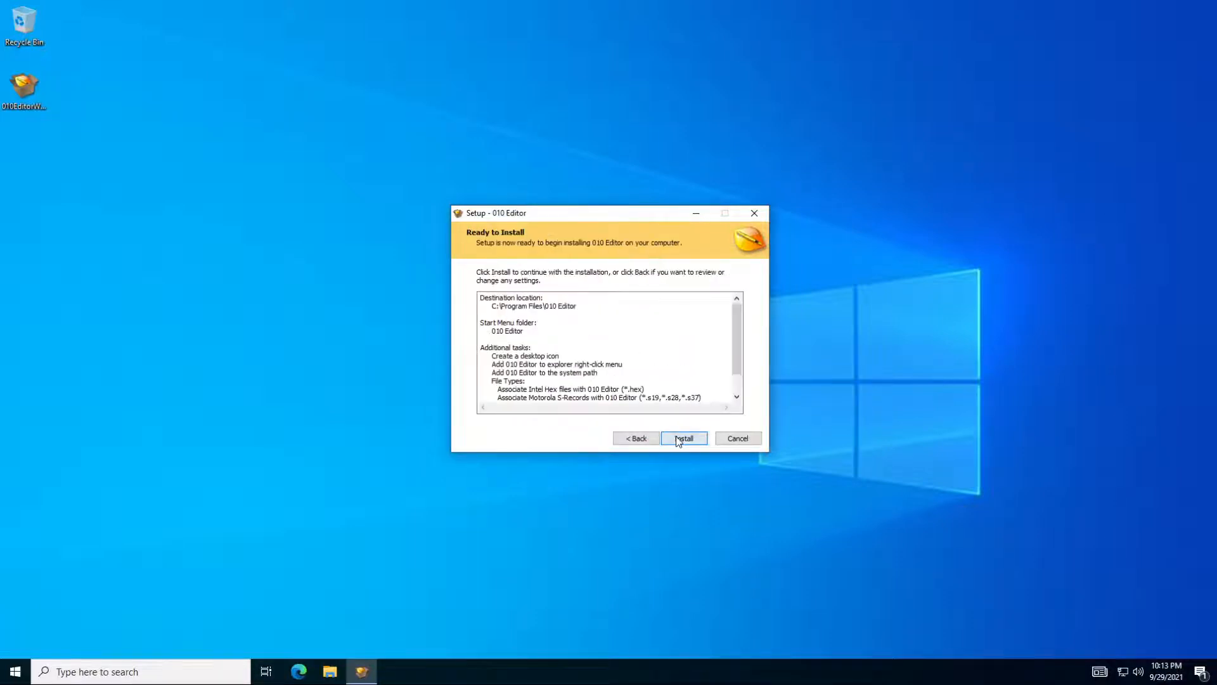
click(682, 437)
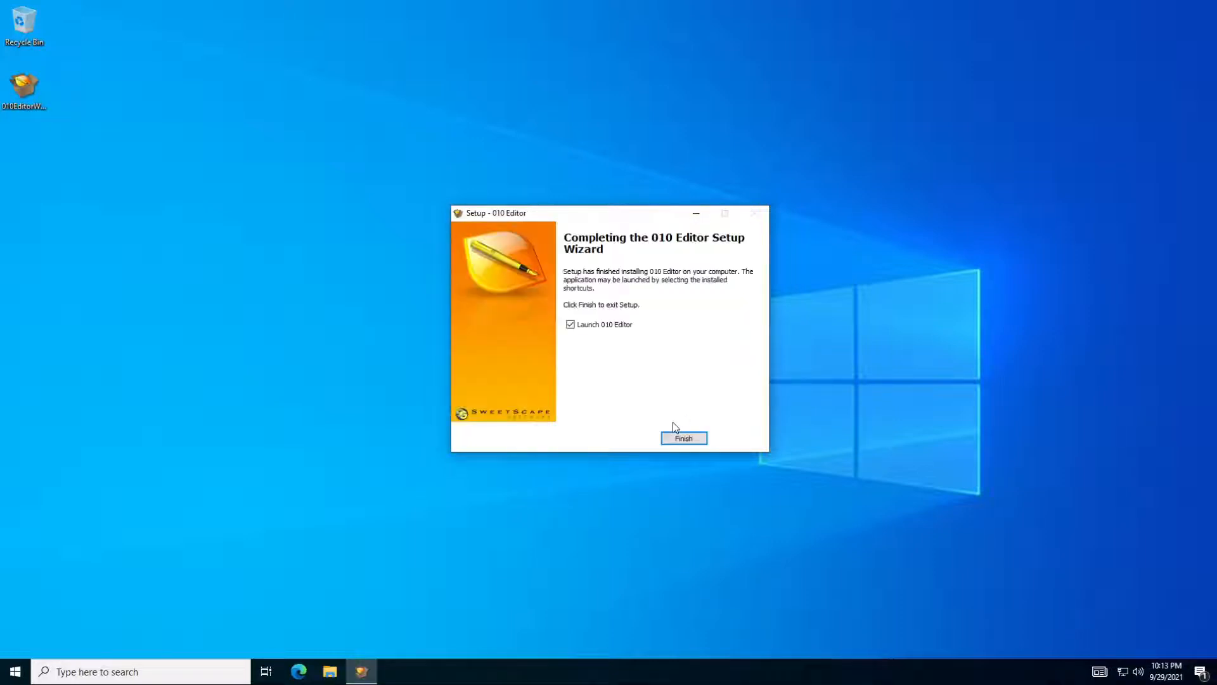
click(683, 438)
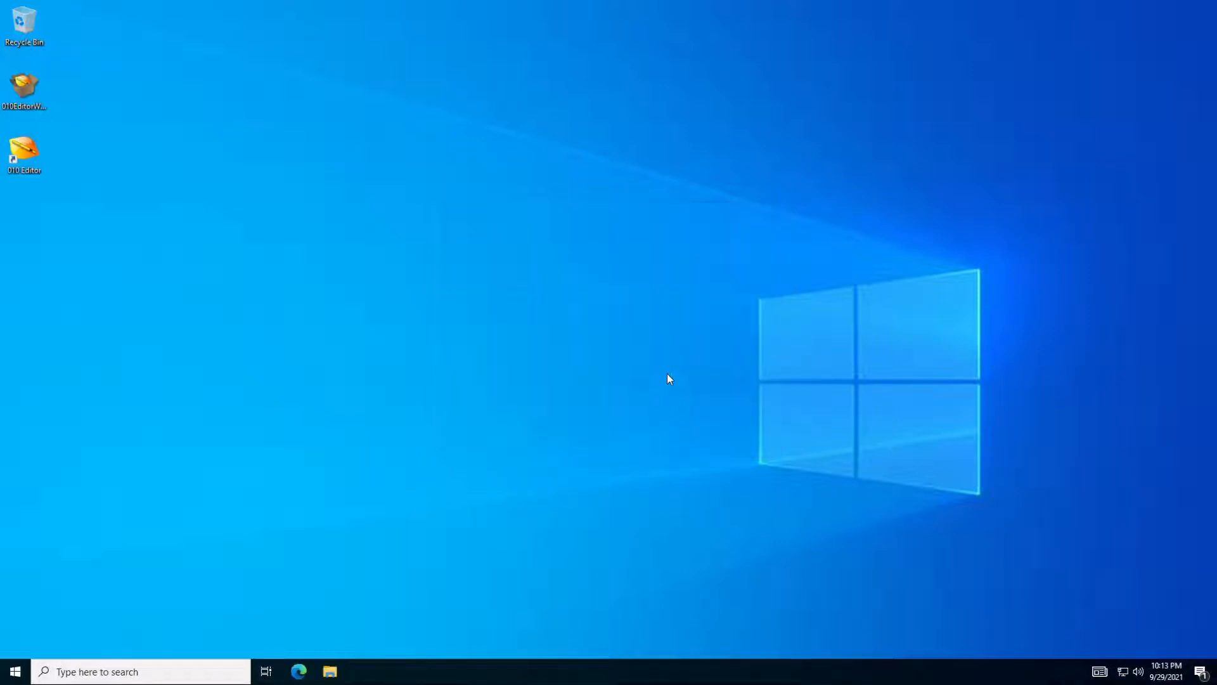
Launch 010 Editor, try Light then keep Dark (Starry Sky), and close the Welcome dialog
double_click(24, 153)
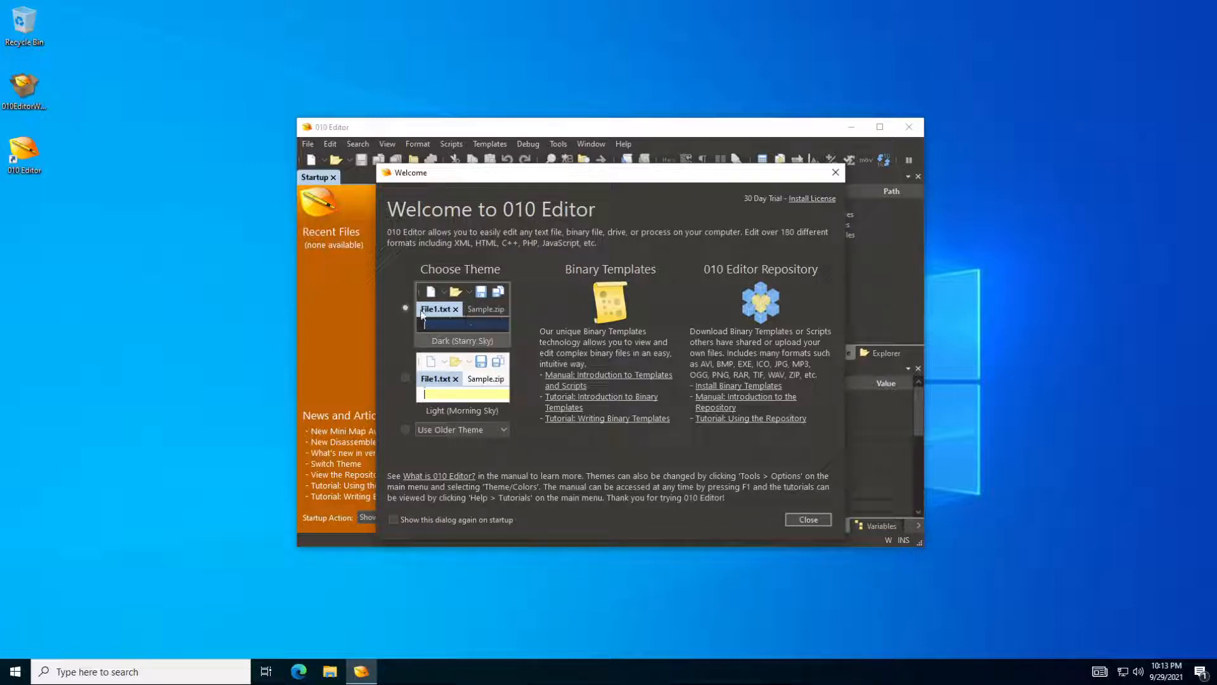
click(404, 378)
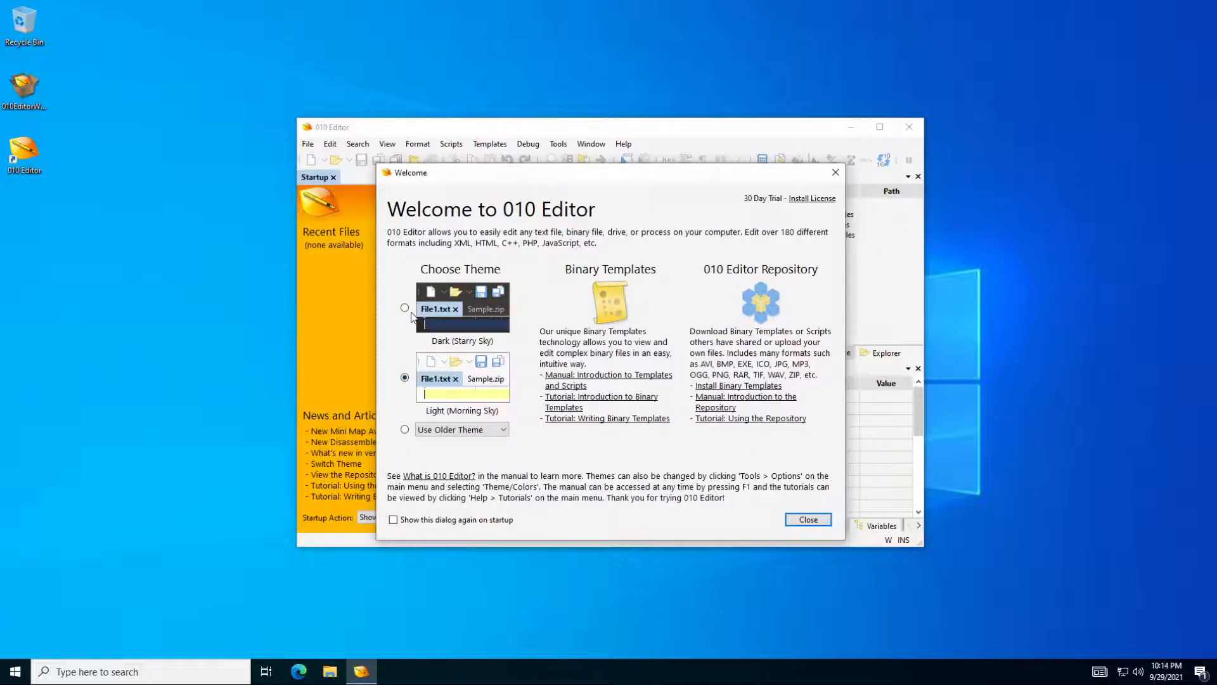
click(404, 307)
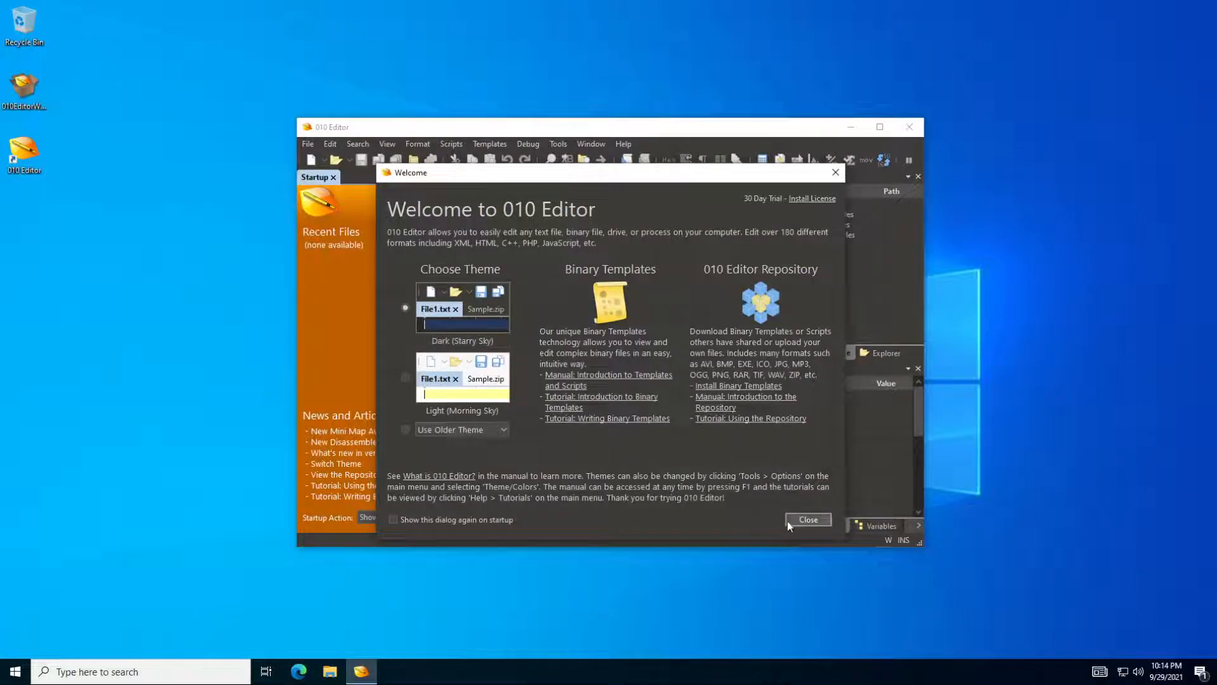
mouse_move(768, 203)
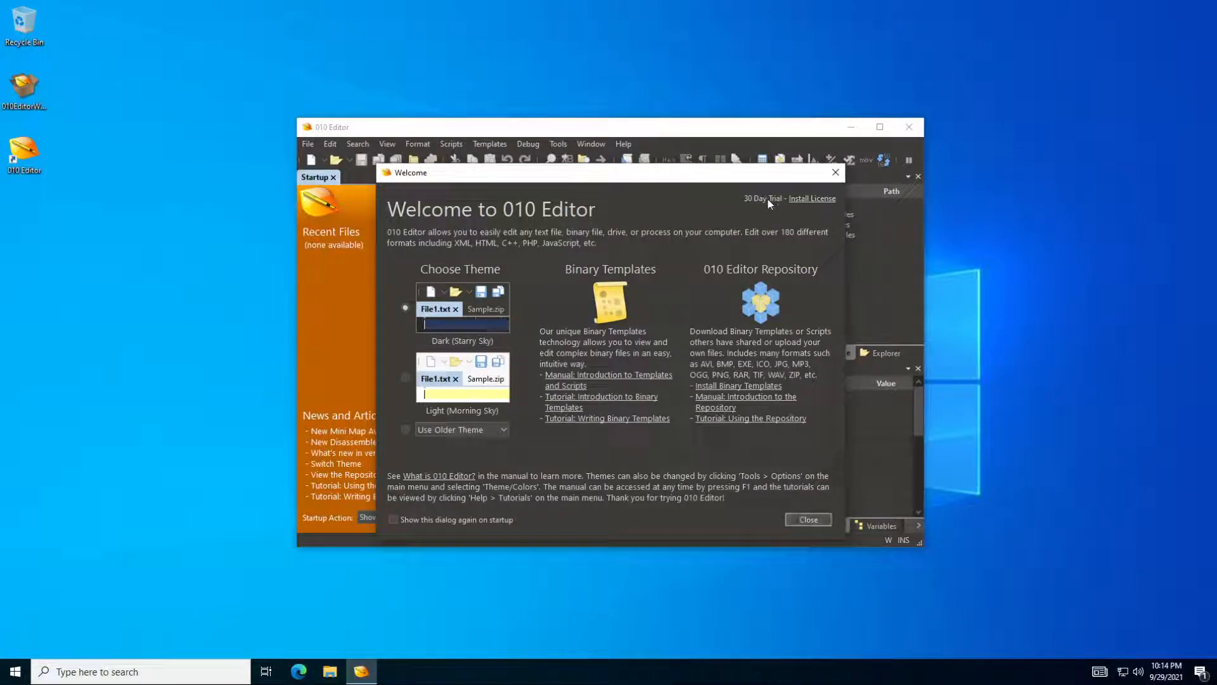
mouse_move(760, 475)
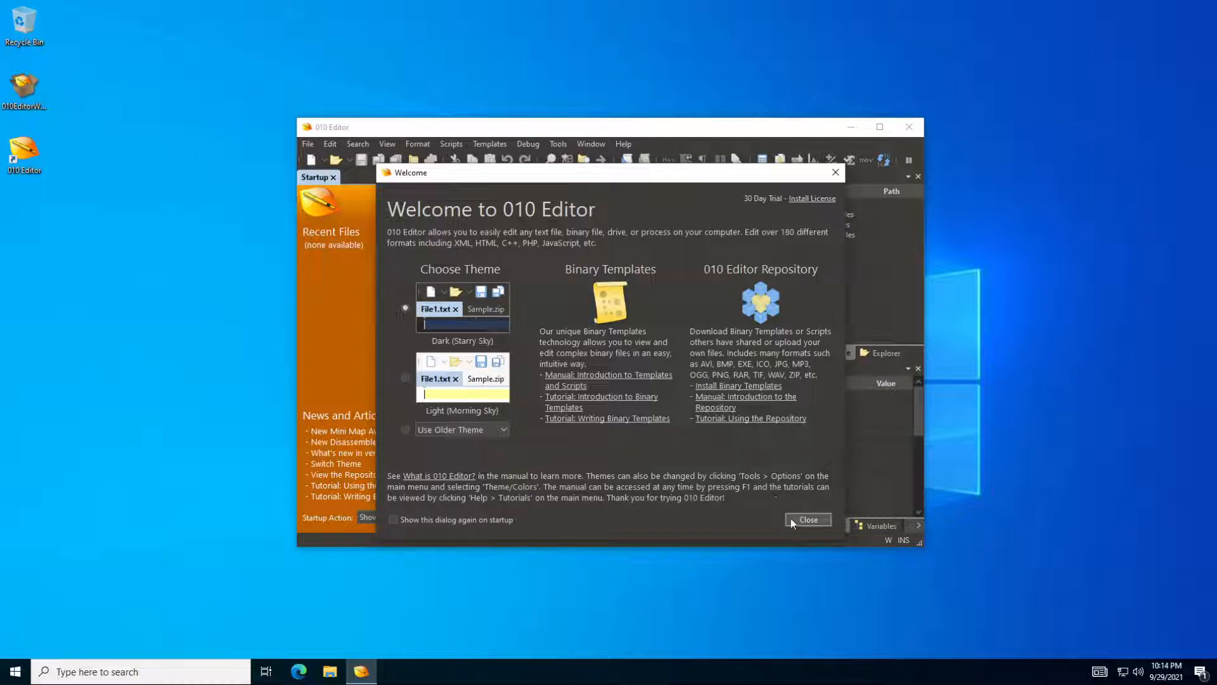
click(807, 518)
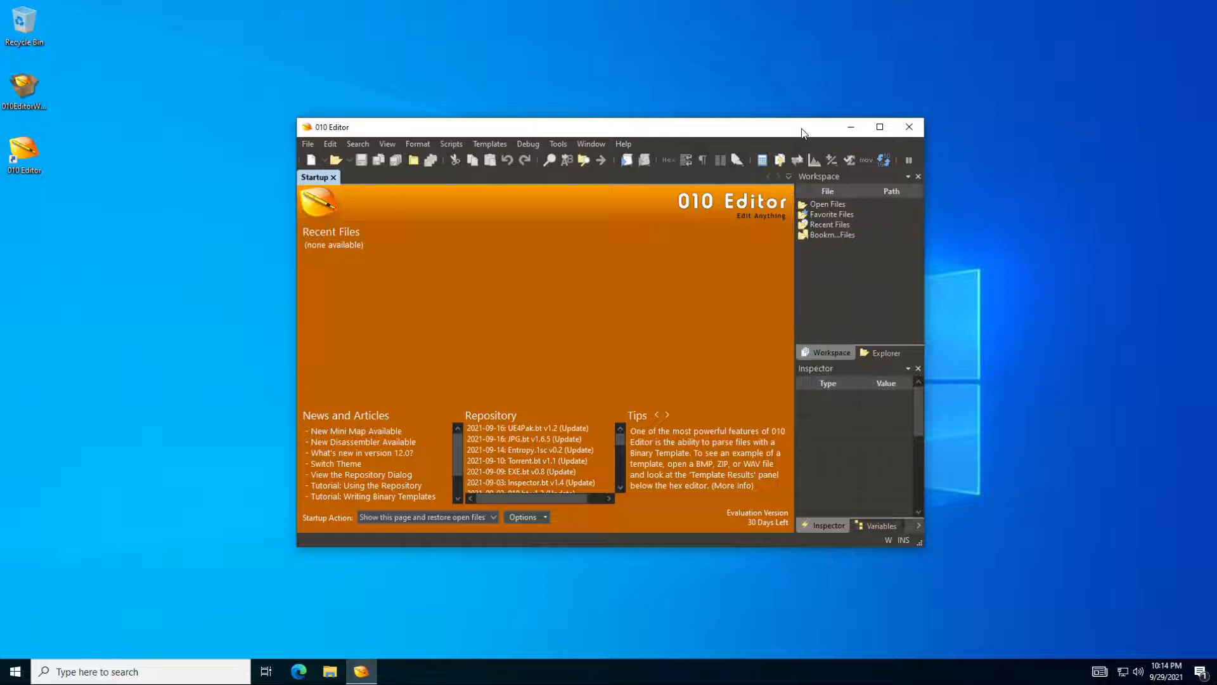
Maximise the editor and begin an Open File path C:\Windows\syst in the File name box
click(880, 127)
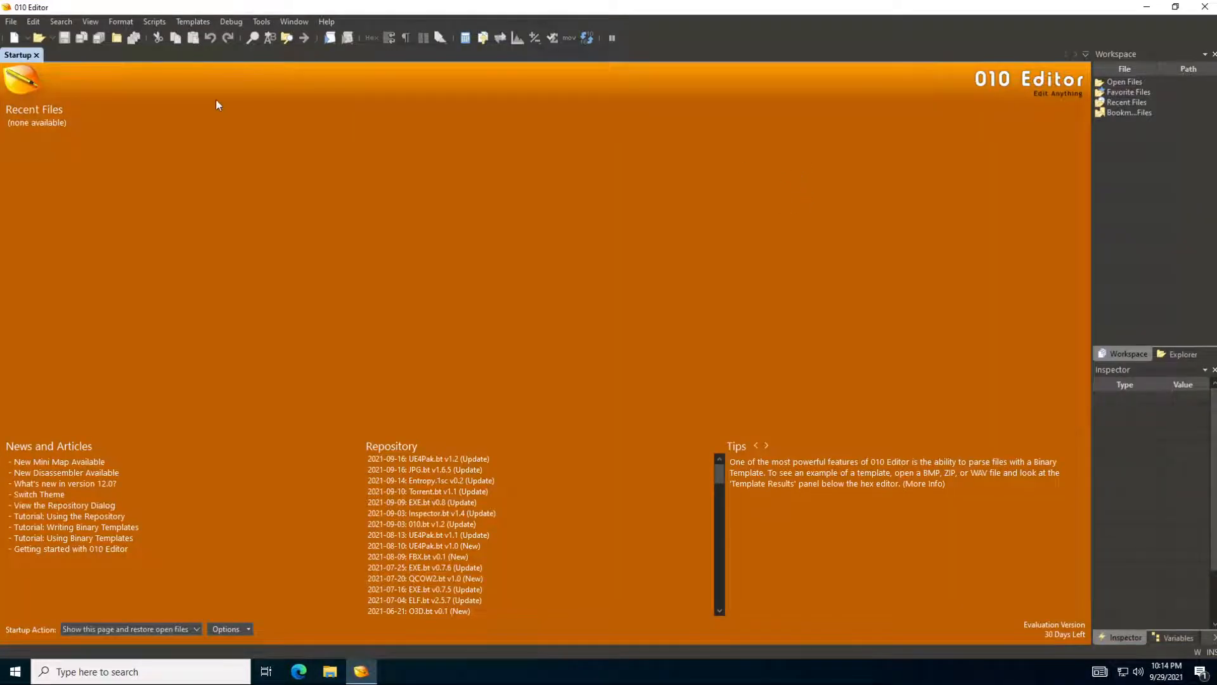
mouse_move(61, 21)
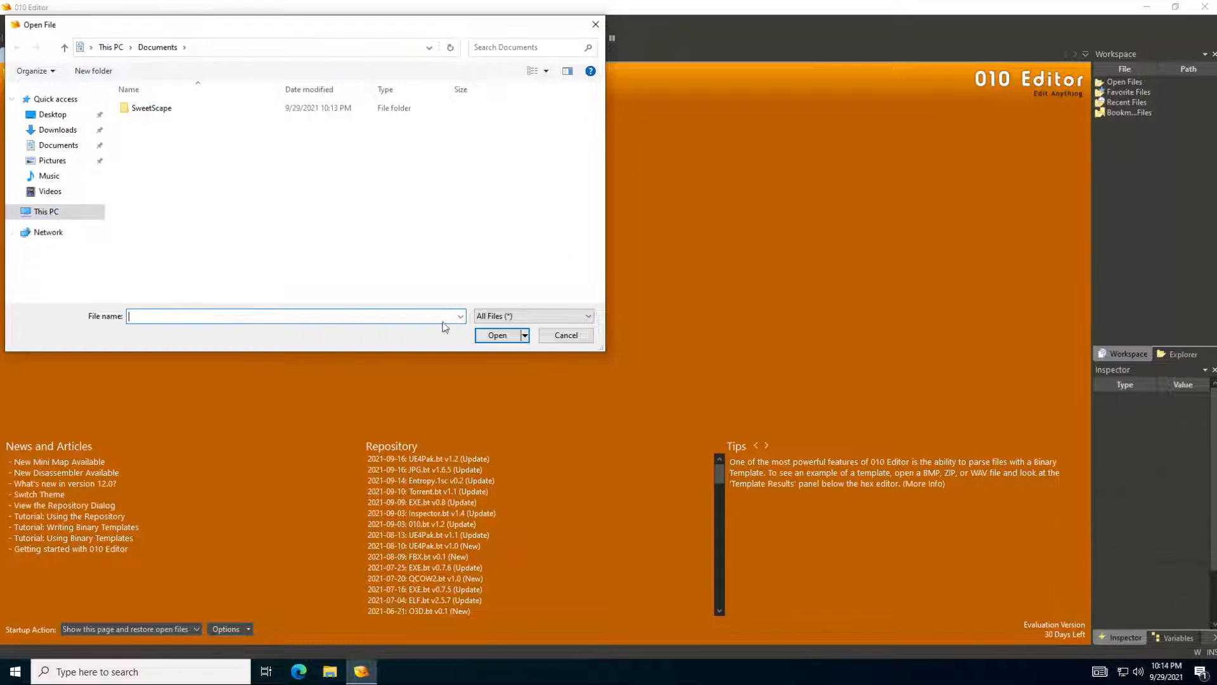
text(C:)
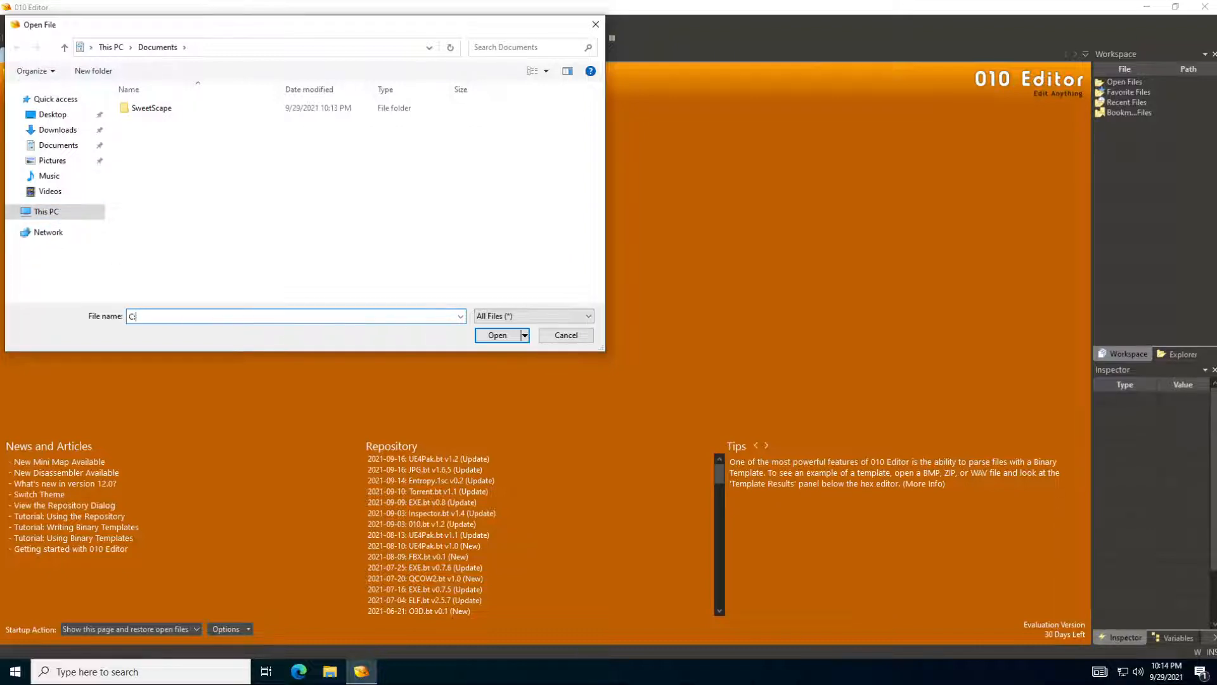
text(:\Windows\)
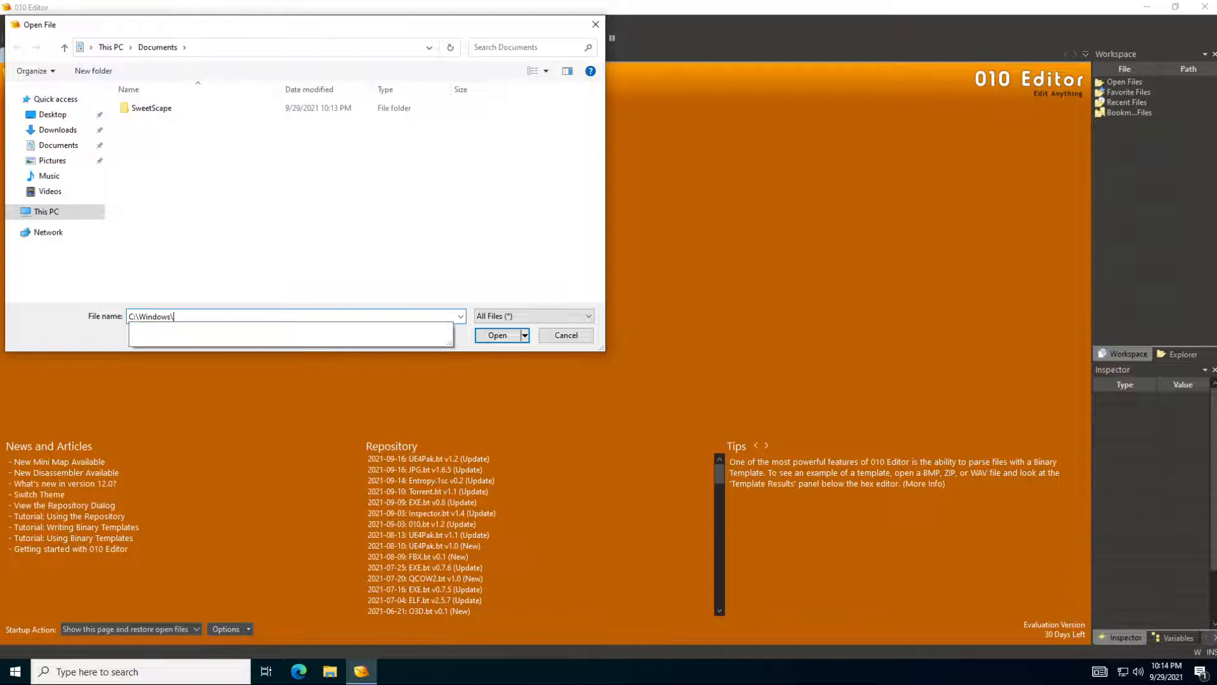
text(syst)
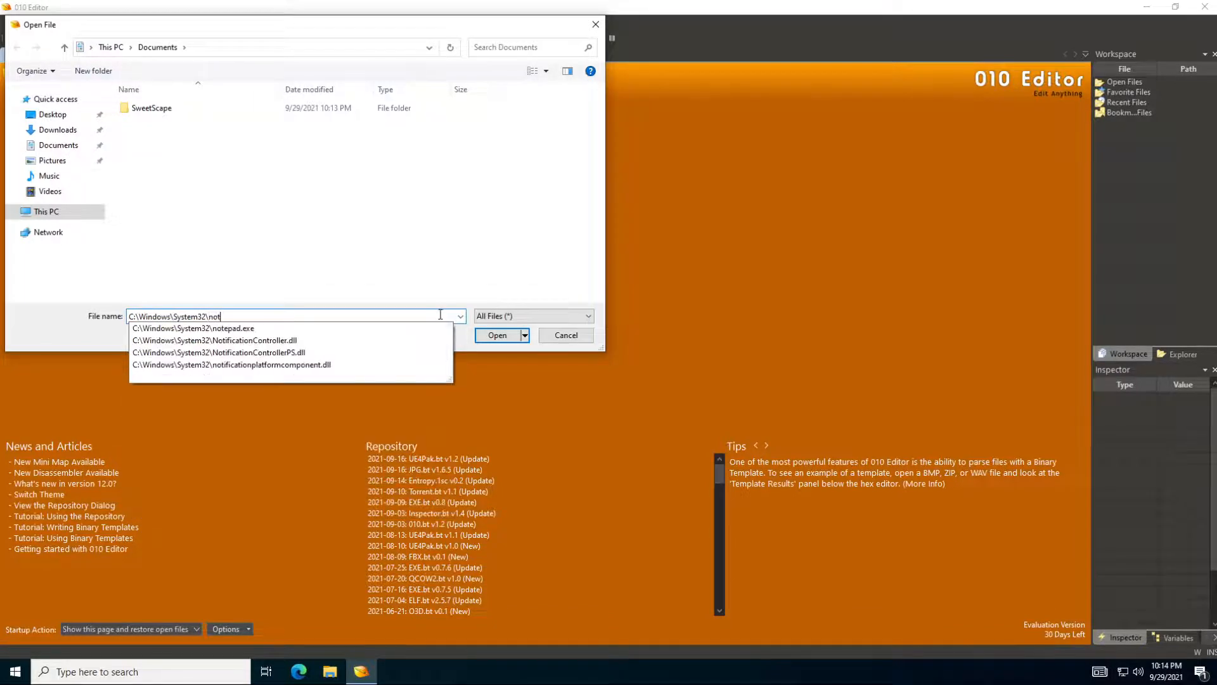
Open C:\Windows\System32\notepad.exe and install the EXE.bt template, agreeing to the repository terms
click(497, 334)
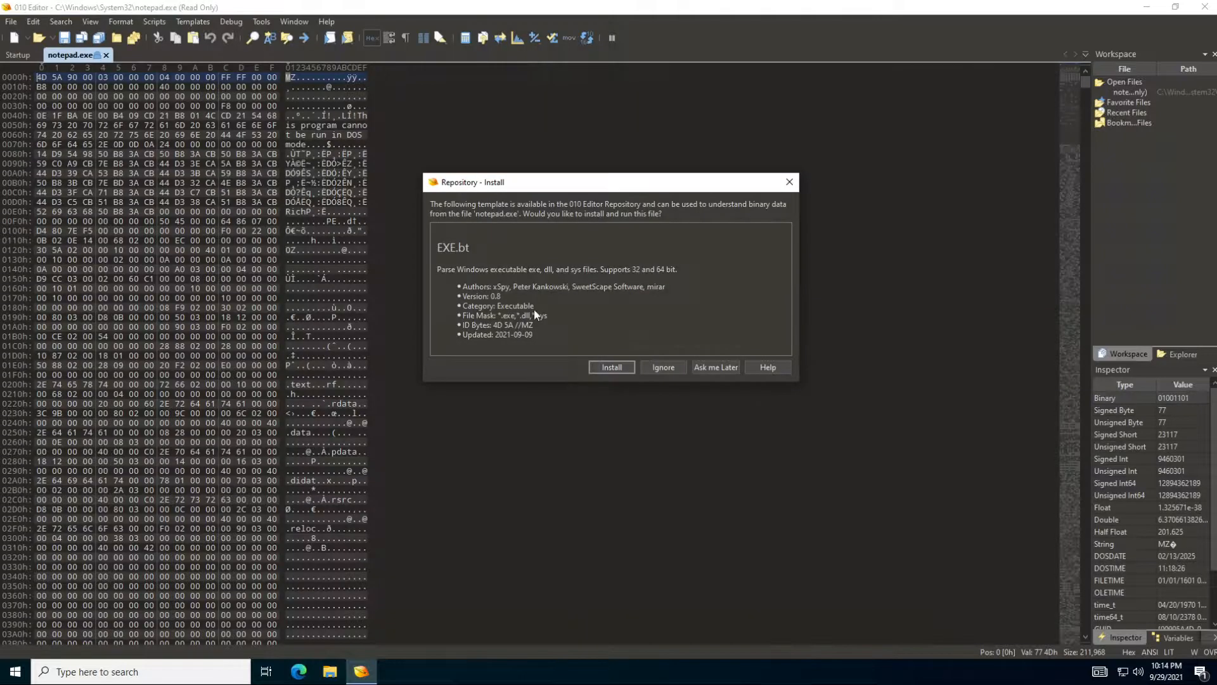
mouse_move(381, 157)
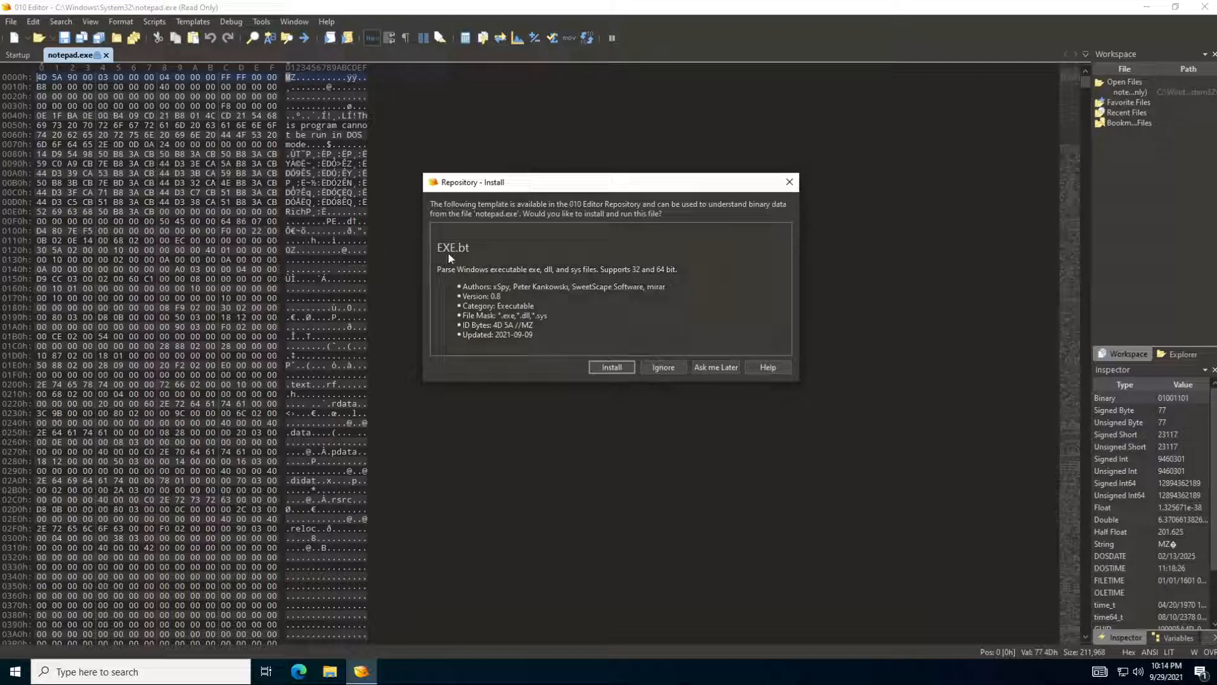
mouse_move(478, 251)
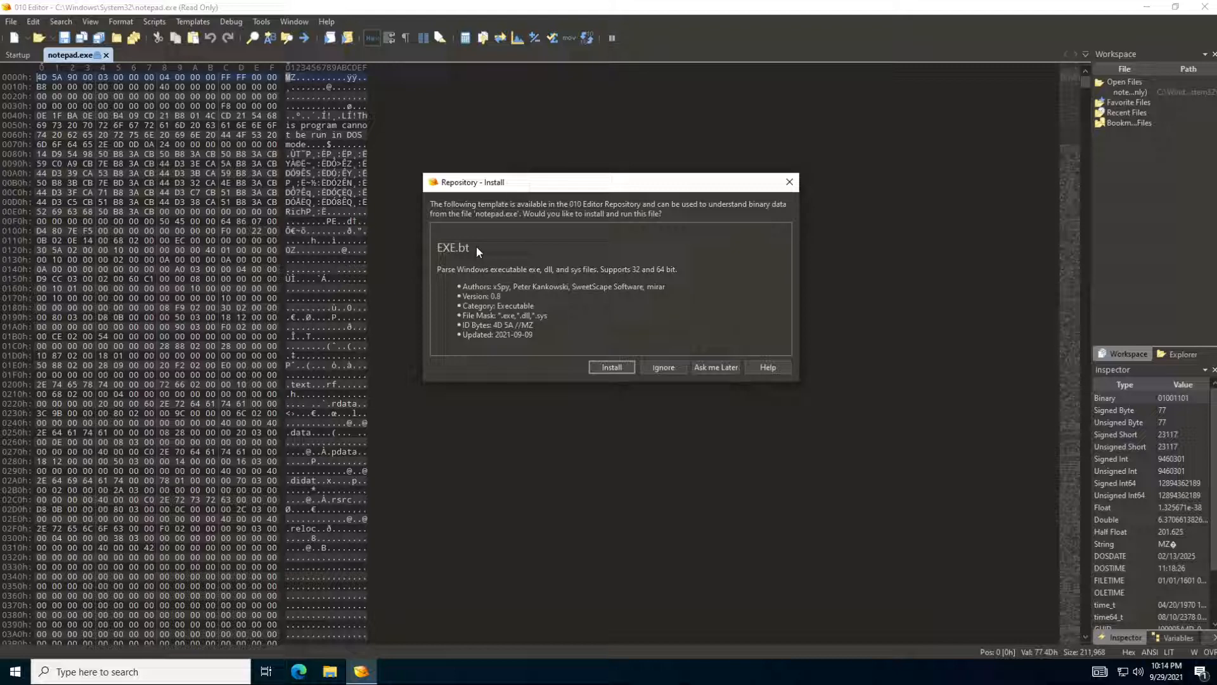
mouse_move(597, 339)
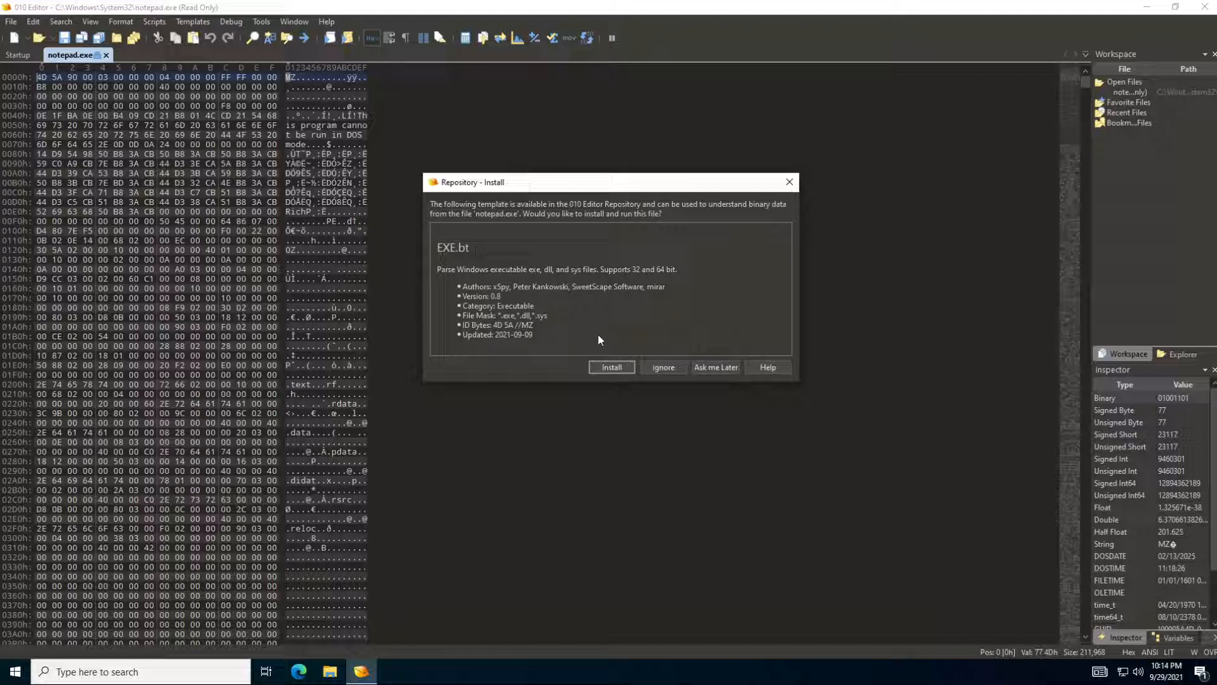
click(611, 367)
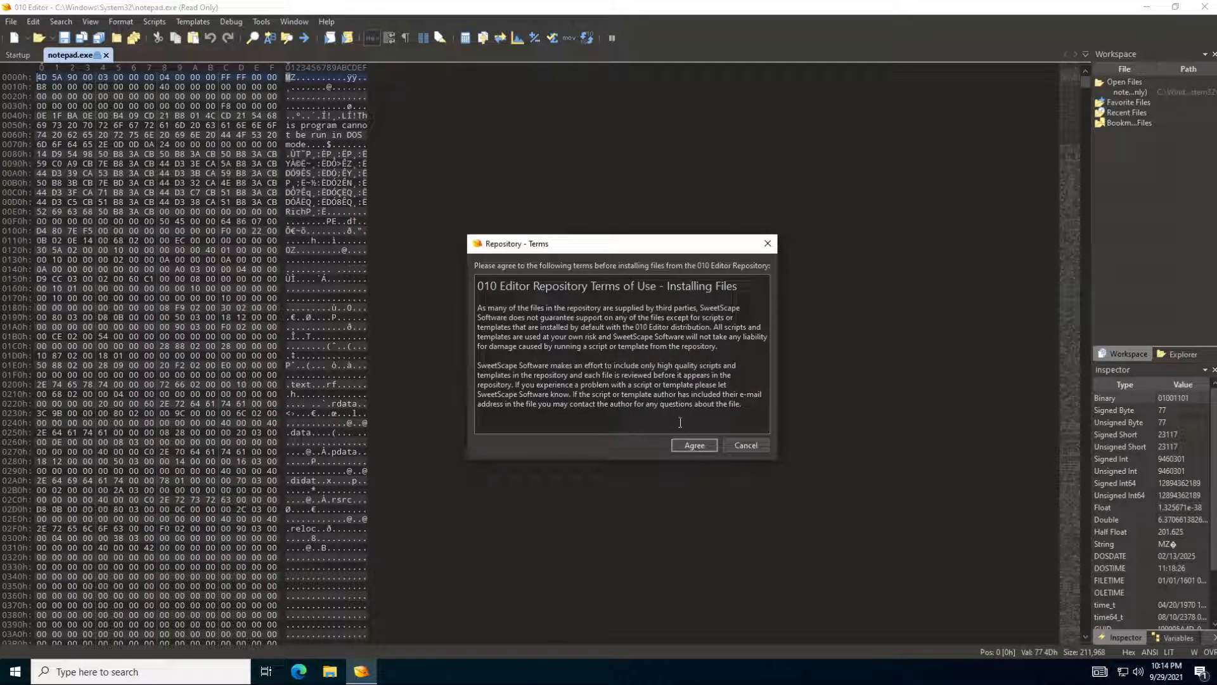
click(692, 445)
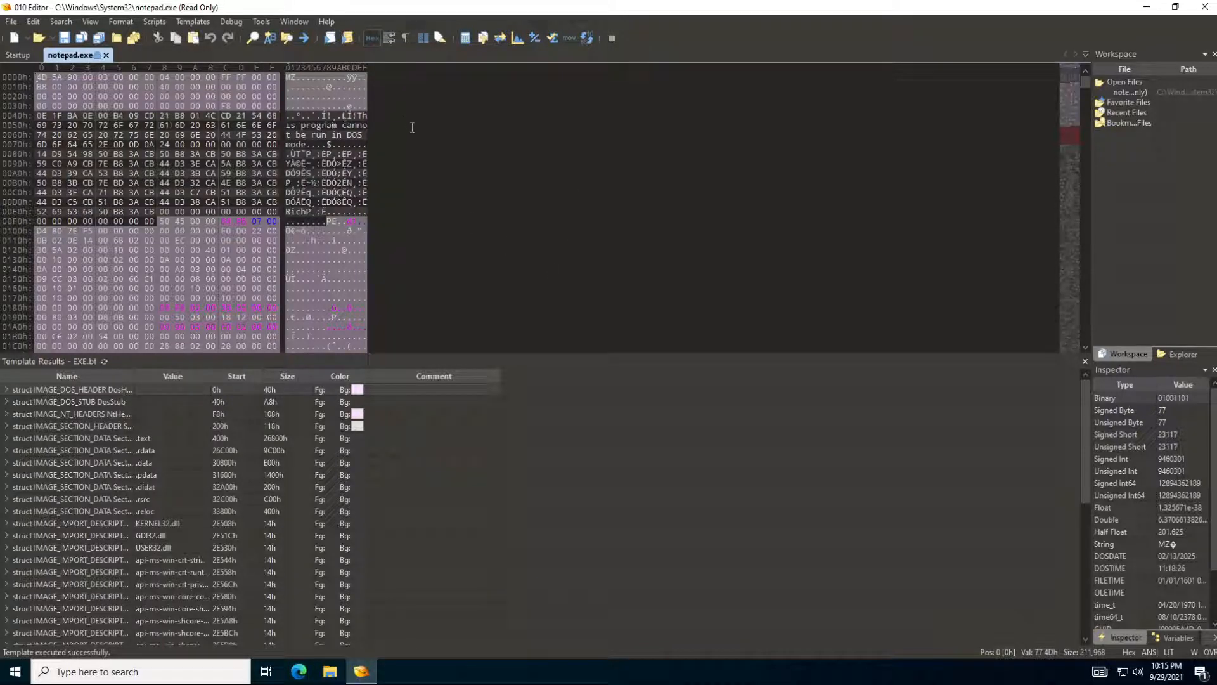
mouse_move(423, 257)
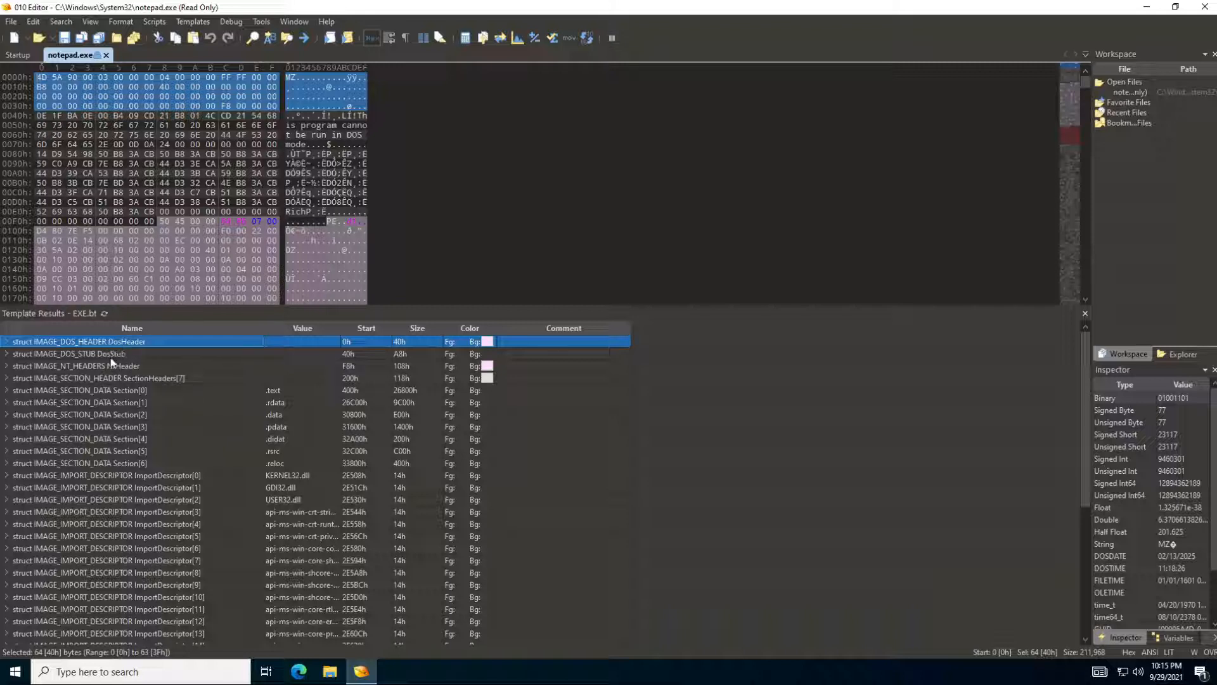
Select NtHeader, SectionHeaders and the section data blocks so the hex view jumps to each
click(77, 353)
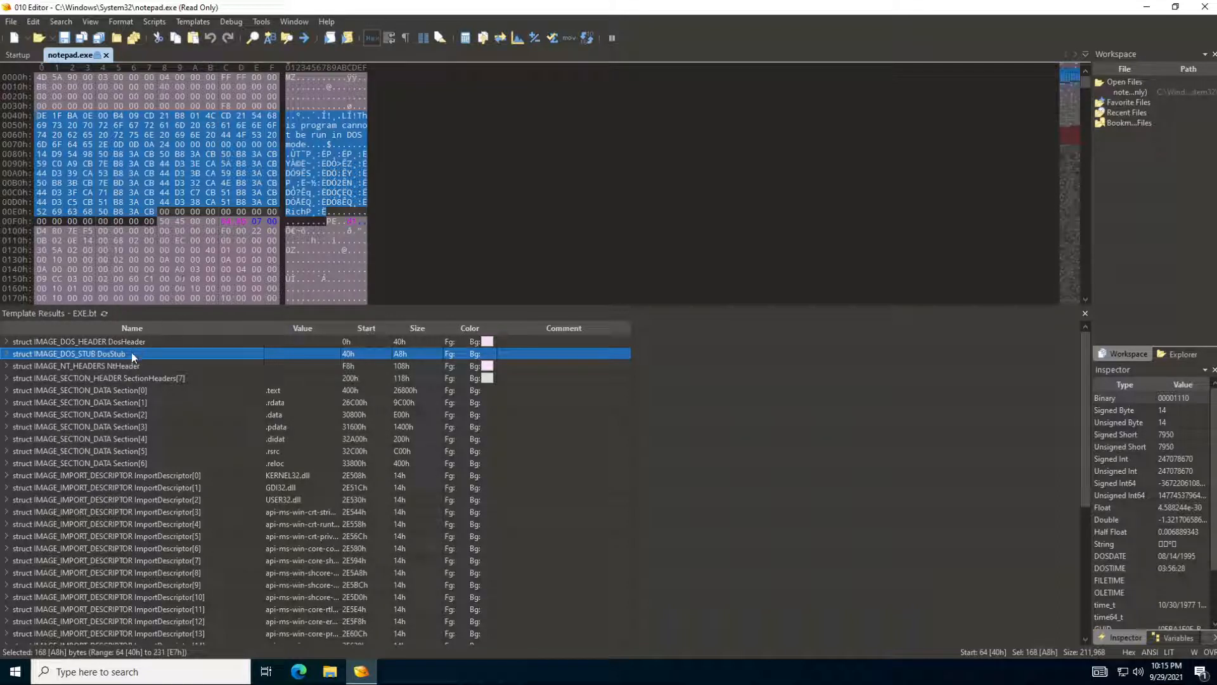
click(74, 365)
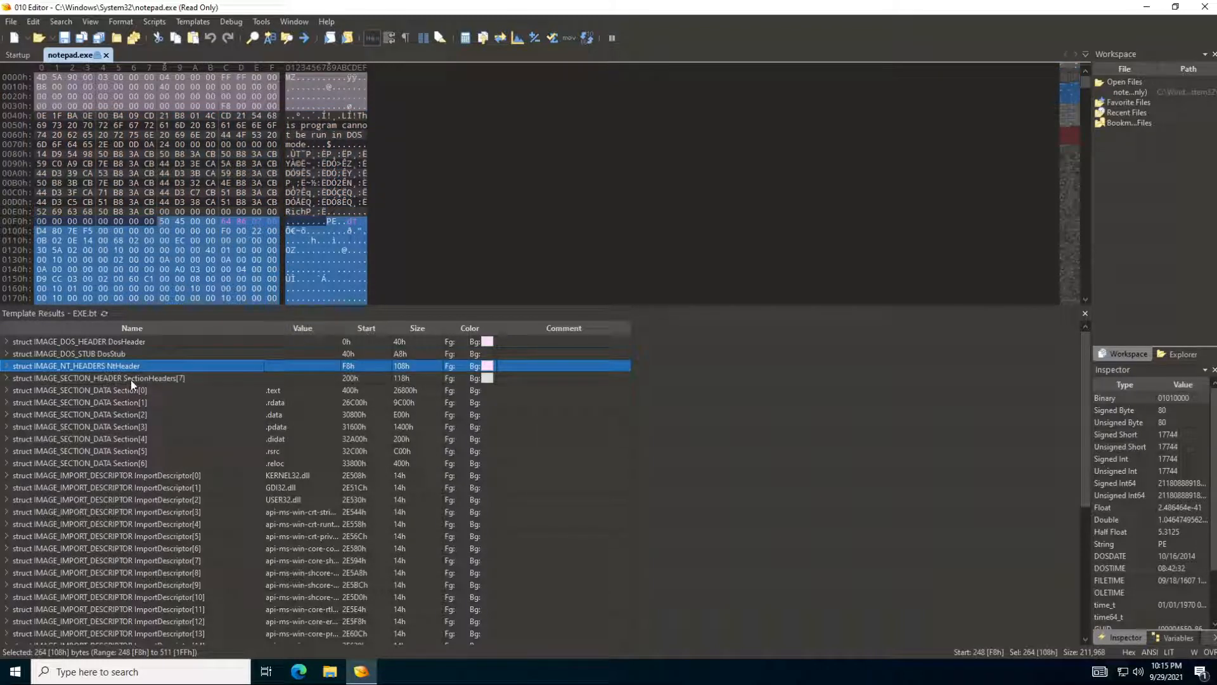
click(102, 378)
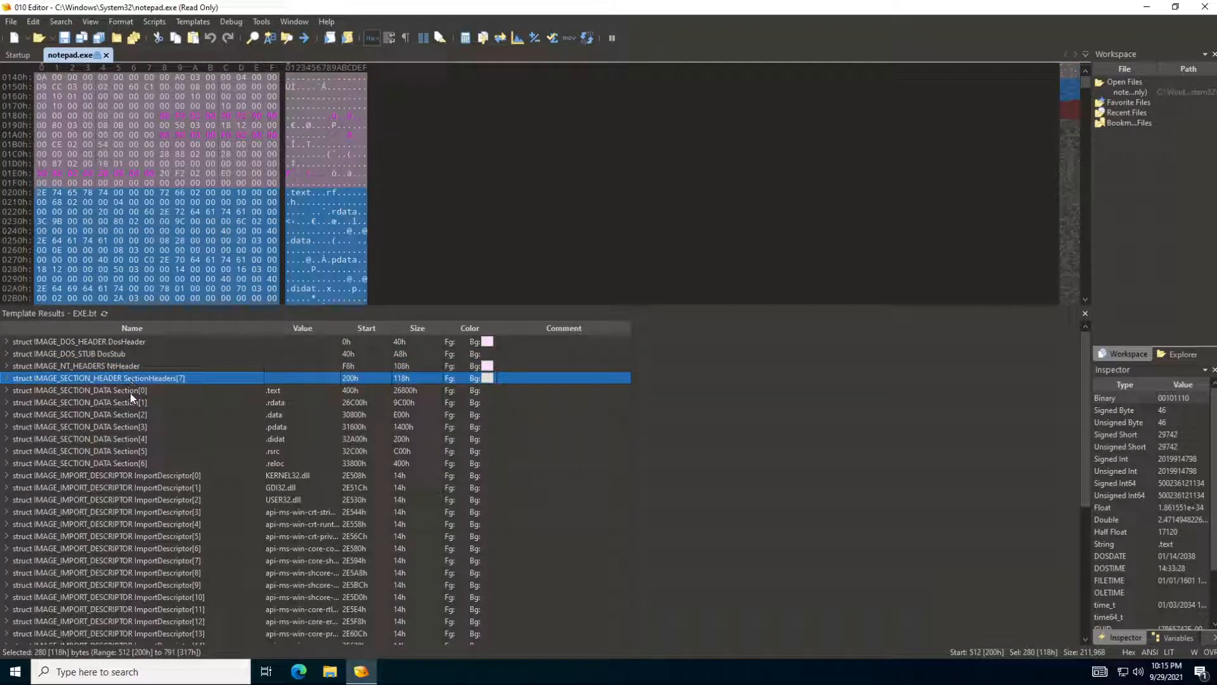
click(77, 389)
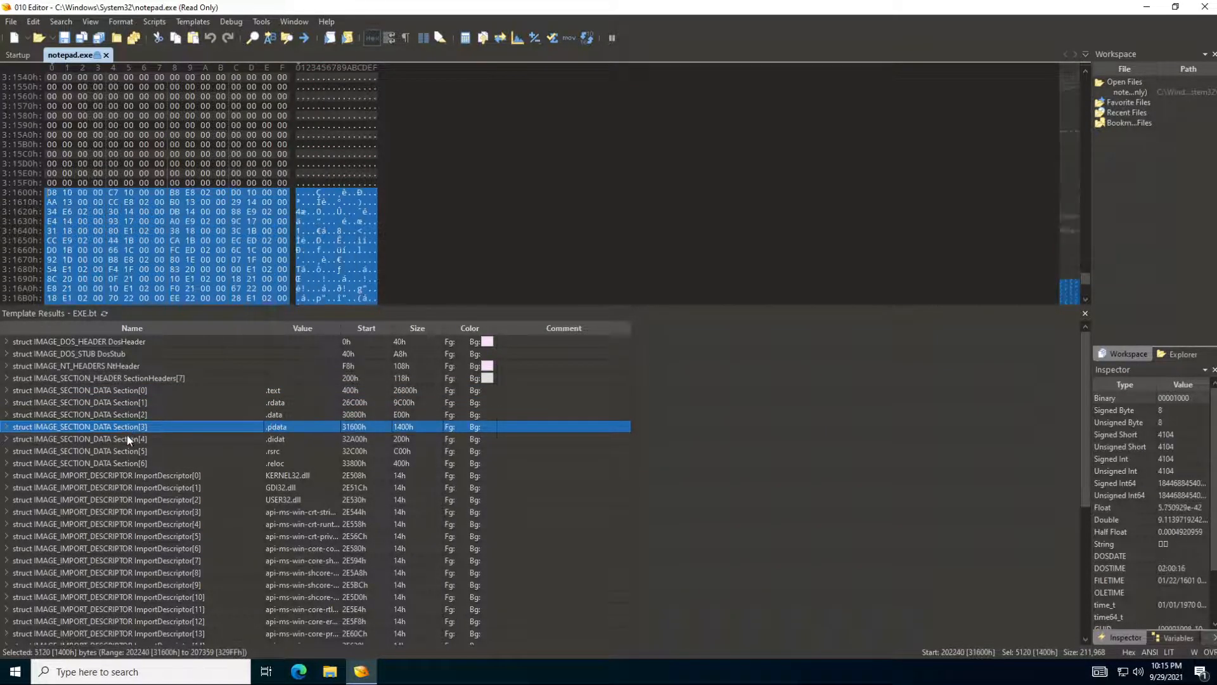
Jump to the .rsrc and .reloc data, then the KERNEL32.dll and crt-string import descriptors, scrolling on to COMCTL32.dll
click(77, 451)
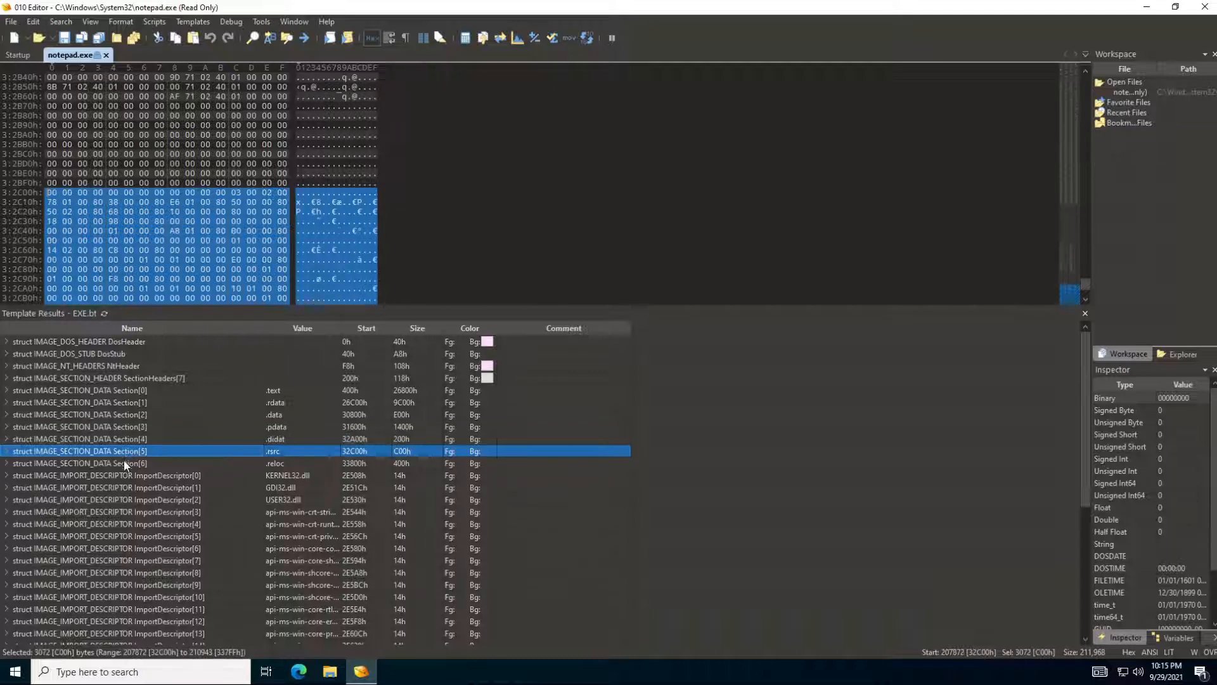
click(78, 463)
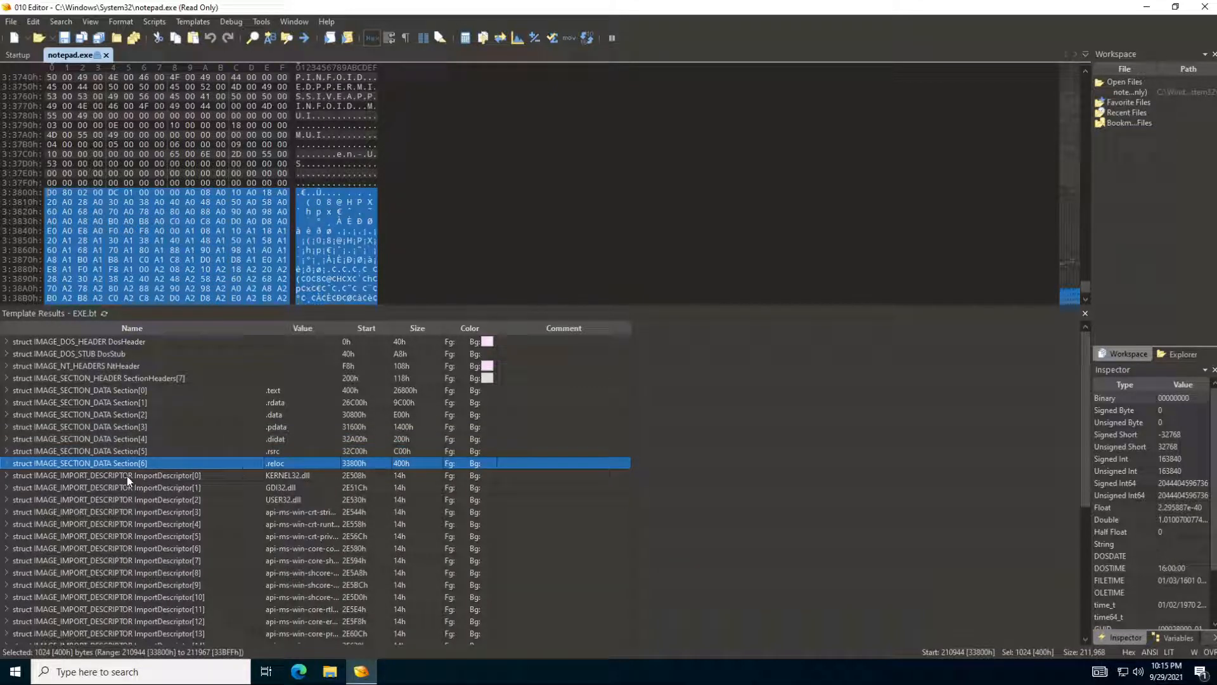
click(107, 474)
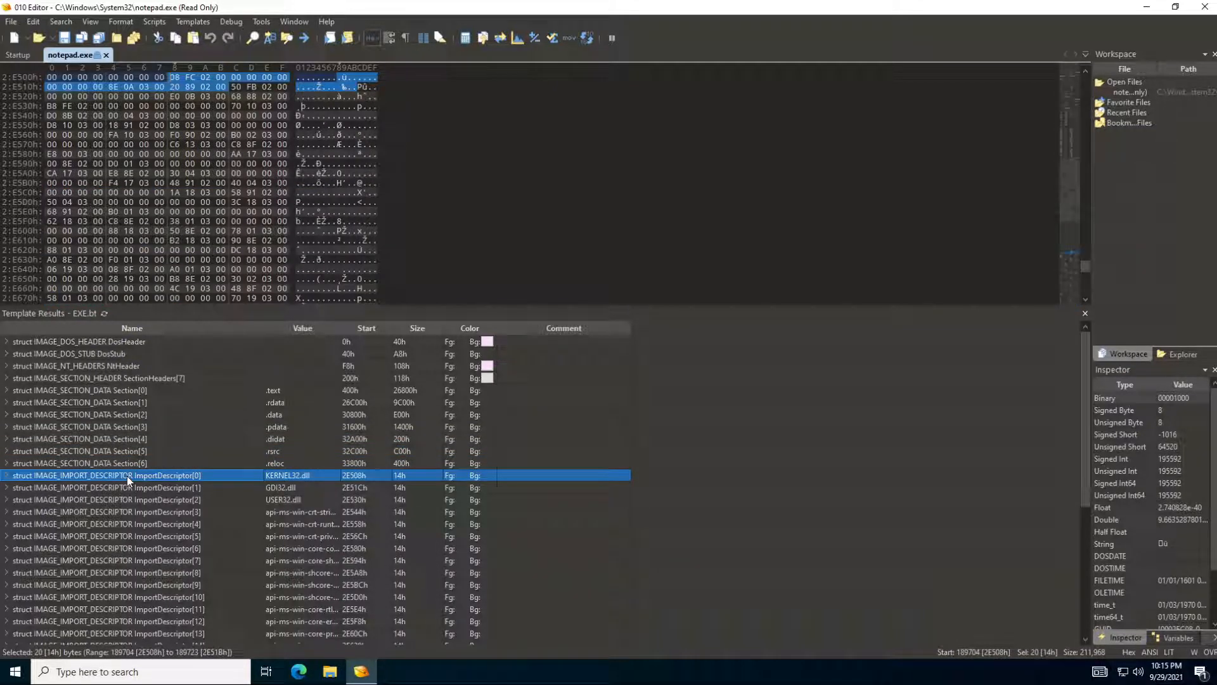
mouse_move(349, 372)
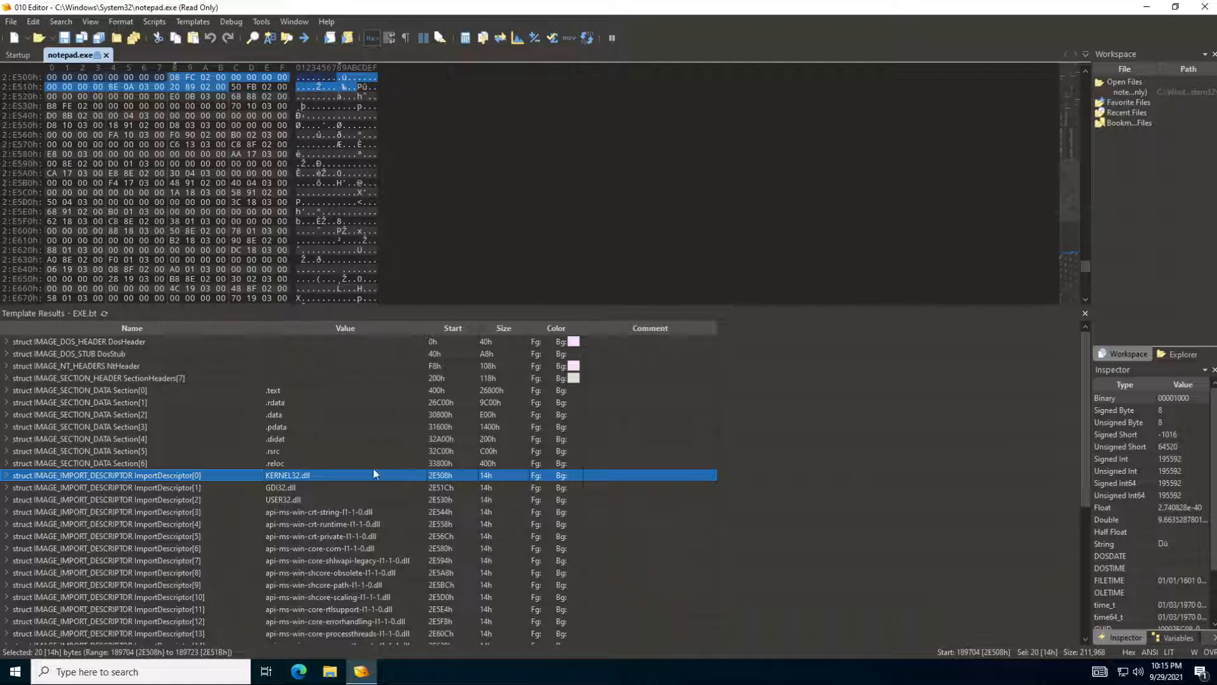
mouse_move(250, 529)
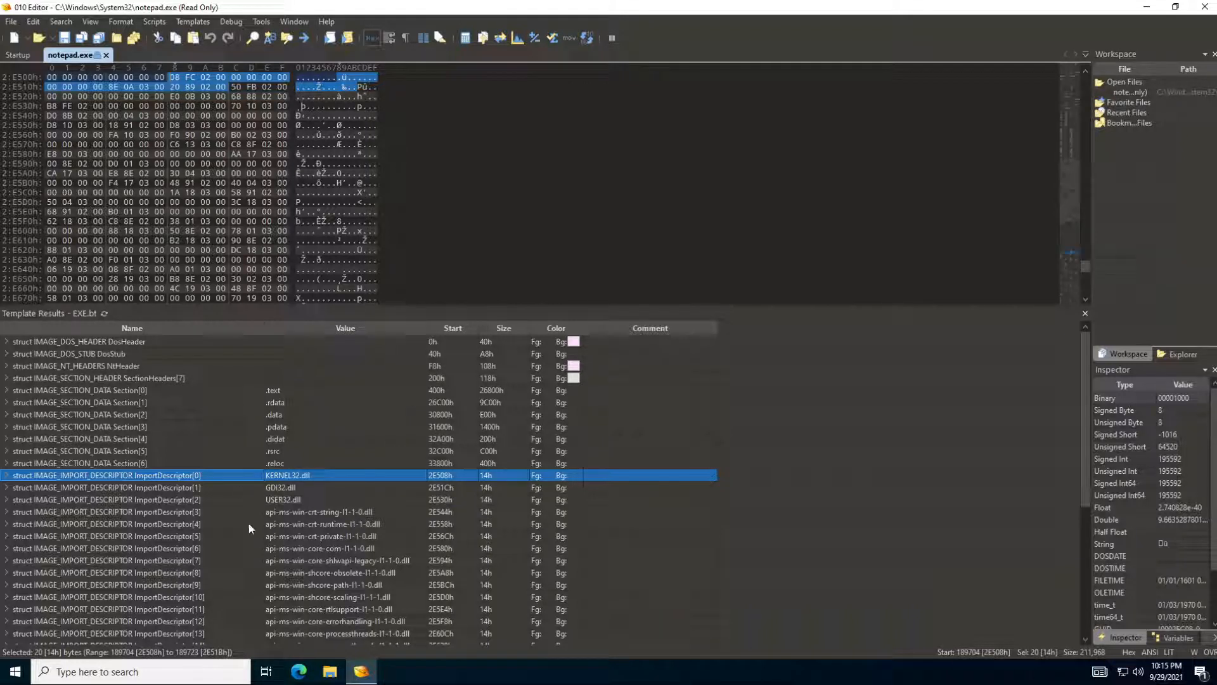
mouse_move(299, 516)
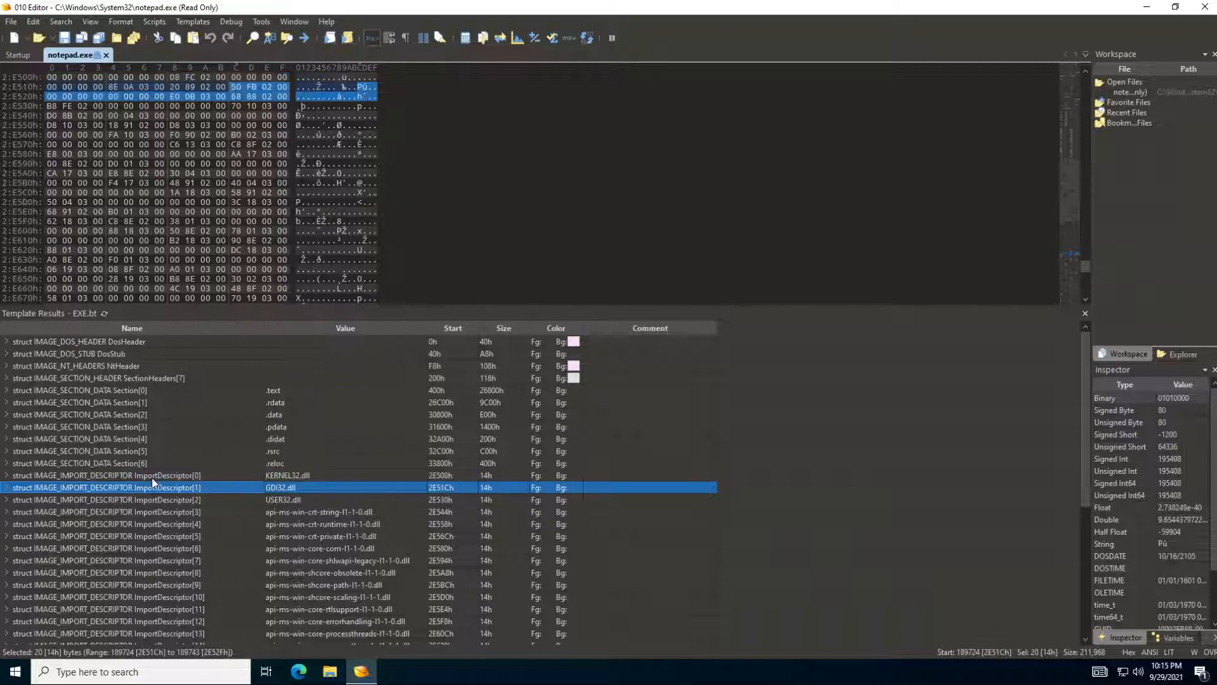
click(107, 511)
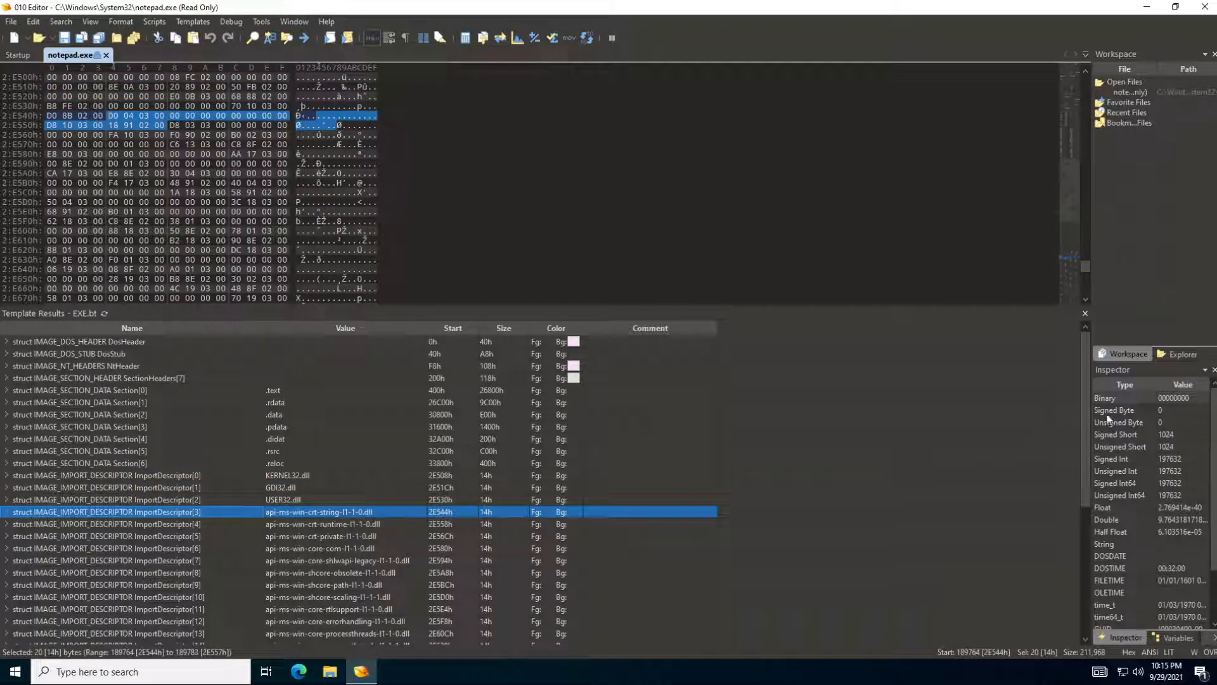
scroll(down, 3)
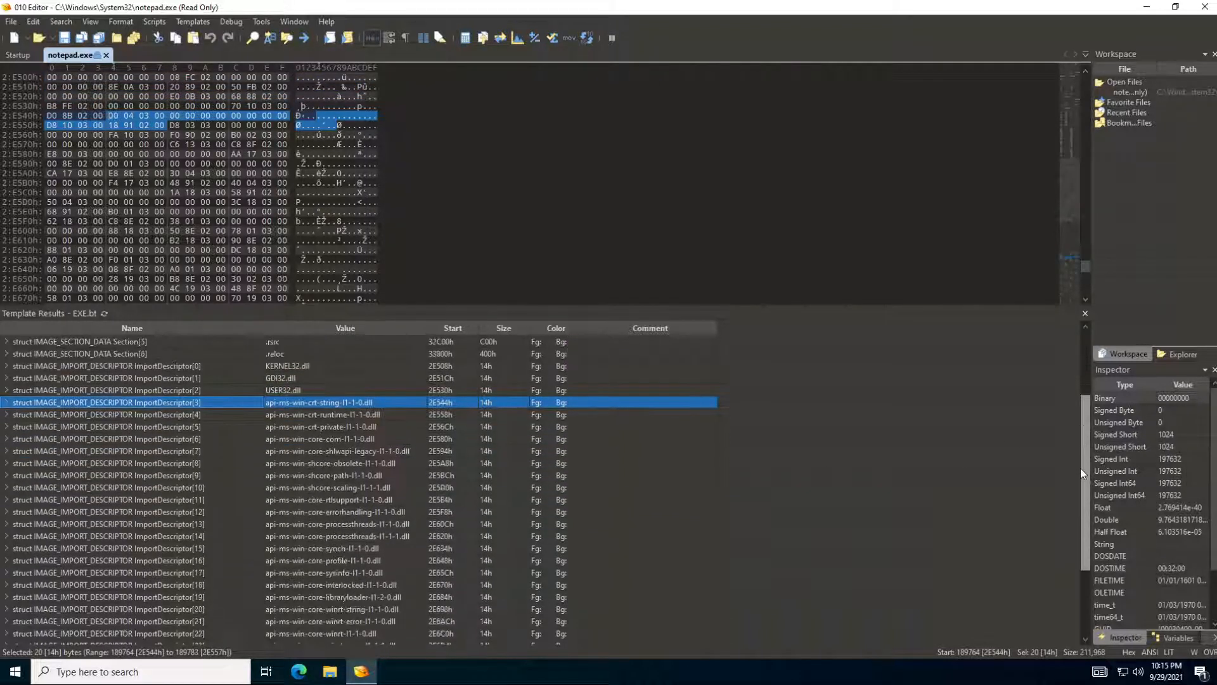
scroll(down, 3)
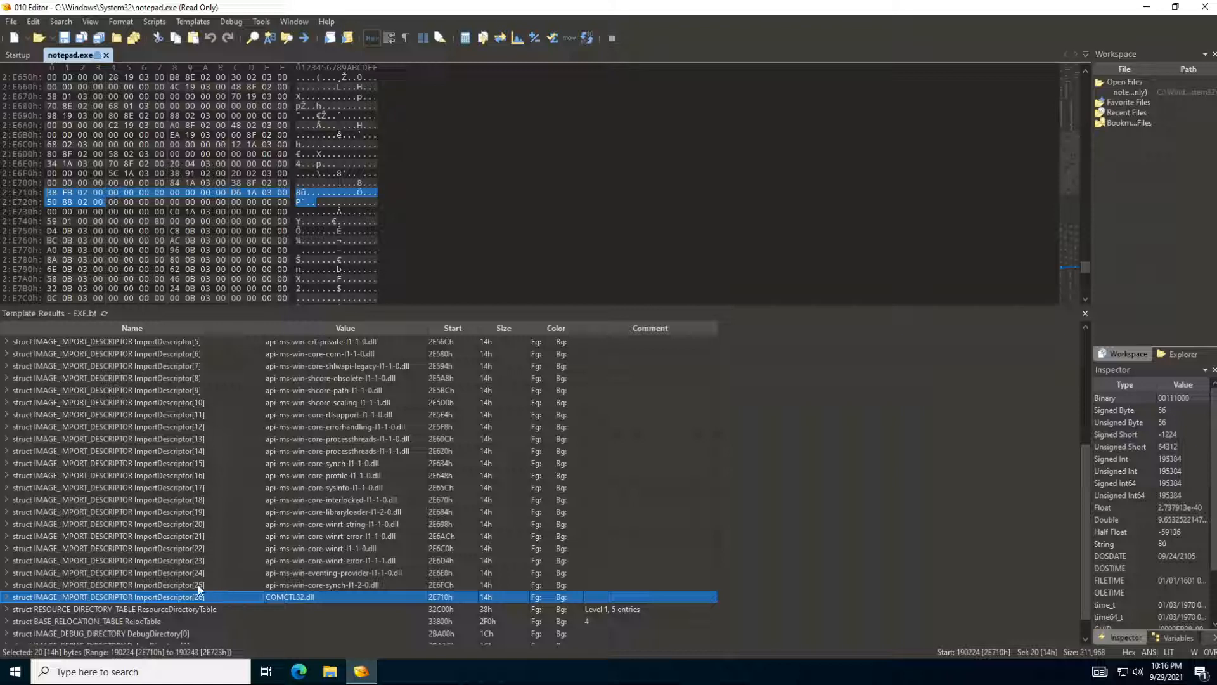
Jump to ResourceDirectoryTable, RelocTable, then DebugDirectory[0], [2] and back to [0]
click(109, 609)
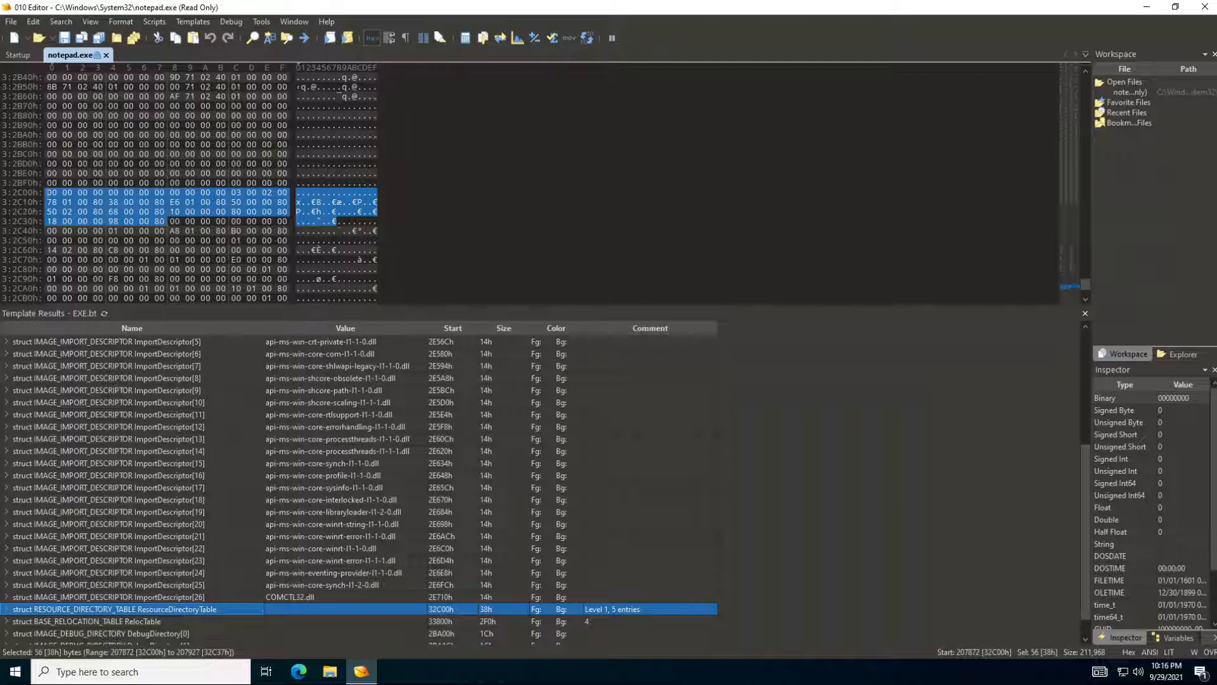
mouse_move(145, 623)
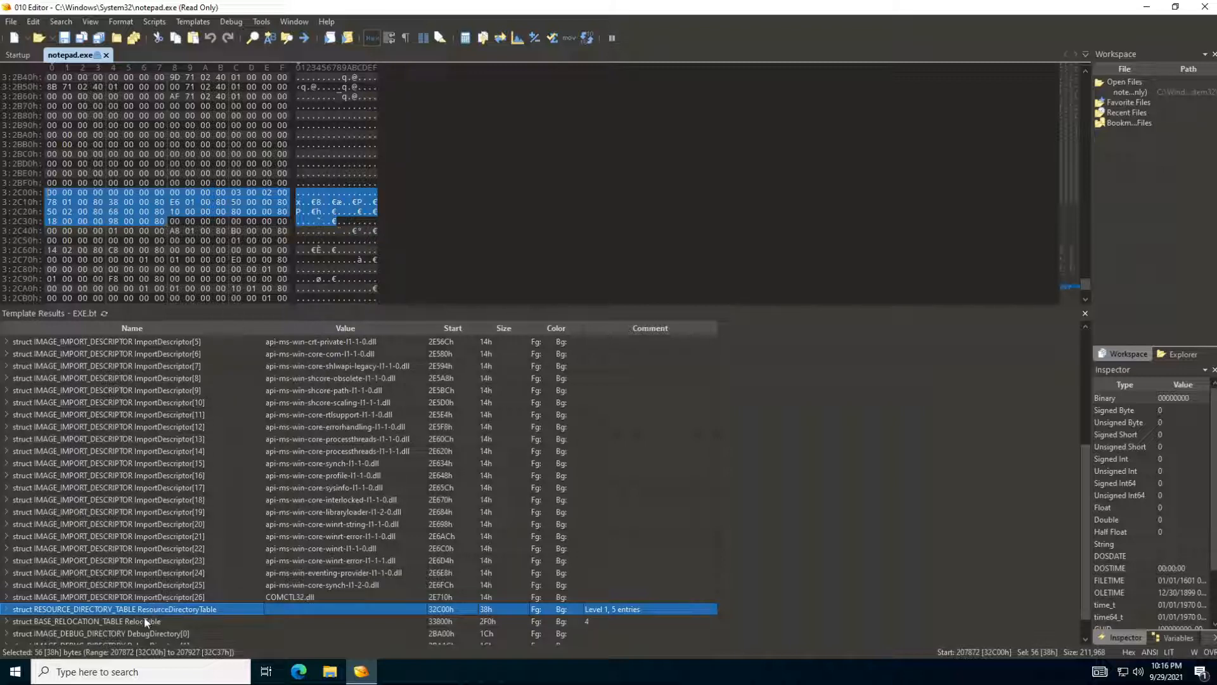
click(85, 621)
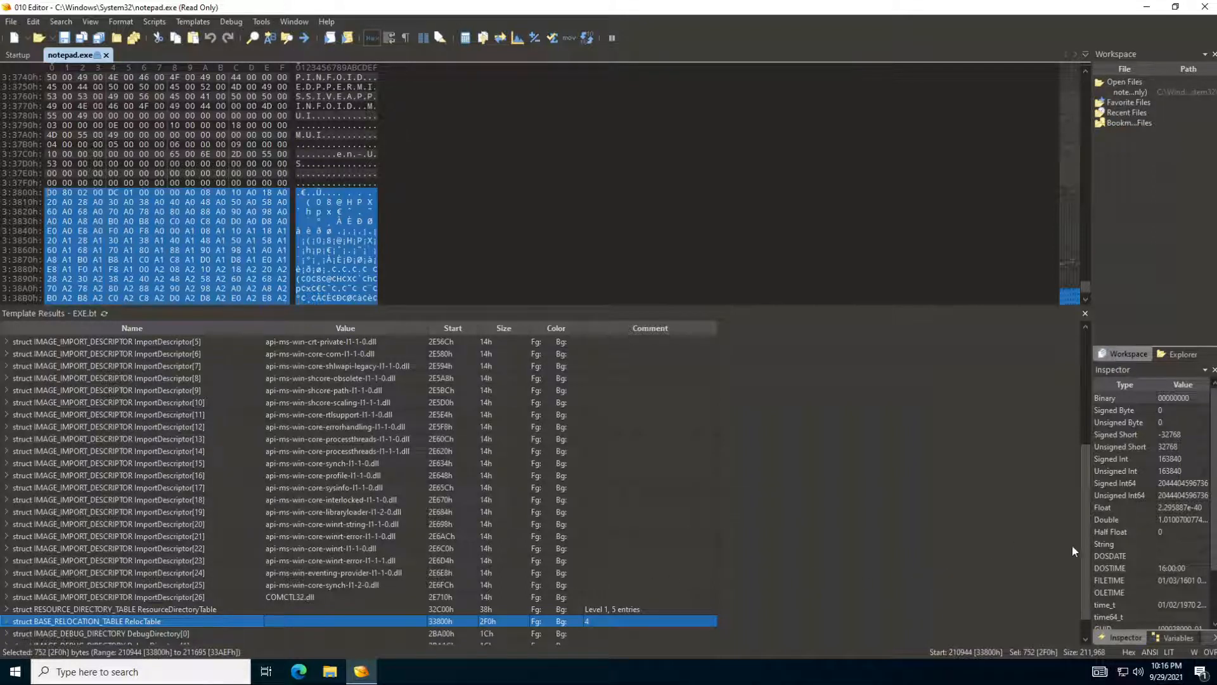
scroll(down, 3)
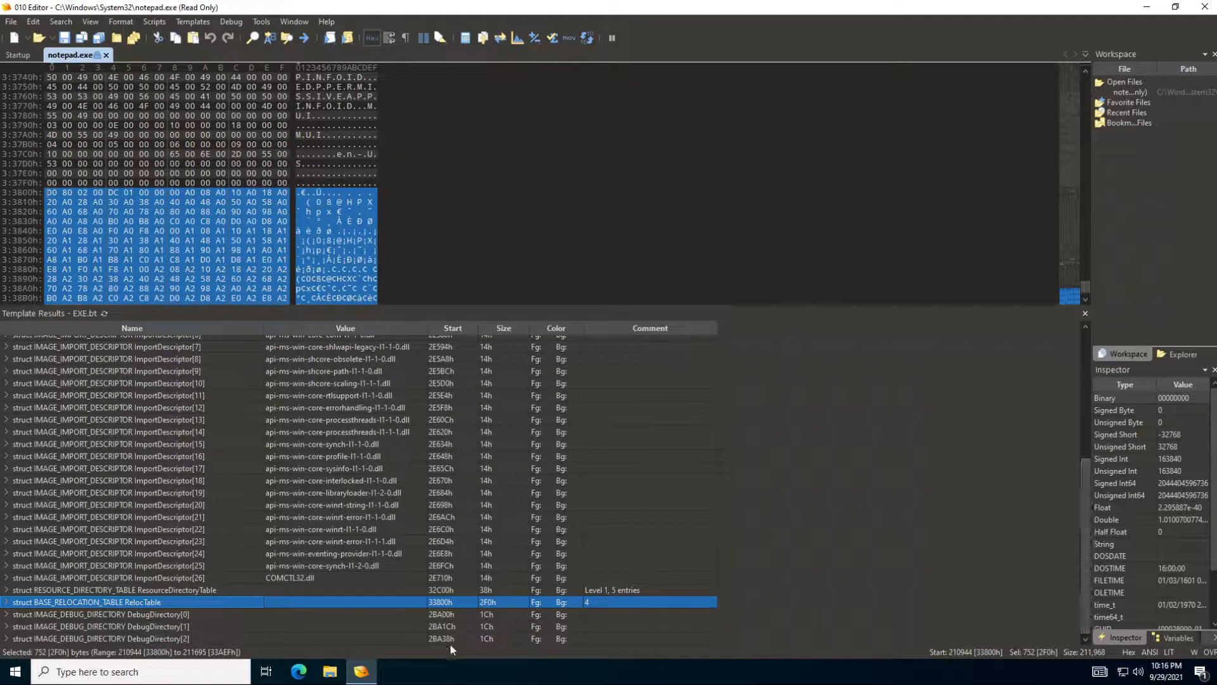
click(109, 613)
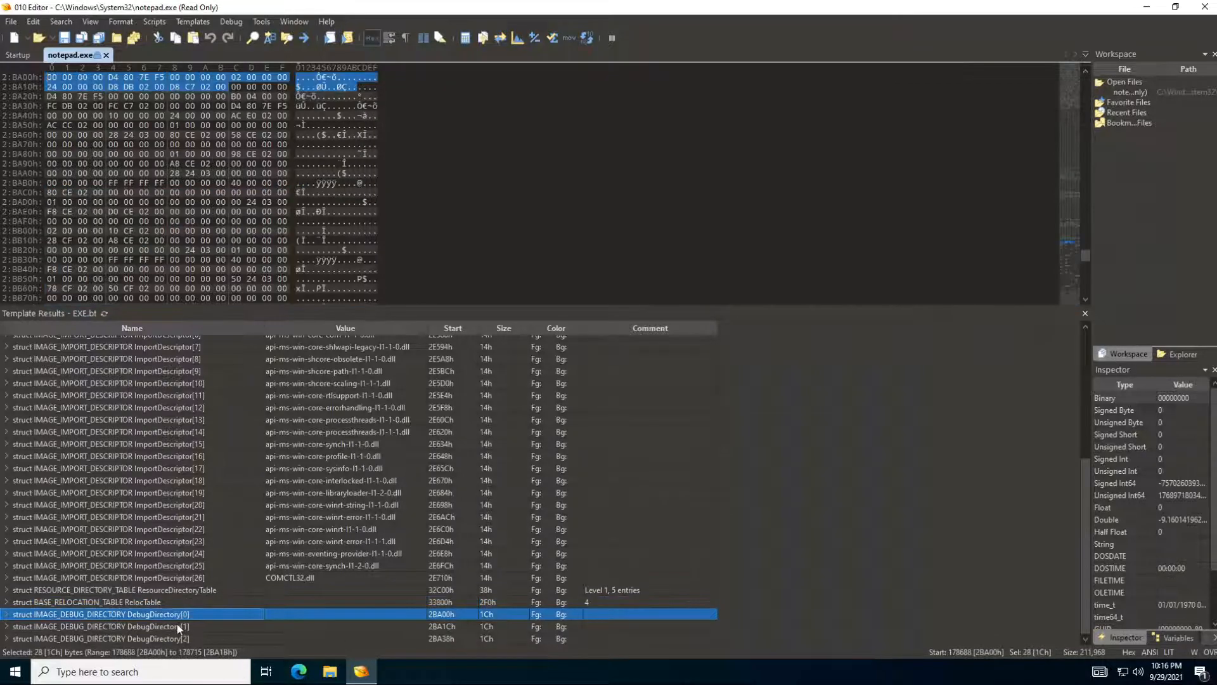
click(102, 637)
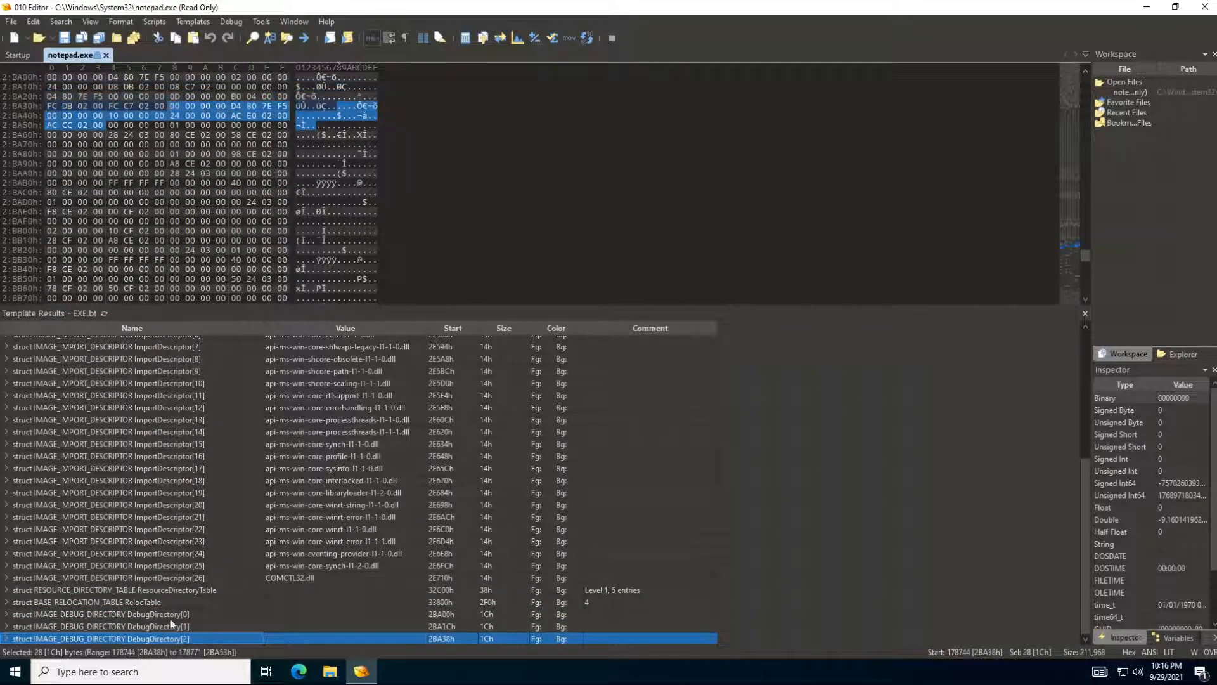
click(105, 613)
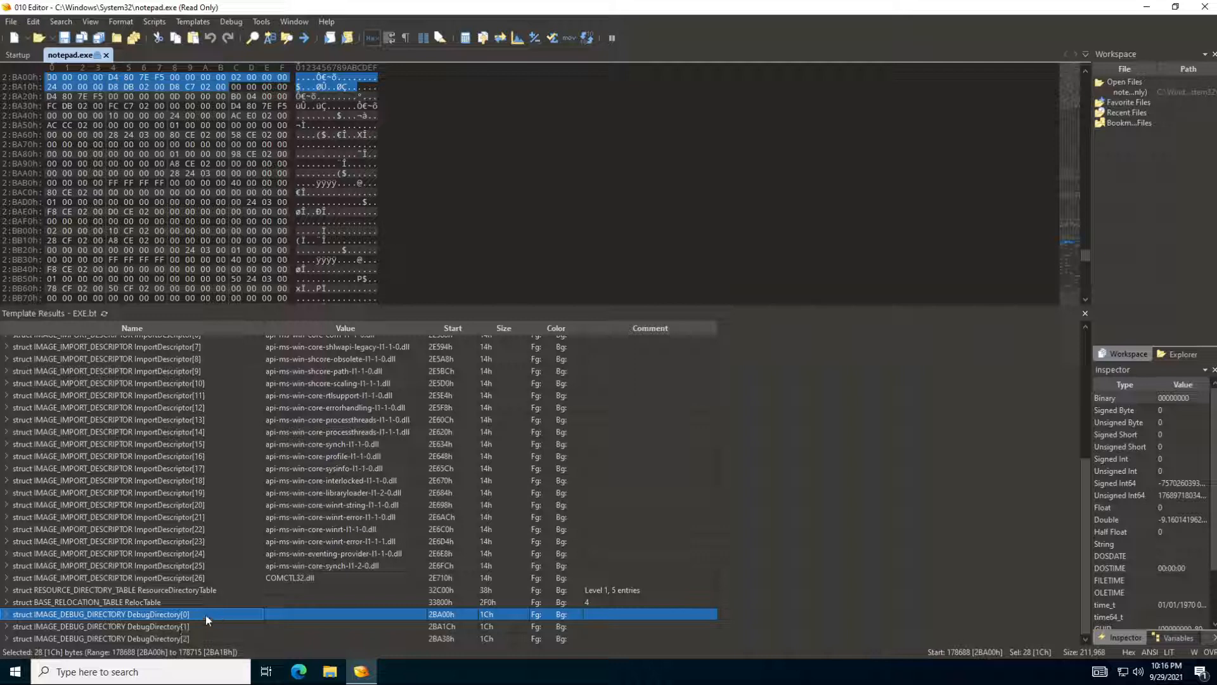
mouse_move(1084, 429)
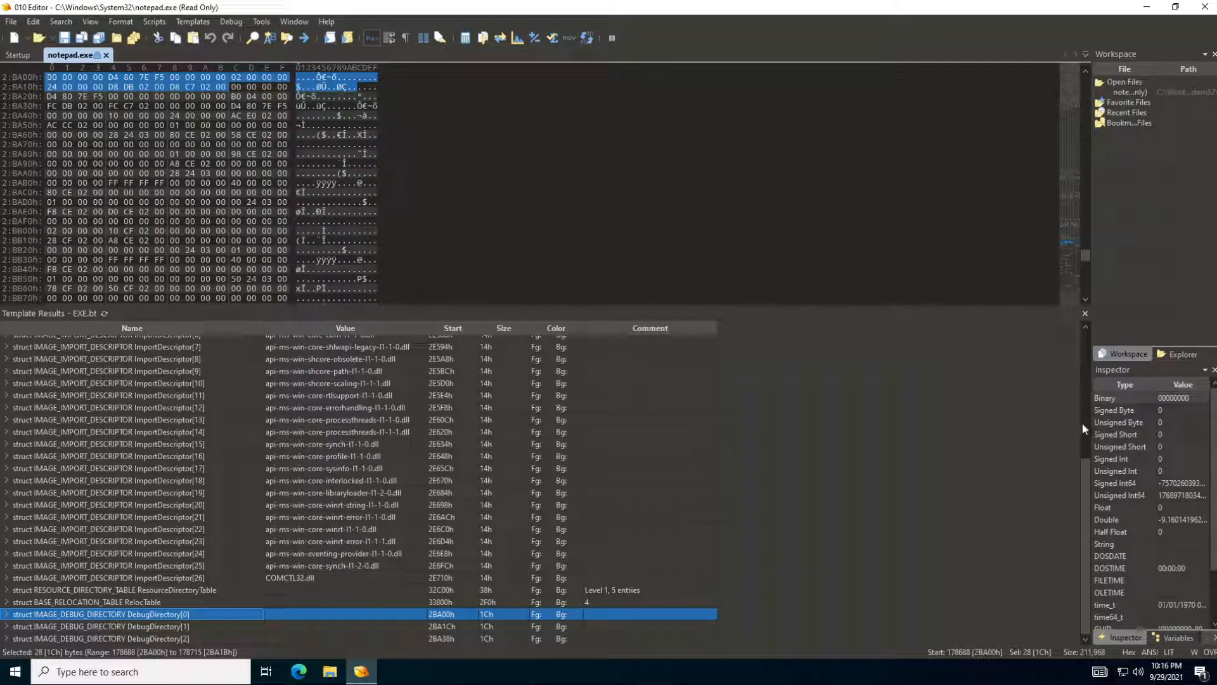
scroll(up, 3)
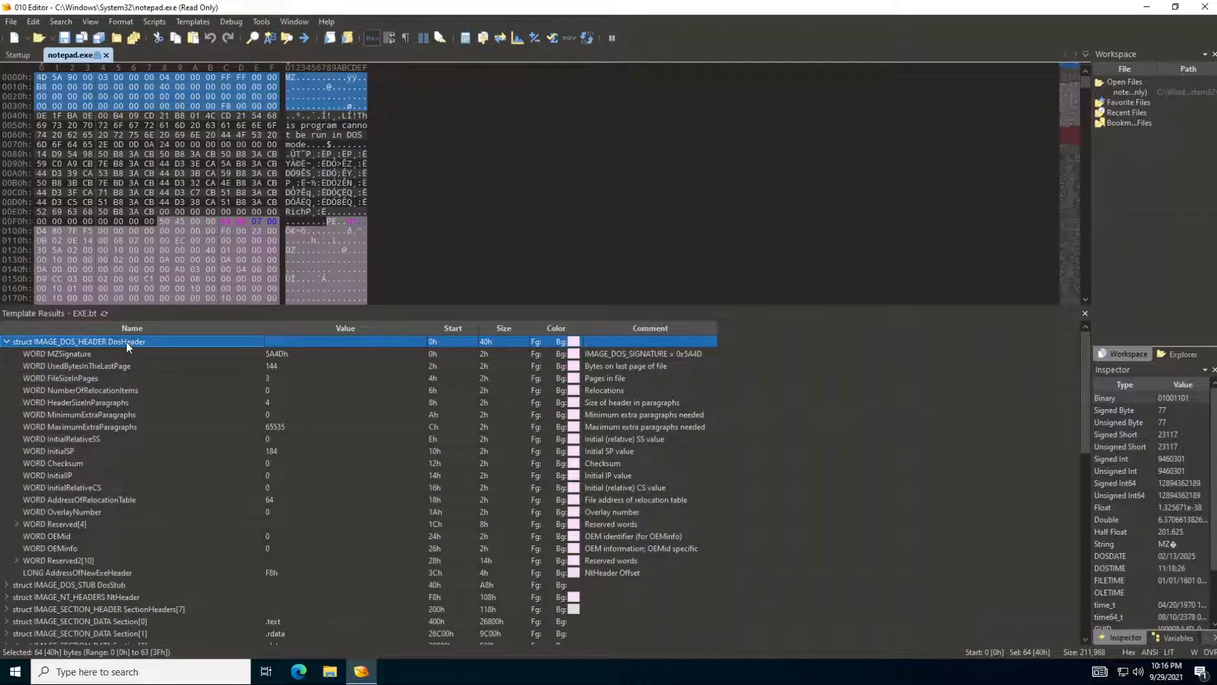
mouse_move(118, 386)
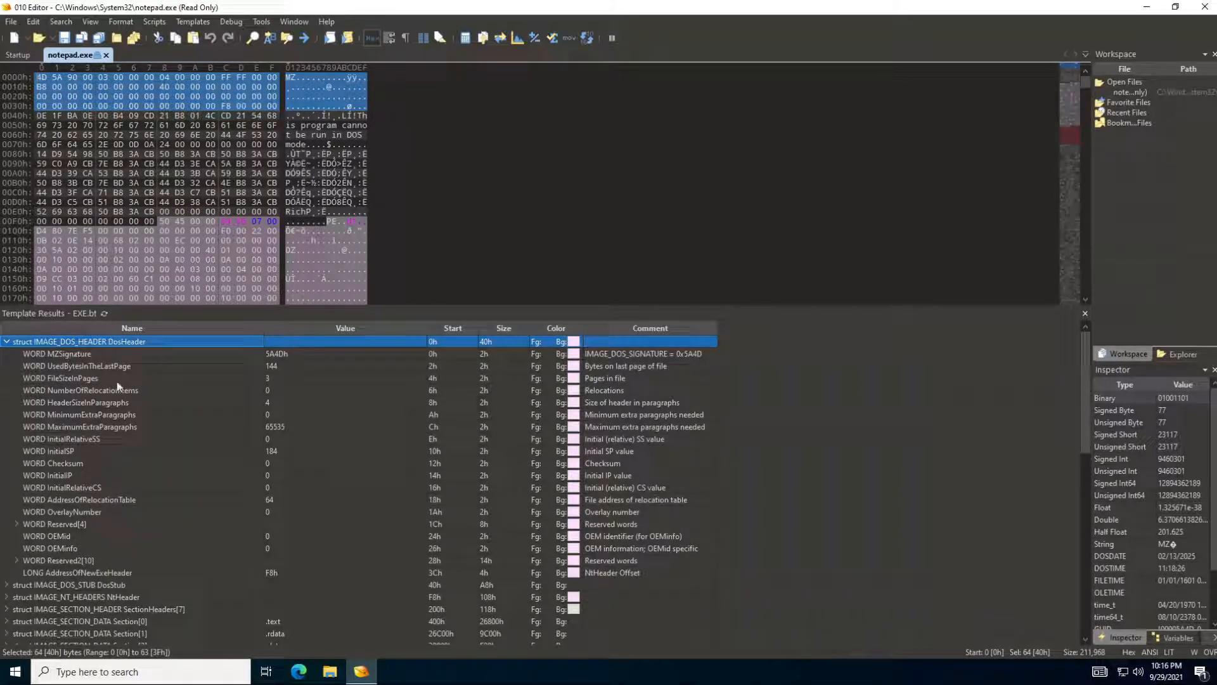
mouse_move(91, 556)
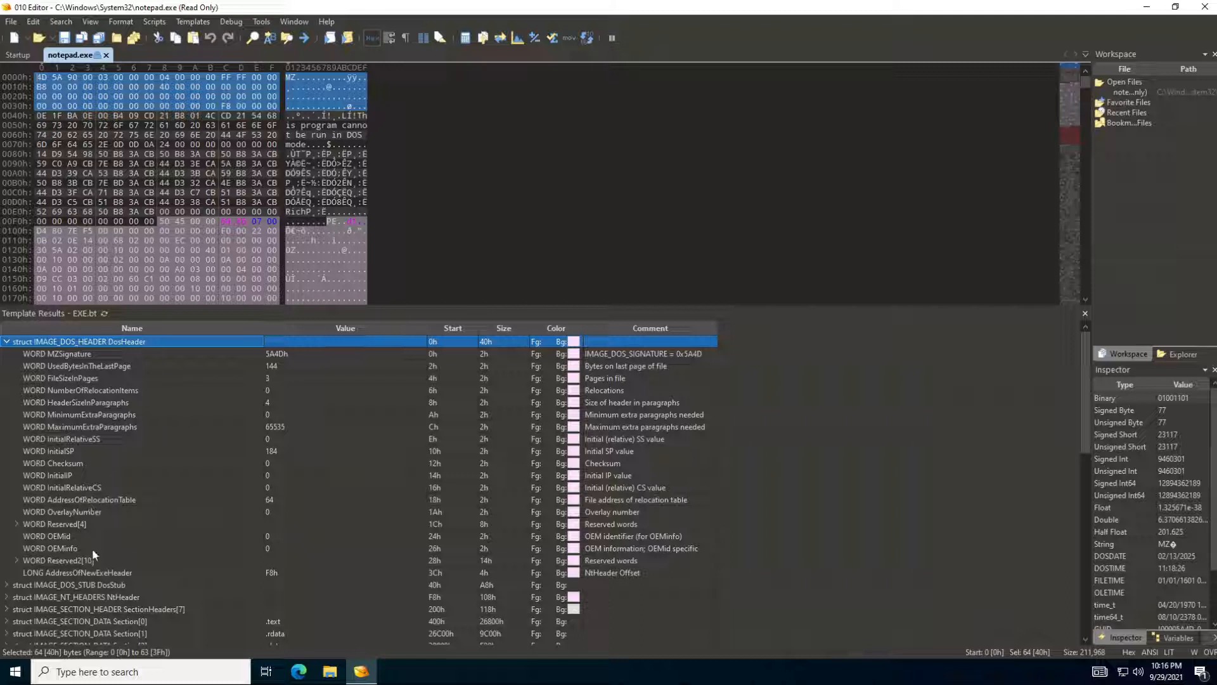
mouse_move(101, 469)
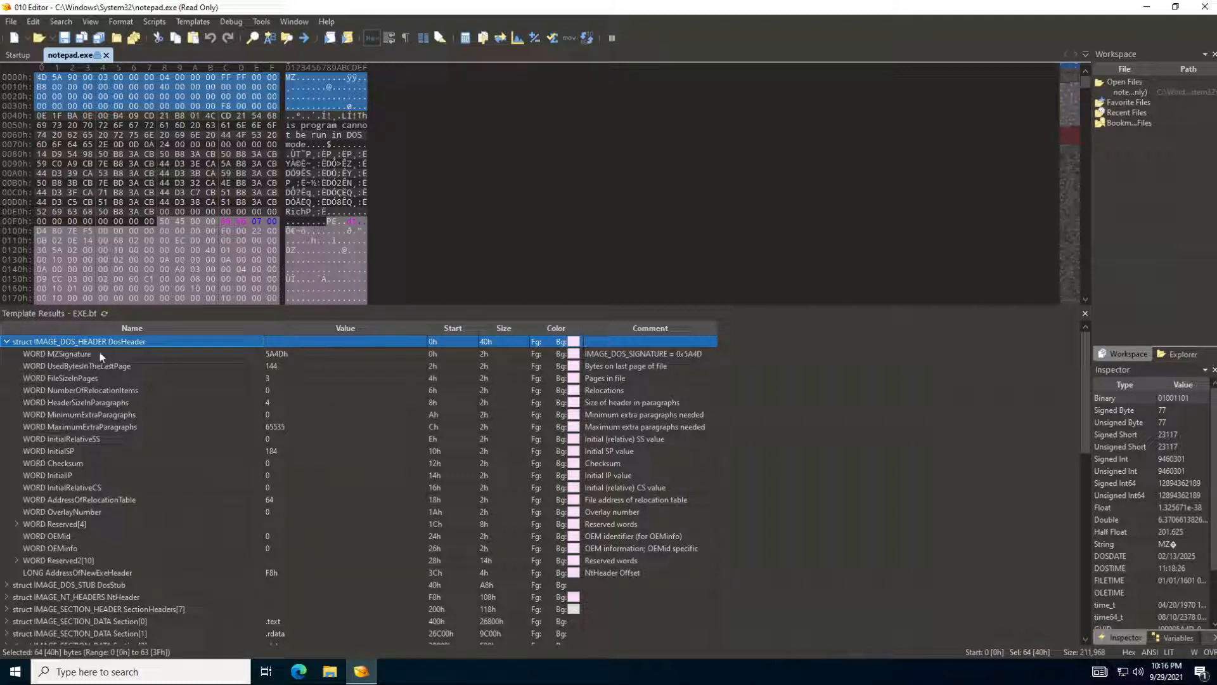
mouse_move(81, 359)
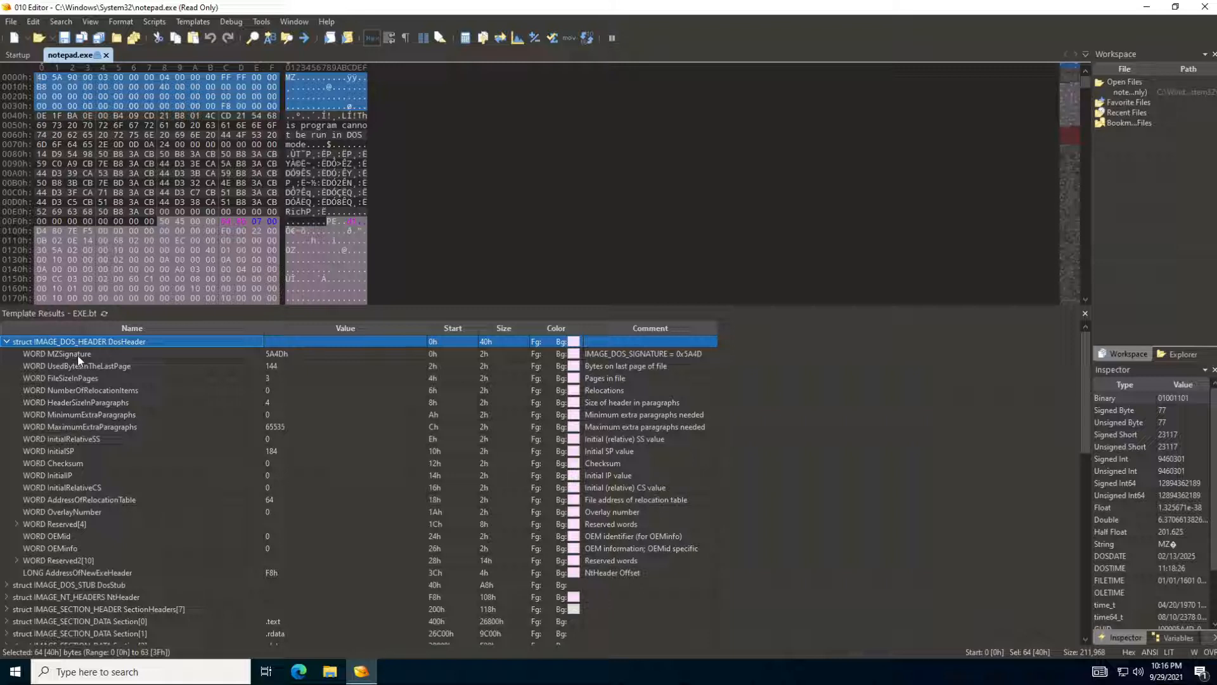
Select the MZSignature row to highlight bytes 4D 5A at the file start
click(56, 354)
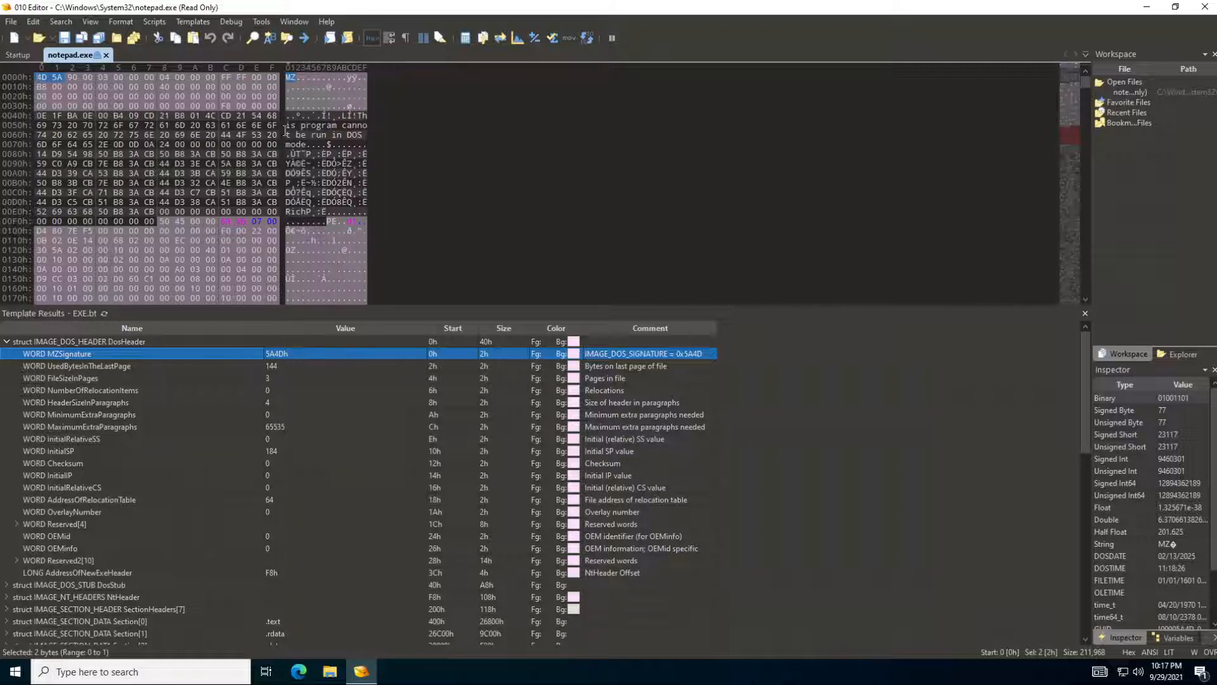
mouse_move(693, 214)
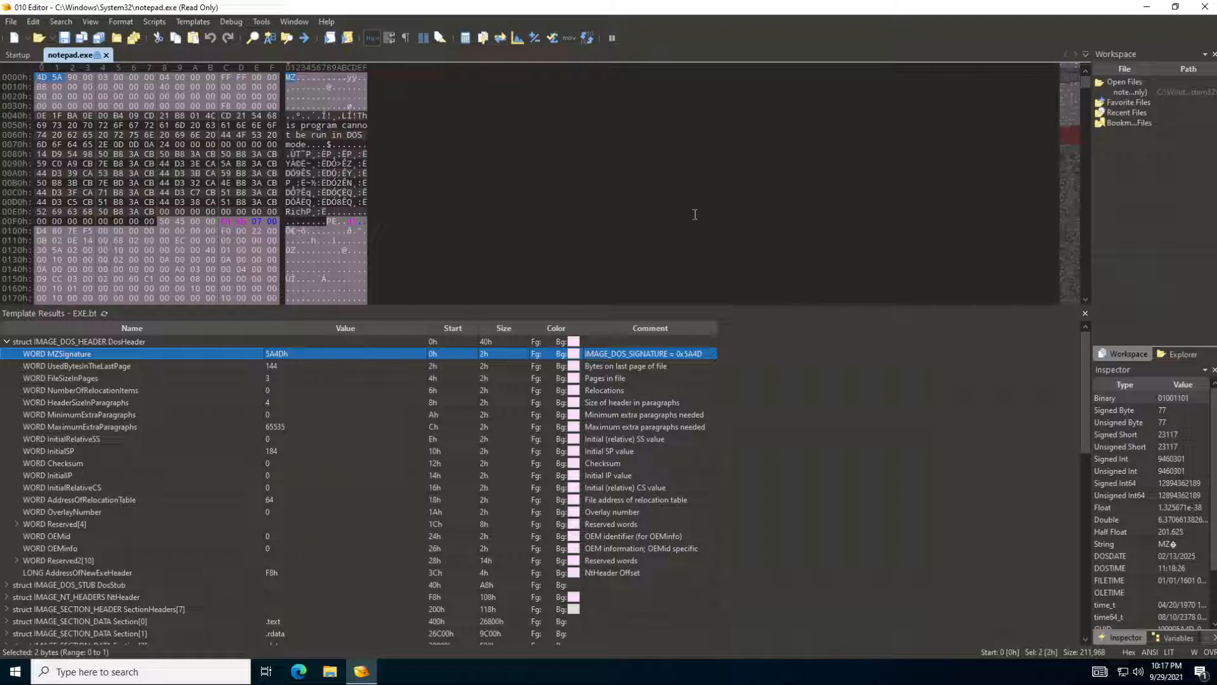
mouse_move(1060, 204)
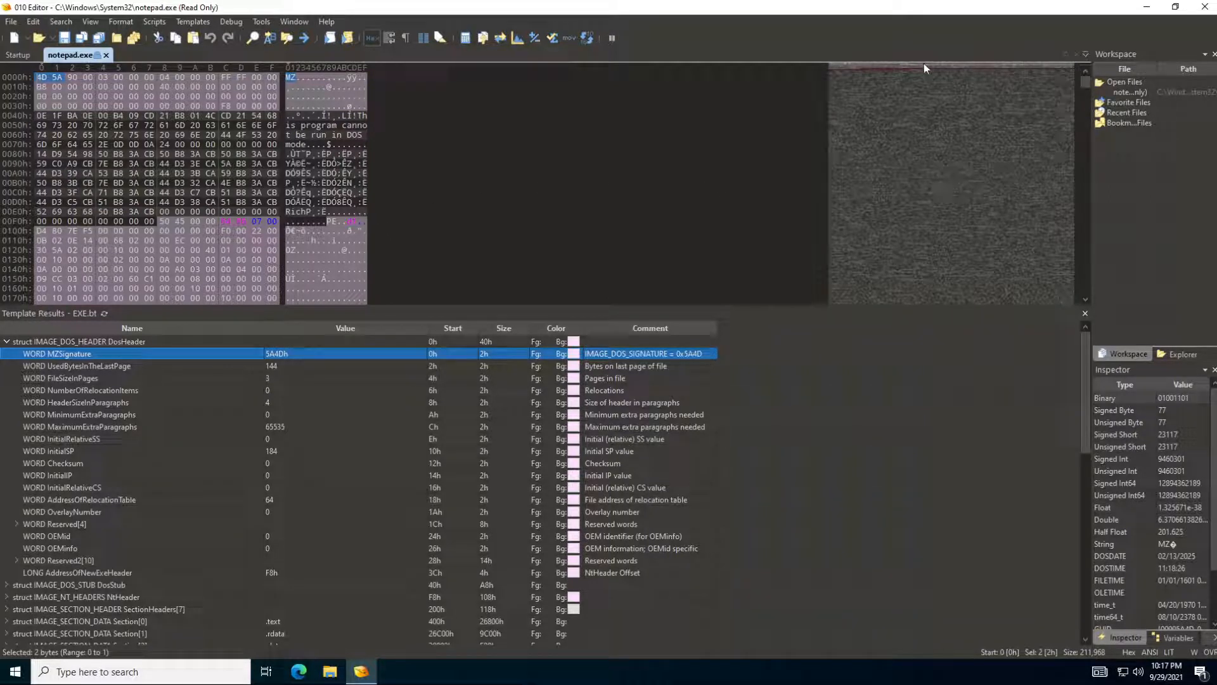
mouse_move(934, 175)
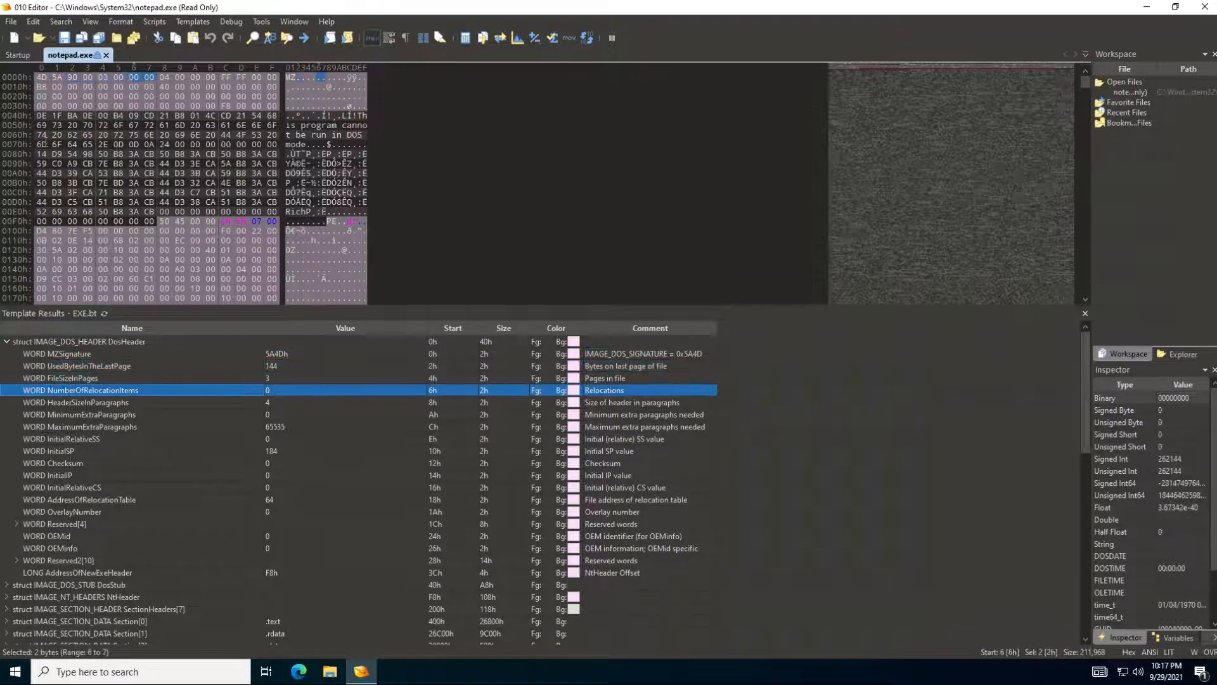
Select the WORD MZSignature field (5A4Dh) under IMAGE_DOS_HEADER again
click(56, 353)
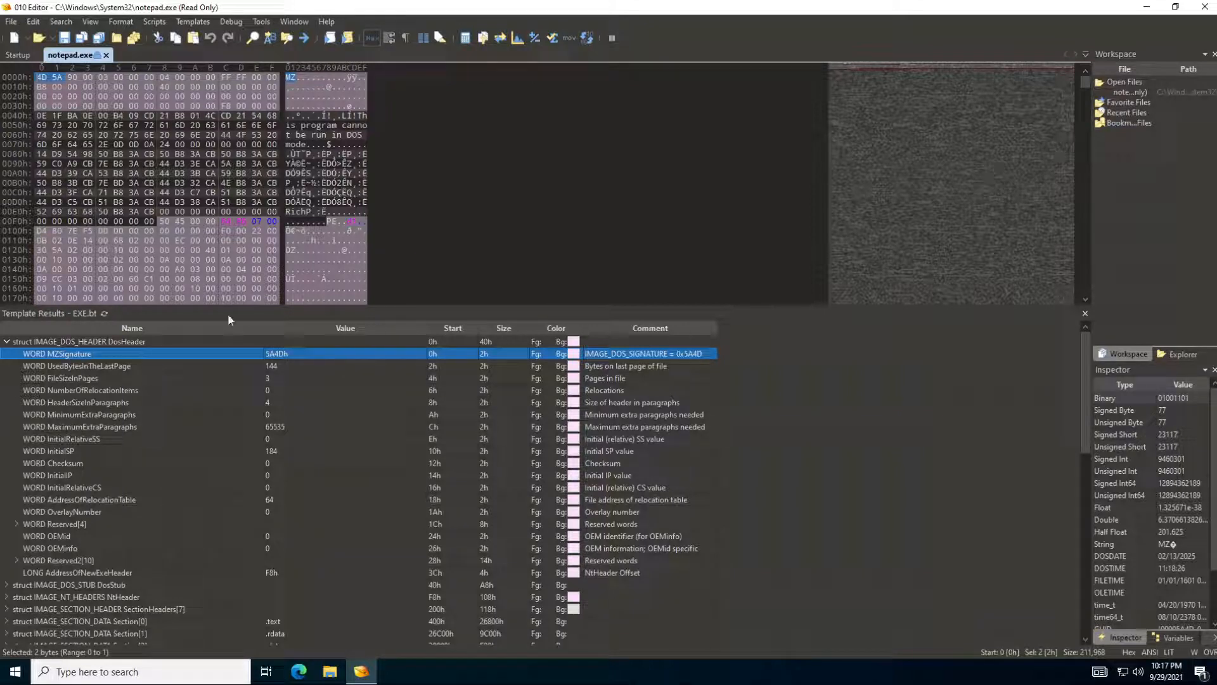
mouse_move(301, 362)
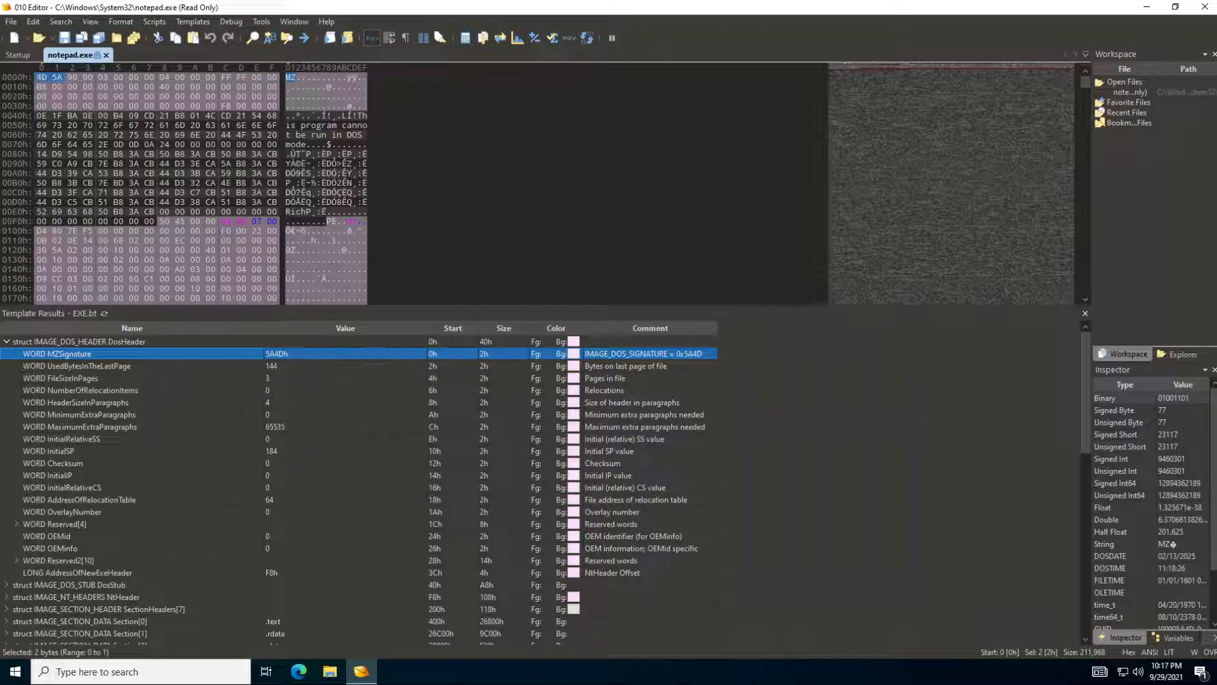
mouse_move(284, 363)
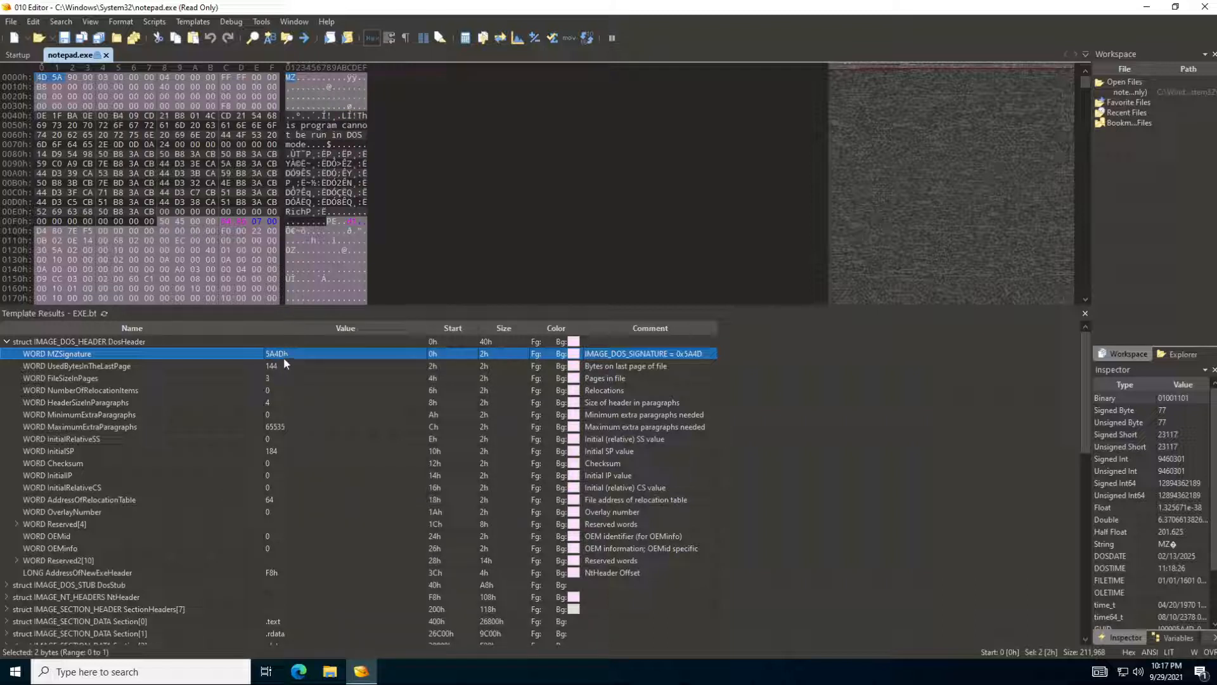
mouse_move(175, 373)
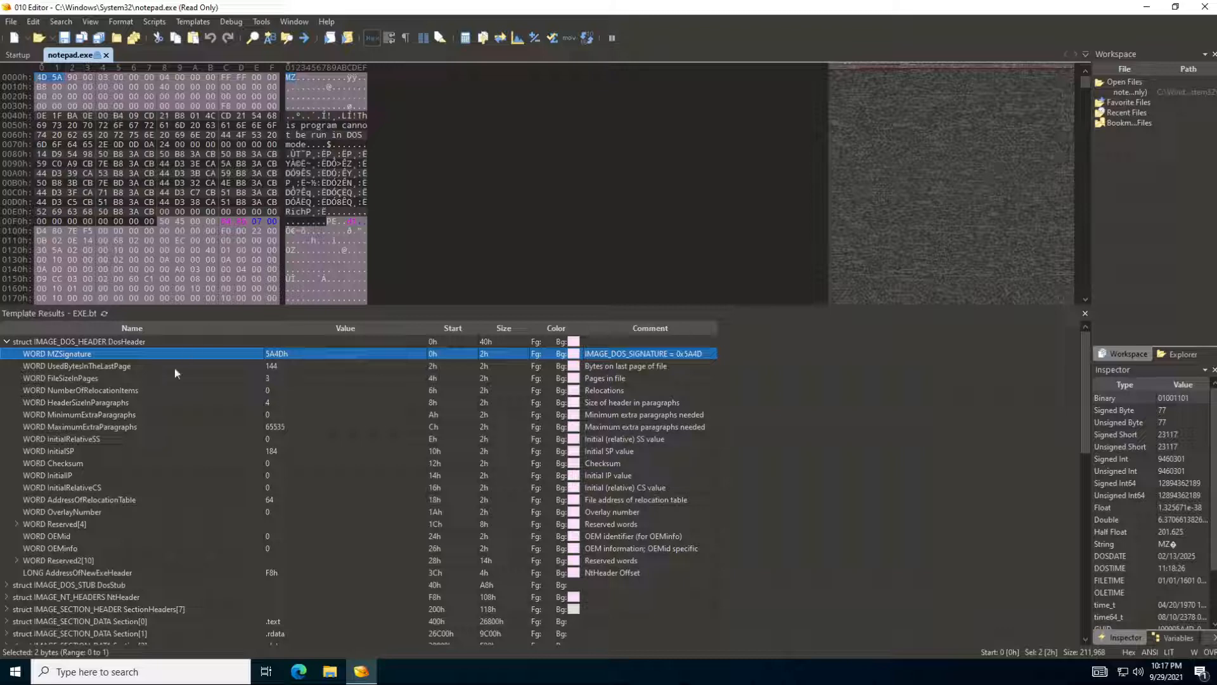
mouse_move(171, 454)
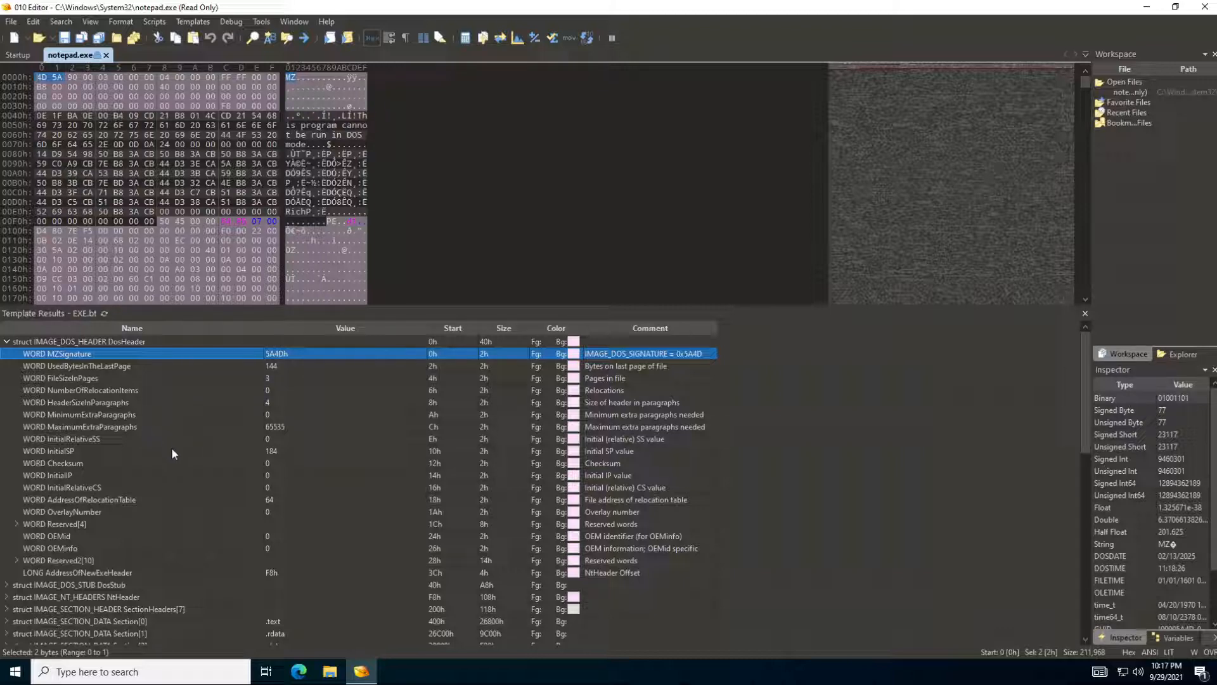
mouse_move(147, 409)
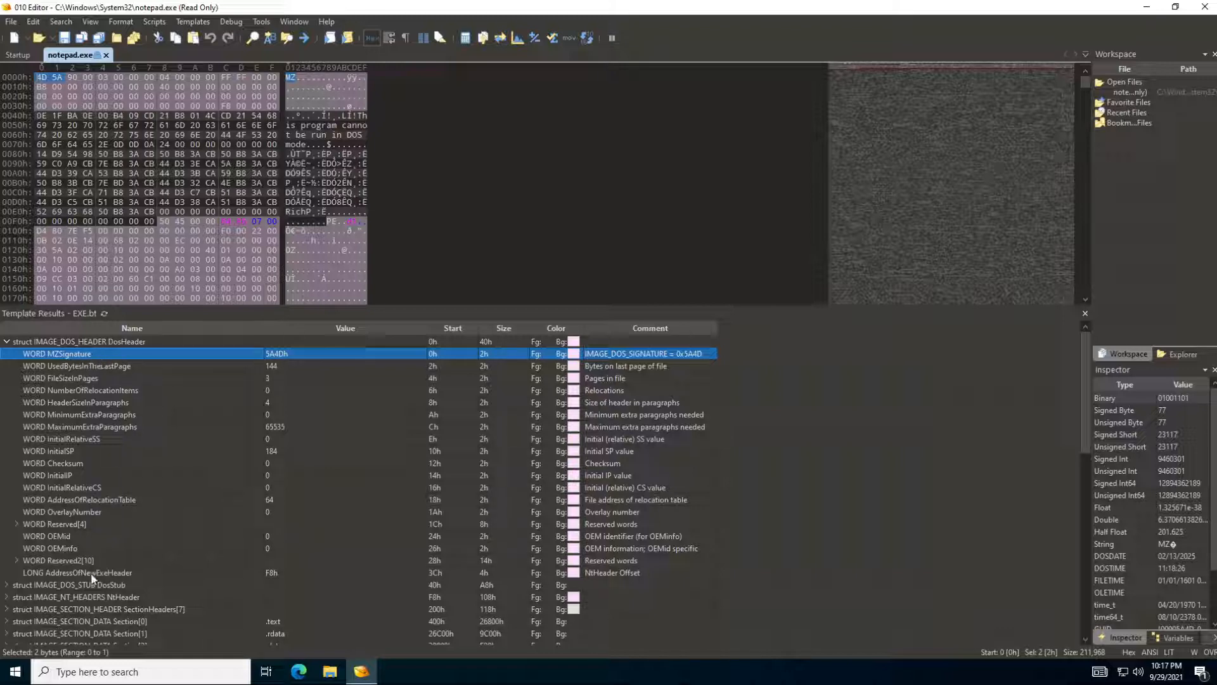
Read AddressOfNewExeHeader (F8h), then collapse the IMAGE_DOS_HEADER struct
click(77, 572)
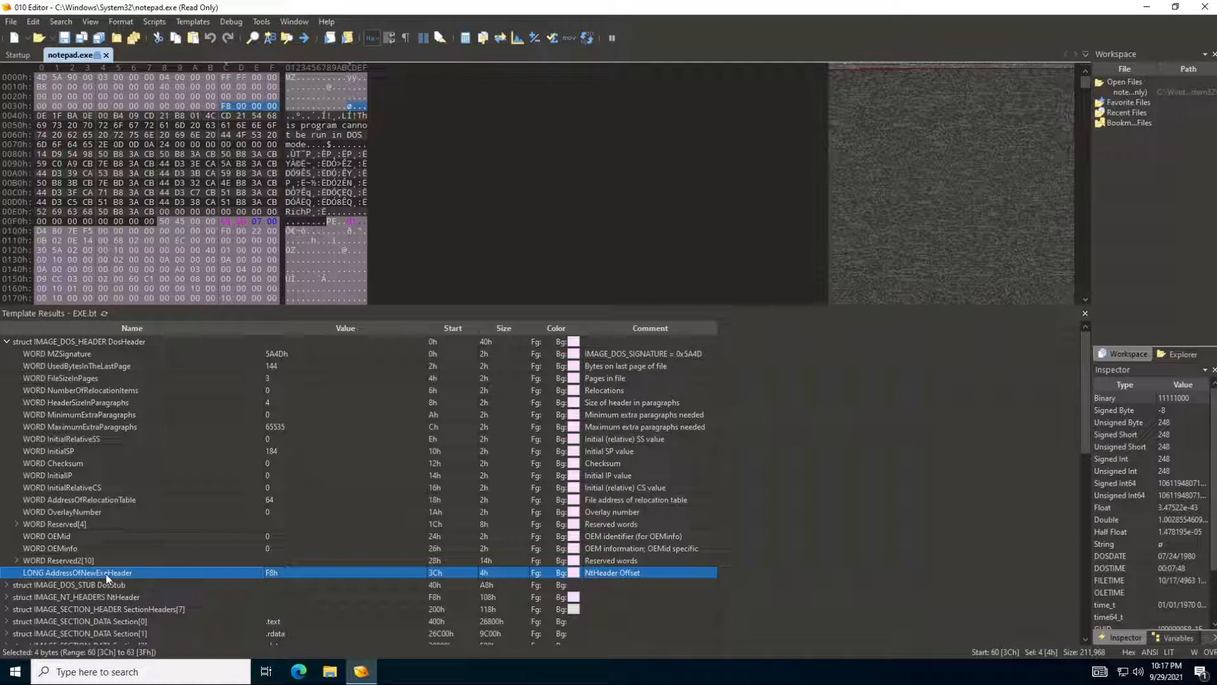
mouse_move(179, 576)
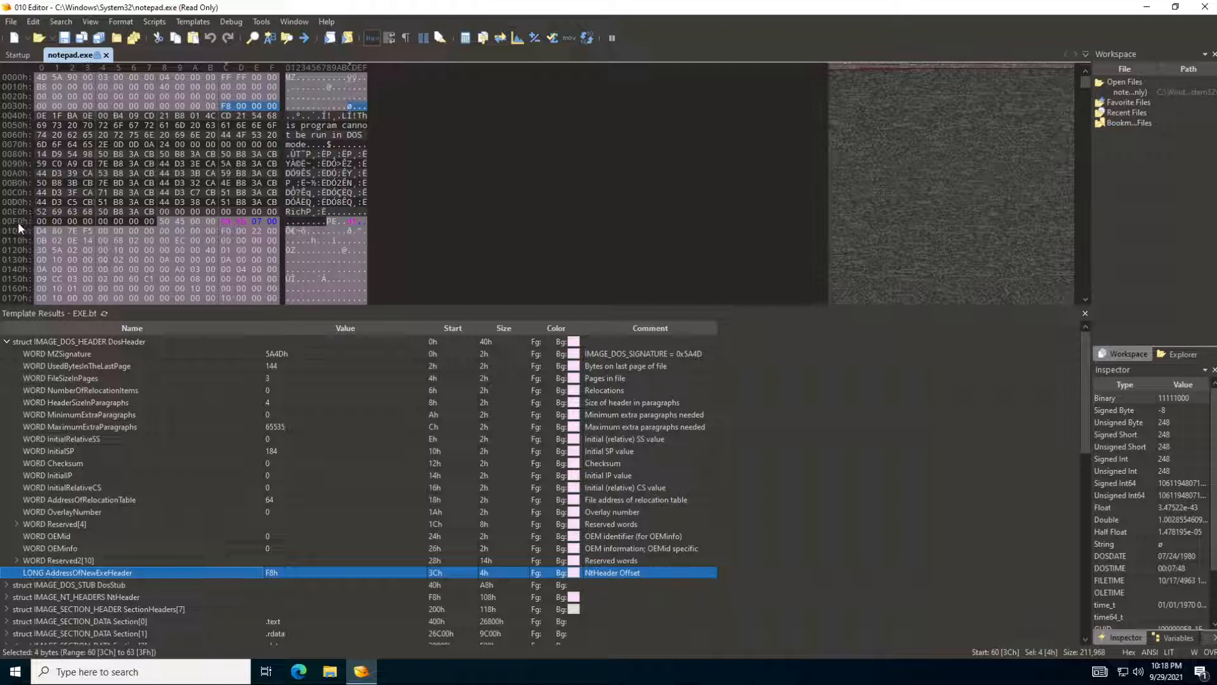
click(36, 220)
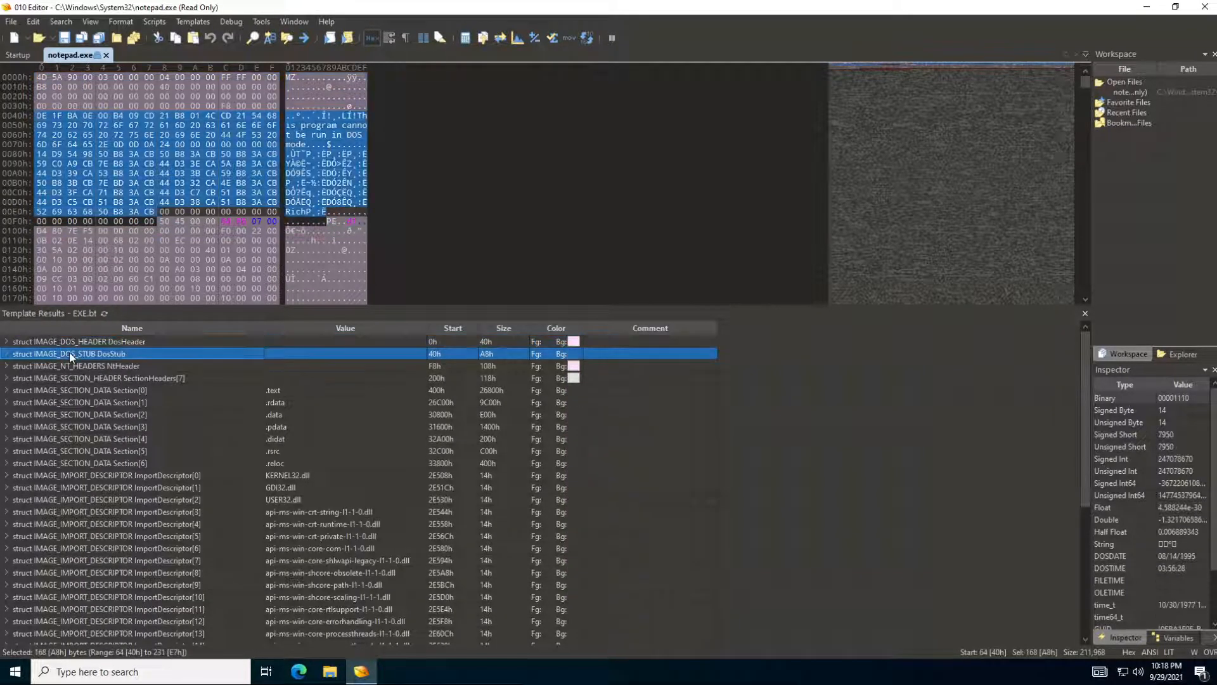
Expand IMAGE_DOS_STUB and highlight its UCHAR Data[64] block with the DOS-mode warning text
click(7, 354)
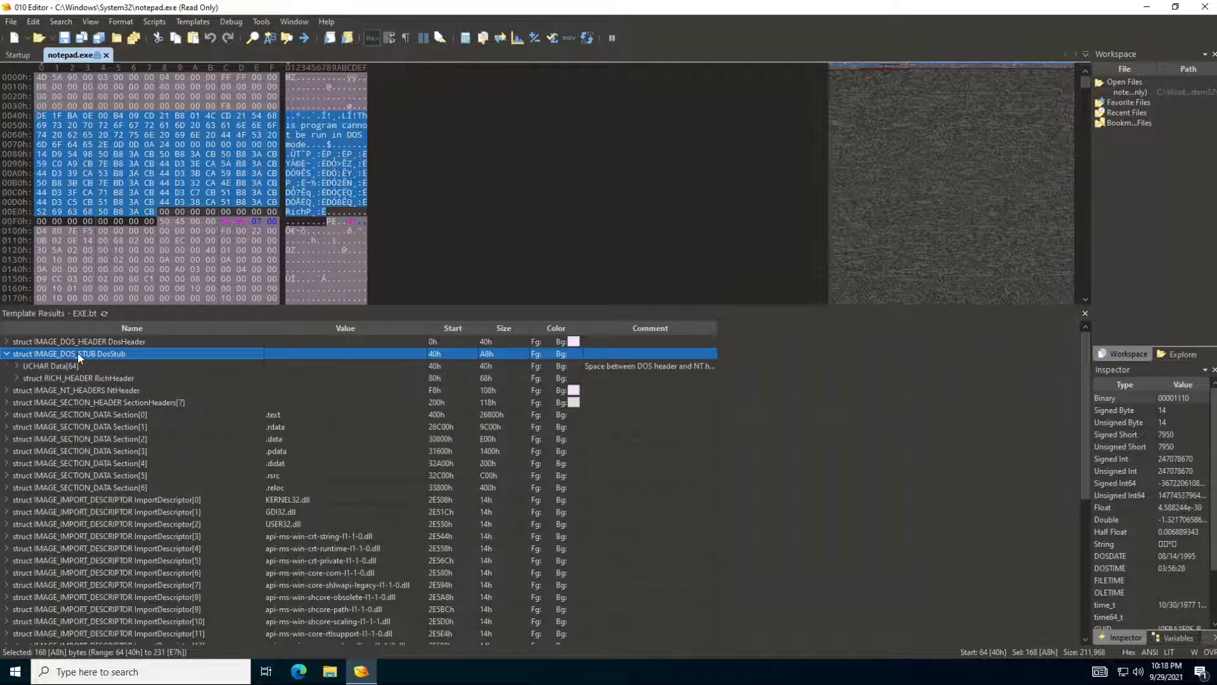
click(55, 365)
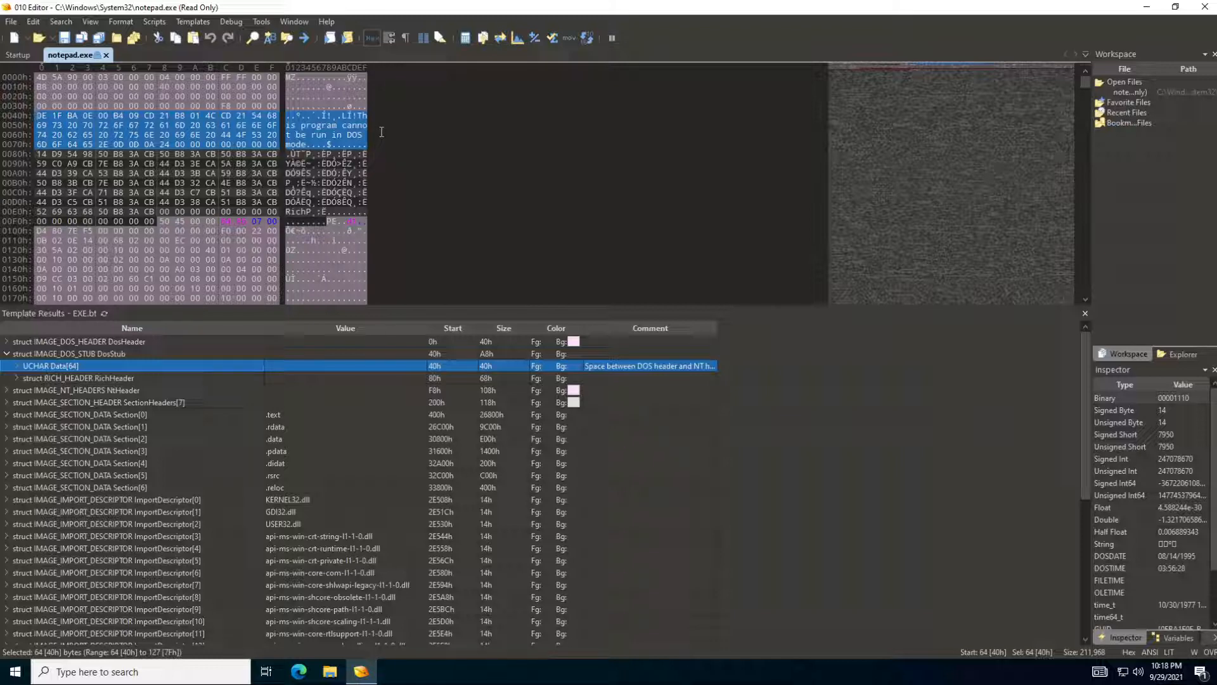
mouse_move(106, 373)
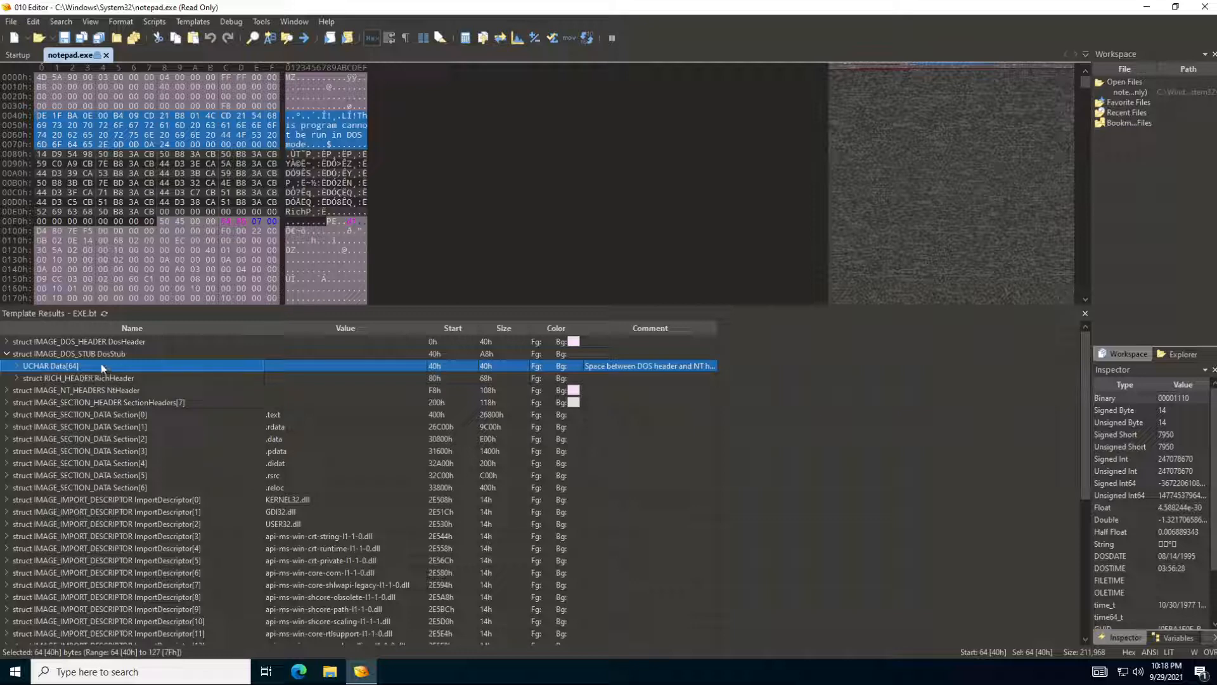
mouse_move(47, 616)
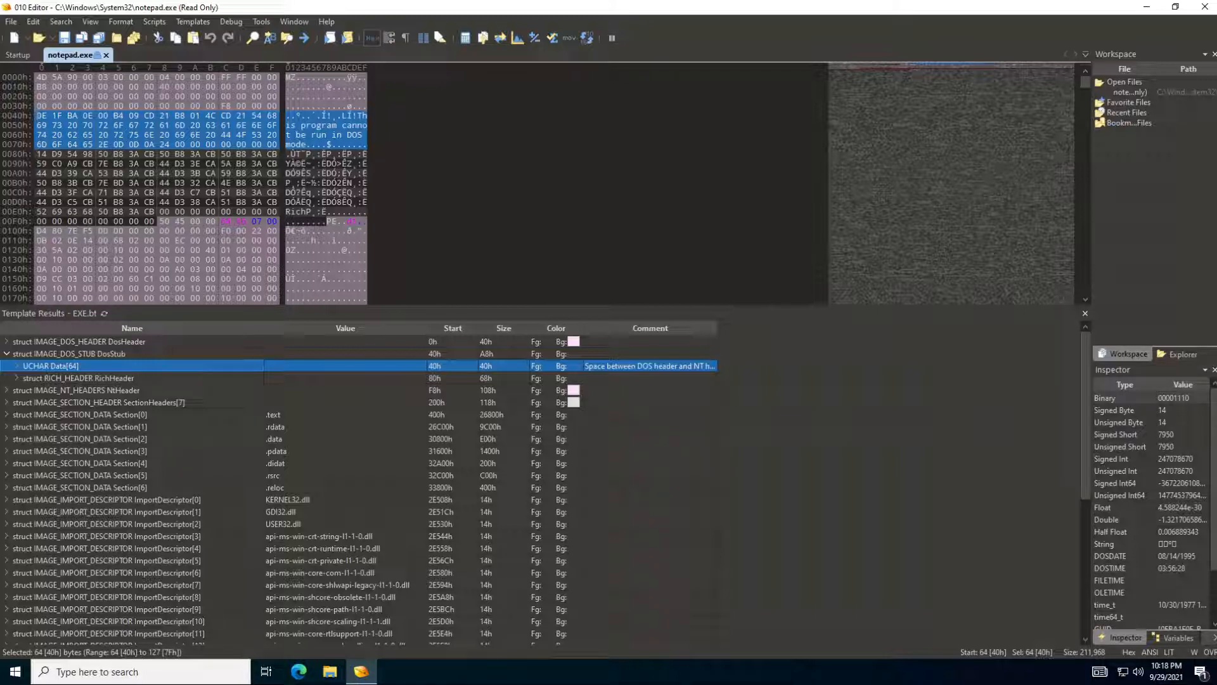
Collapse the DOS stub and highlight the IMAGE_NT_HEADERS NtHeader structure at F8h
click(6, 354)
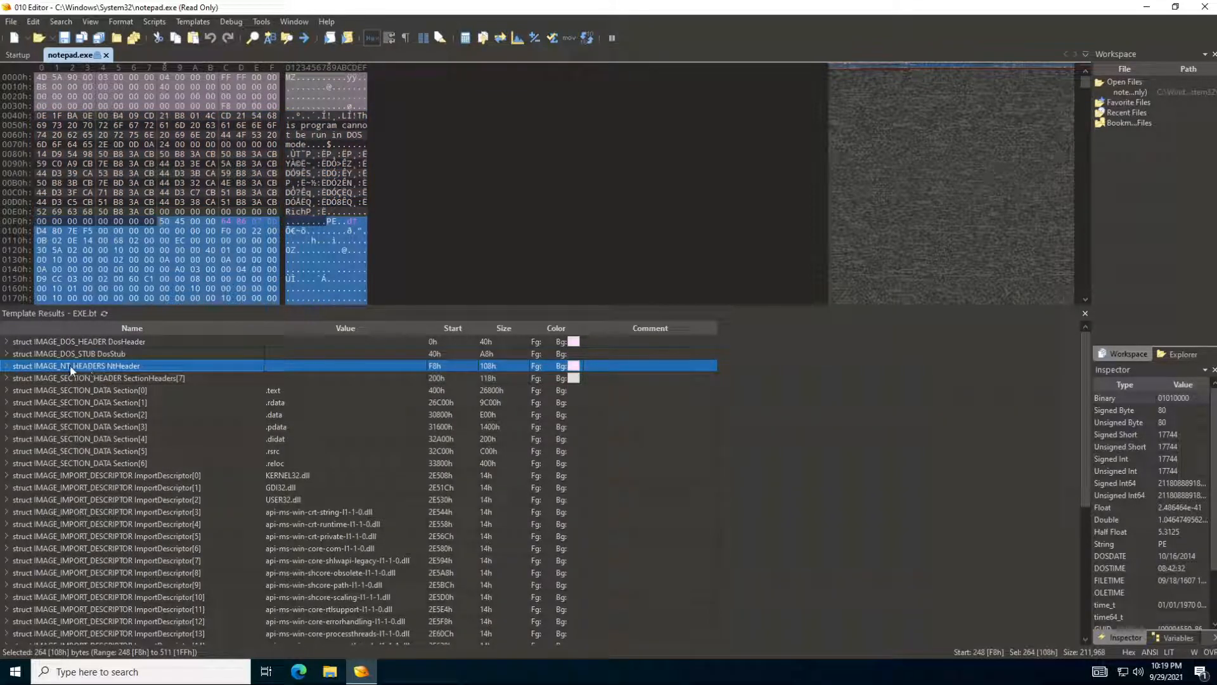
mouse_move(174, 369)
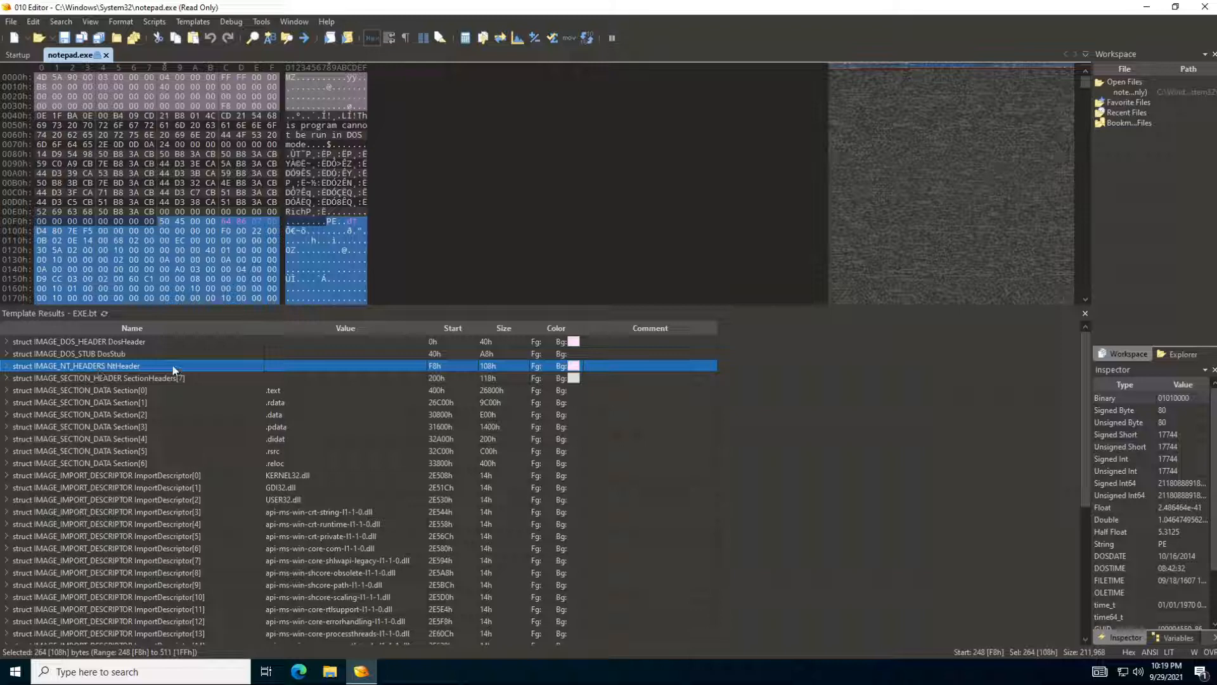
mouse_move(436, 376)
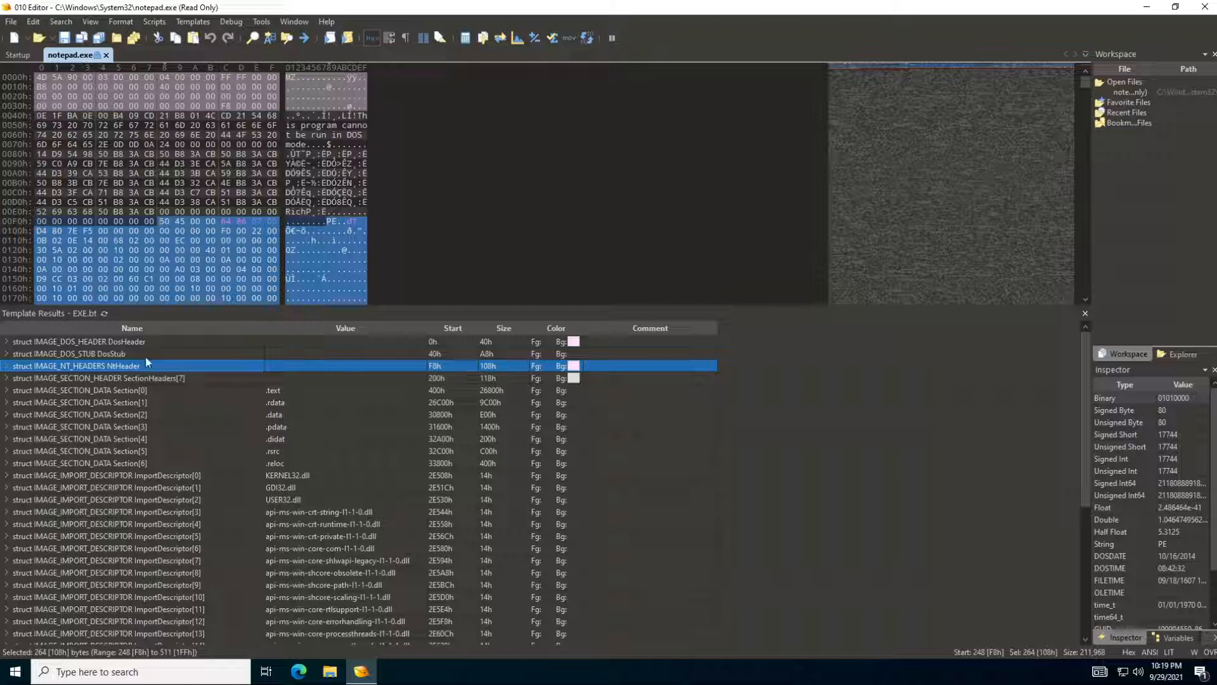
click(5, 341)
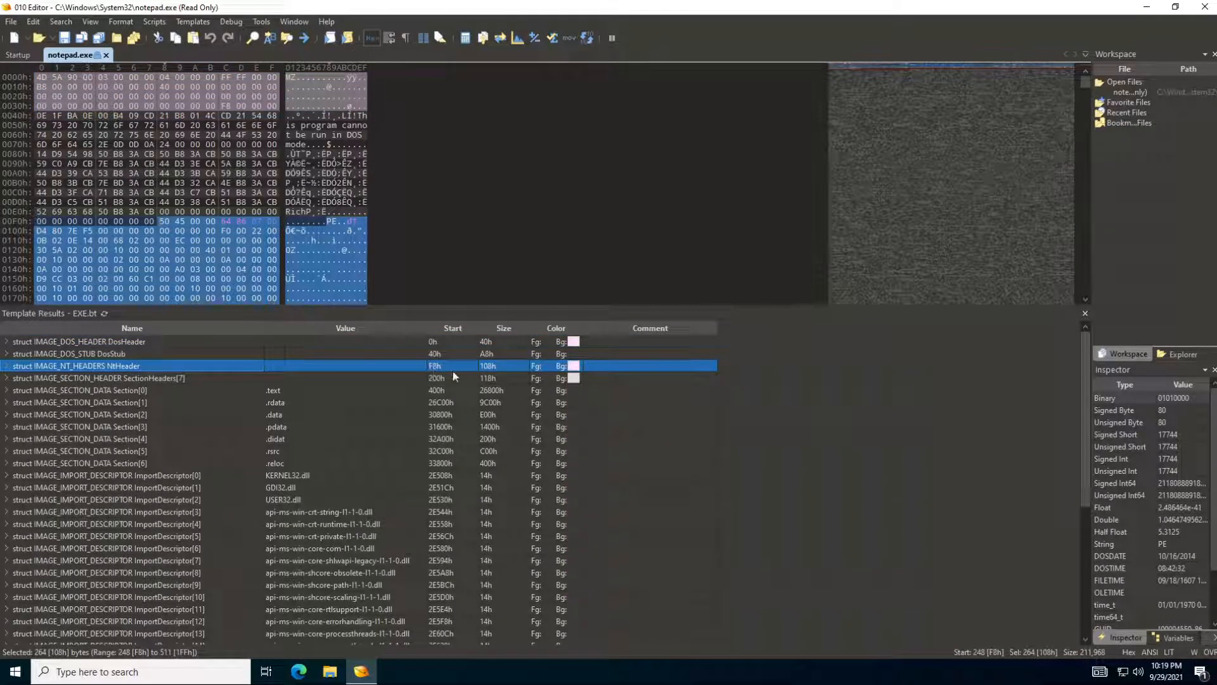
mouse_move(498, 369)
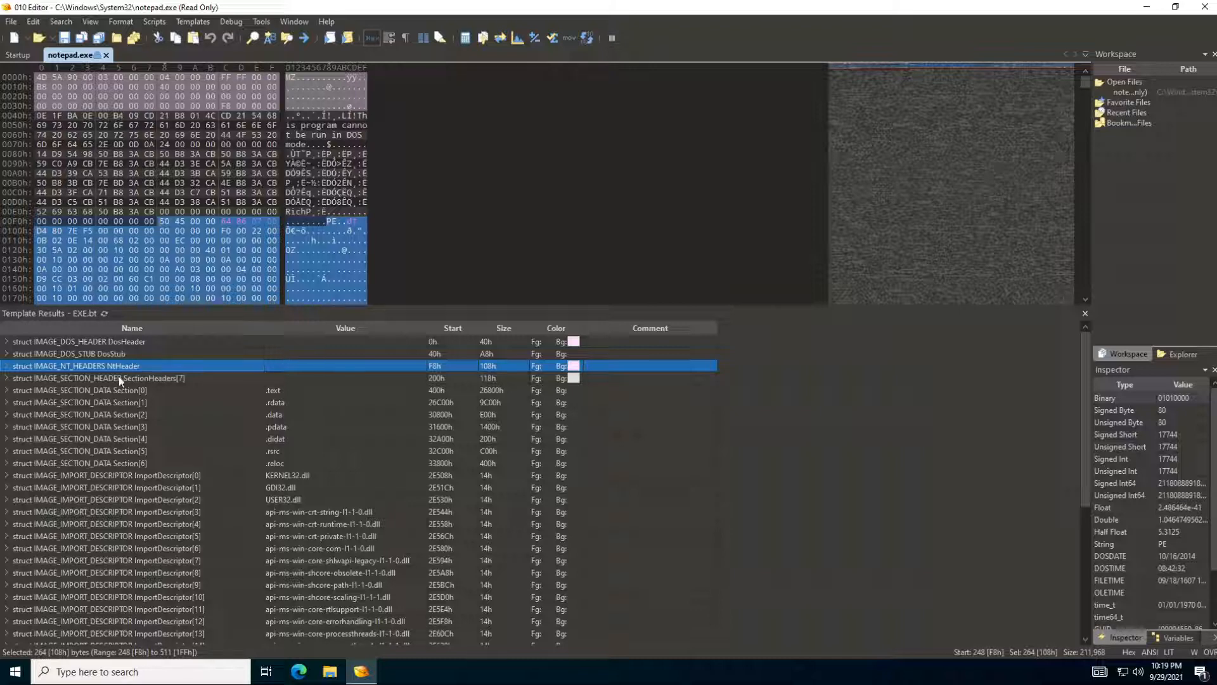
Expand NtHeader, check Signature 4550h, then highlight the IMAGE_FILE_HEADER FileHeader structure
click(7, 366)
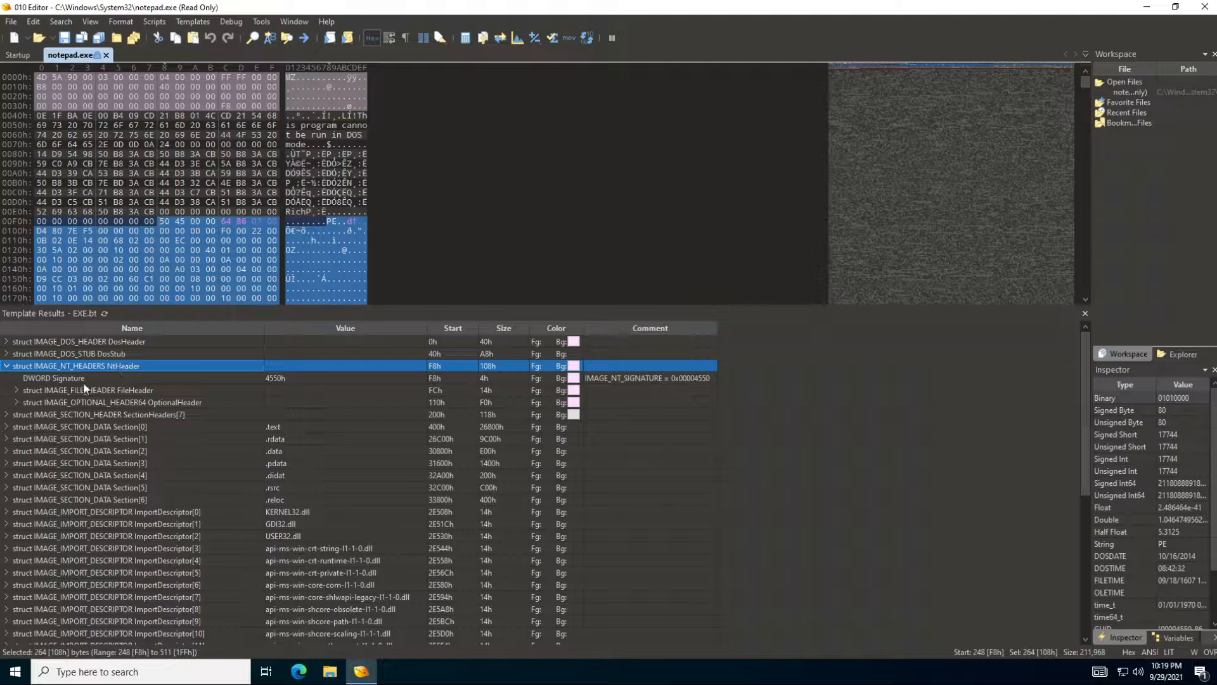
click(53, 378)
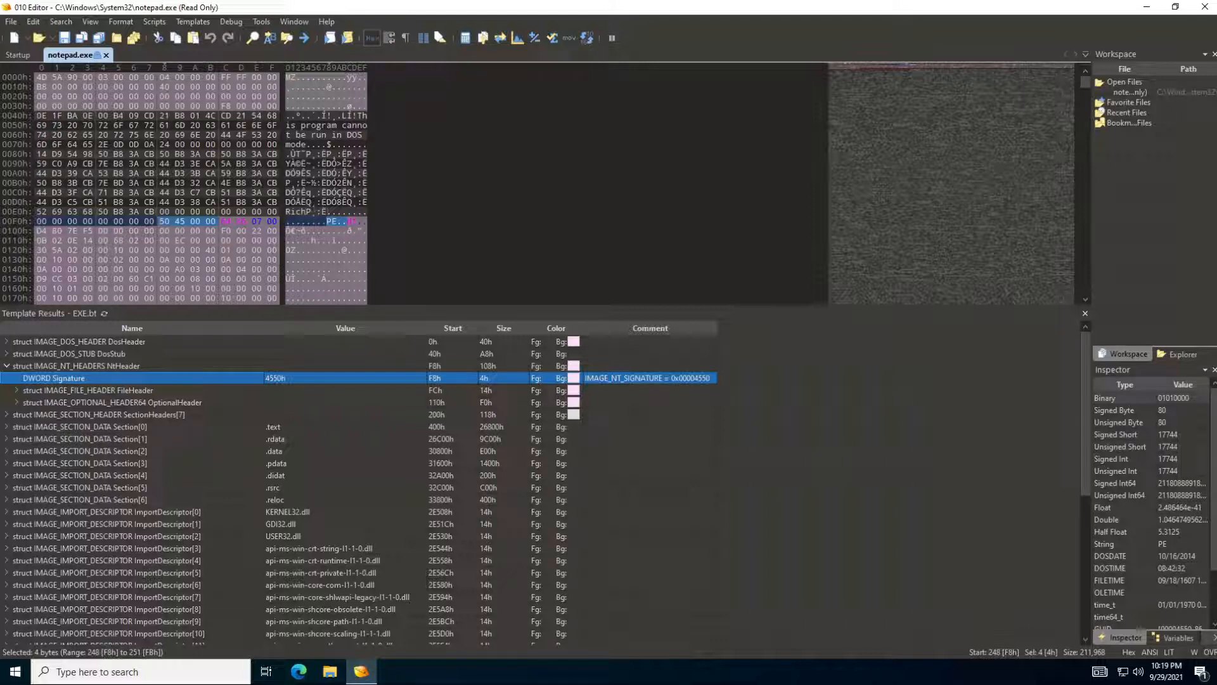
mouse_move(315, 396)
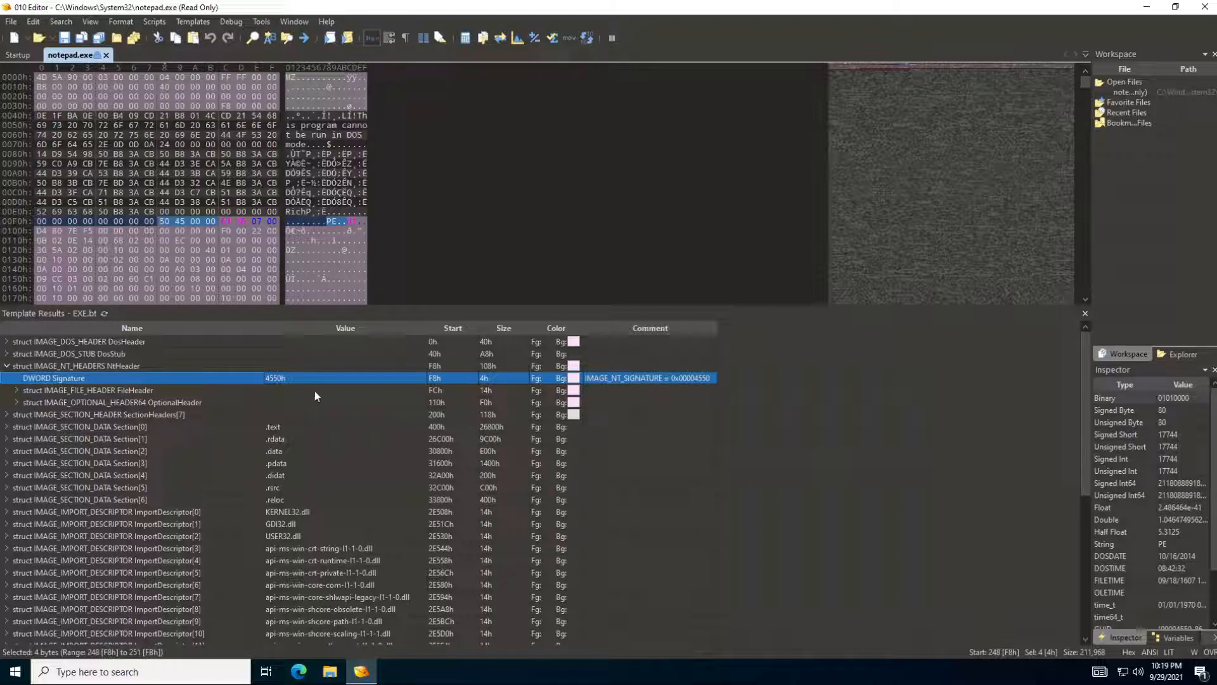
mouse_move(322, 398)
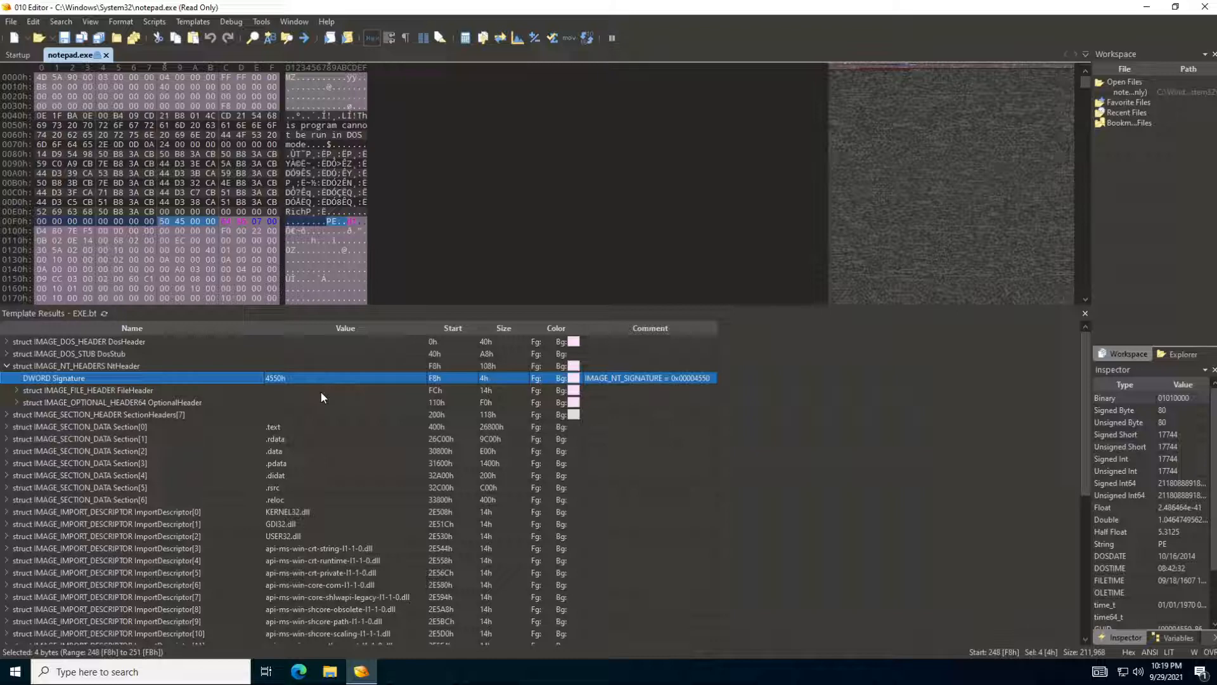
mouse_move(105, 396)
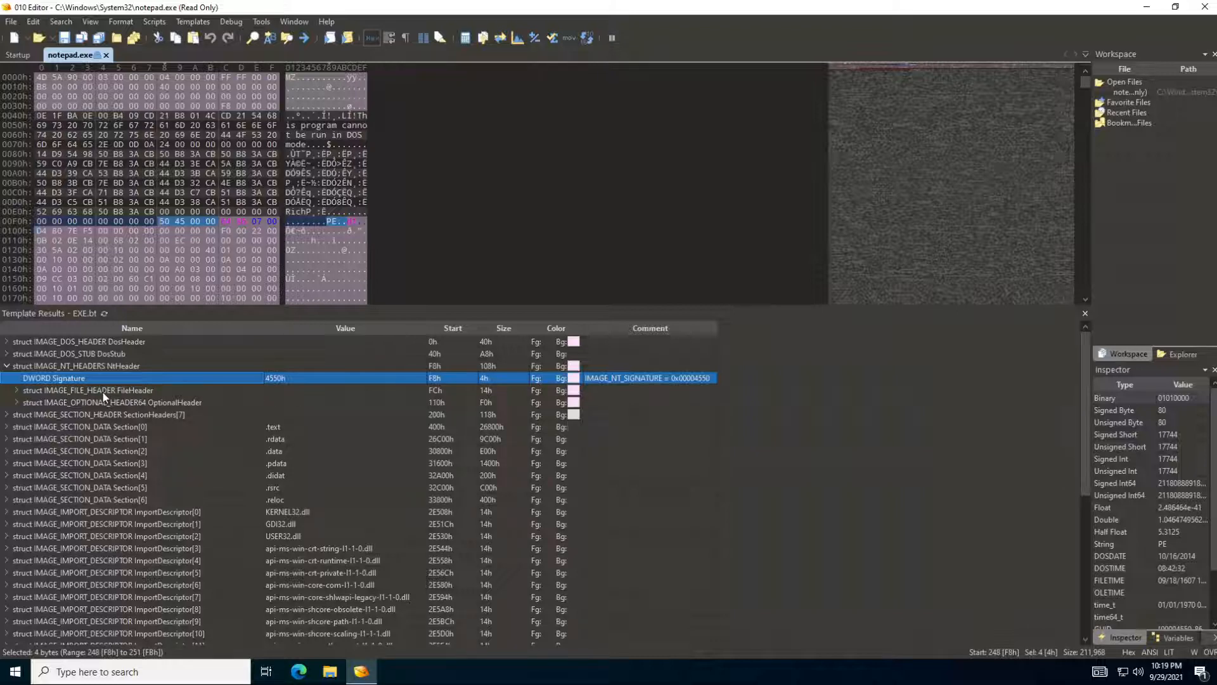
click(88, 390)
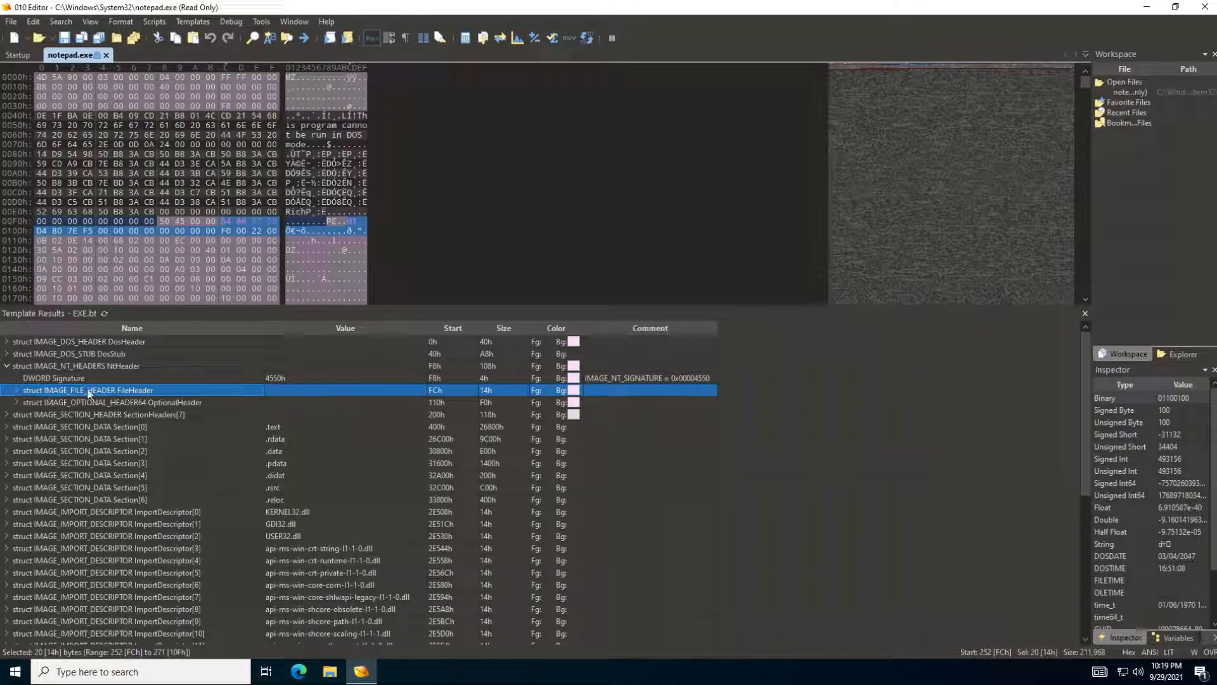
Expand FileHeader and highlight its Machine field, AMD64 (8664h)
click(7, 389)
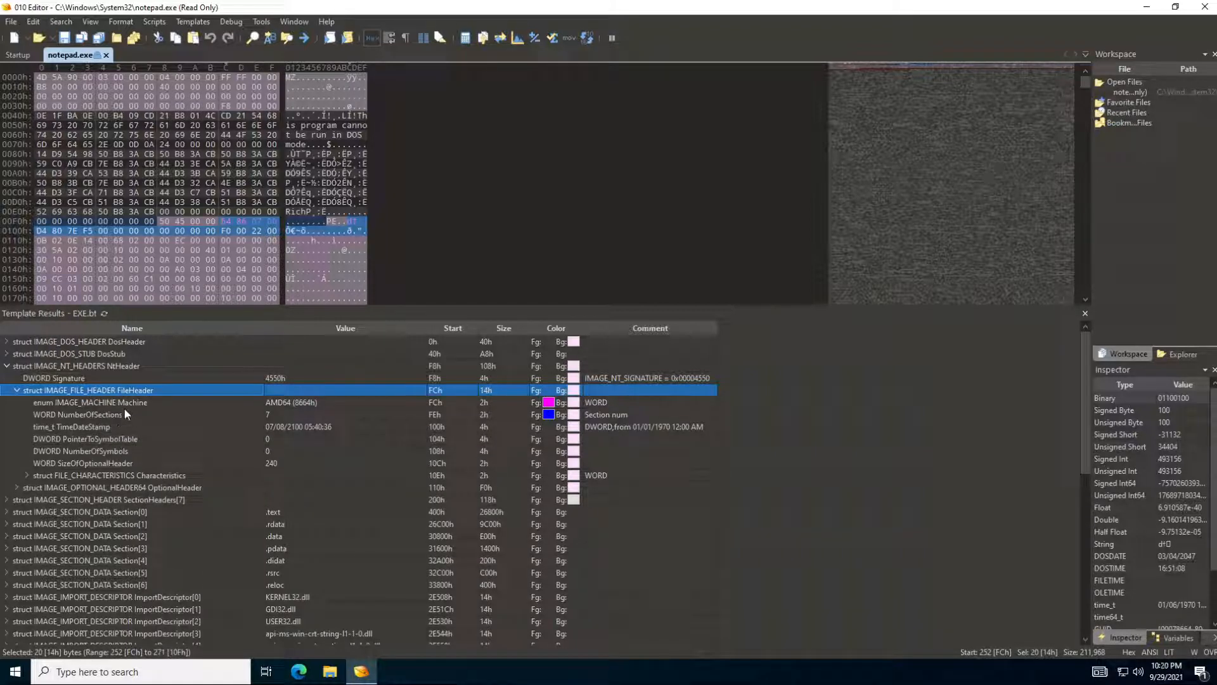
click(91, 401)
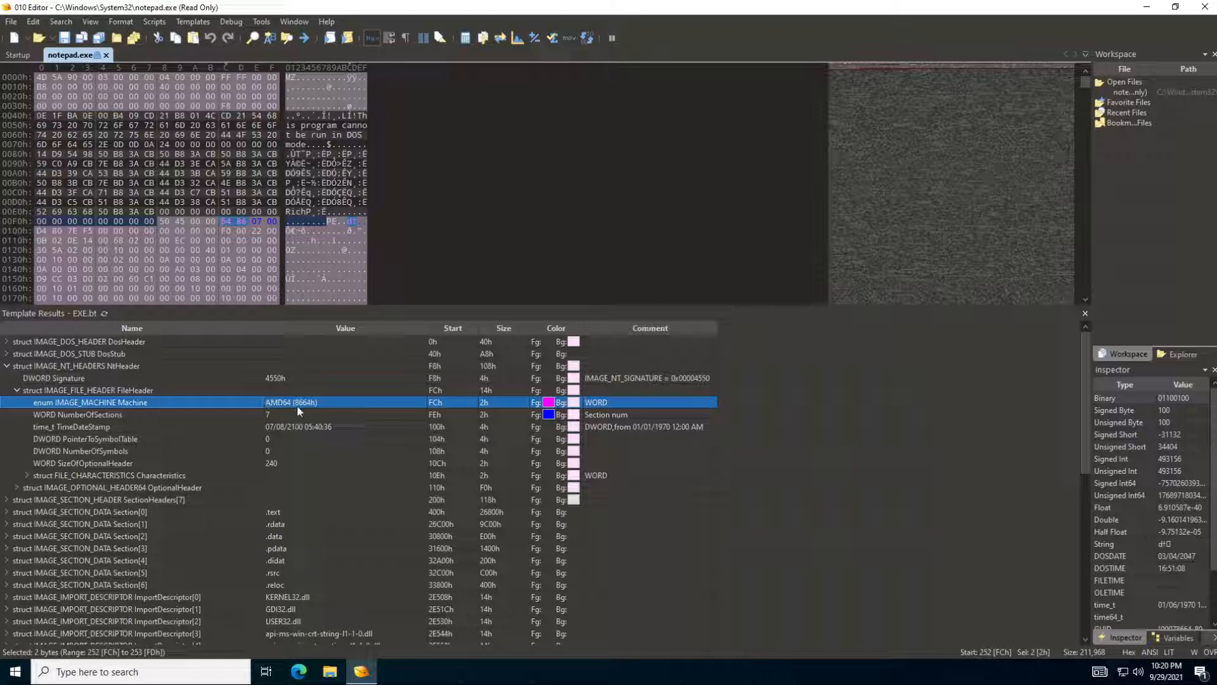
mouse_move(132, 413)
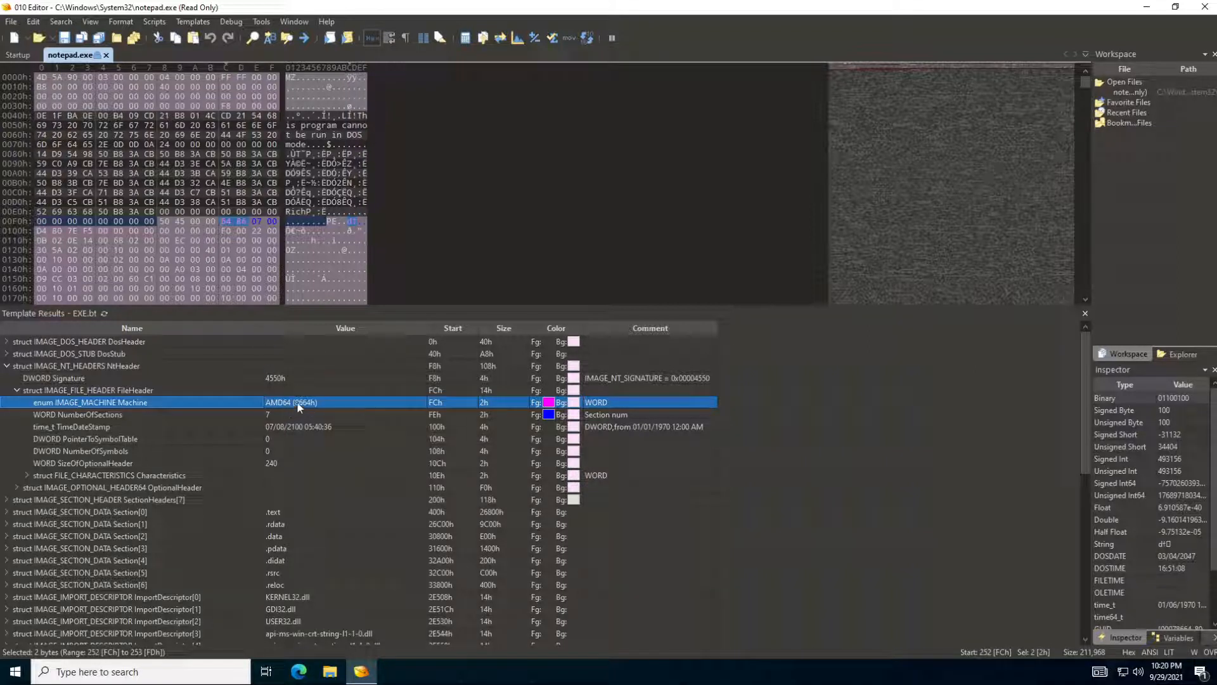
mouse_move(109, 420)
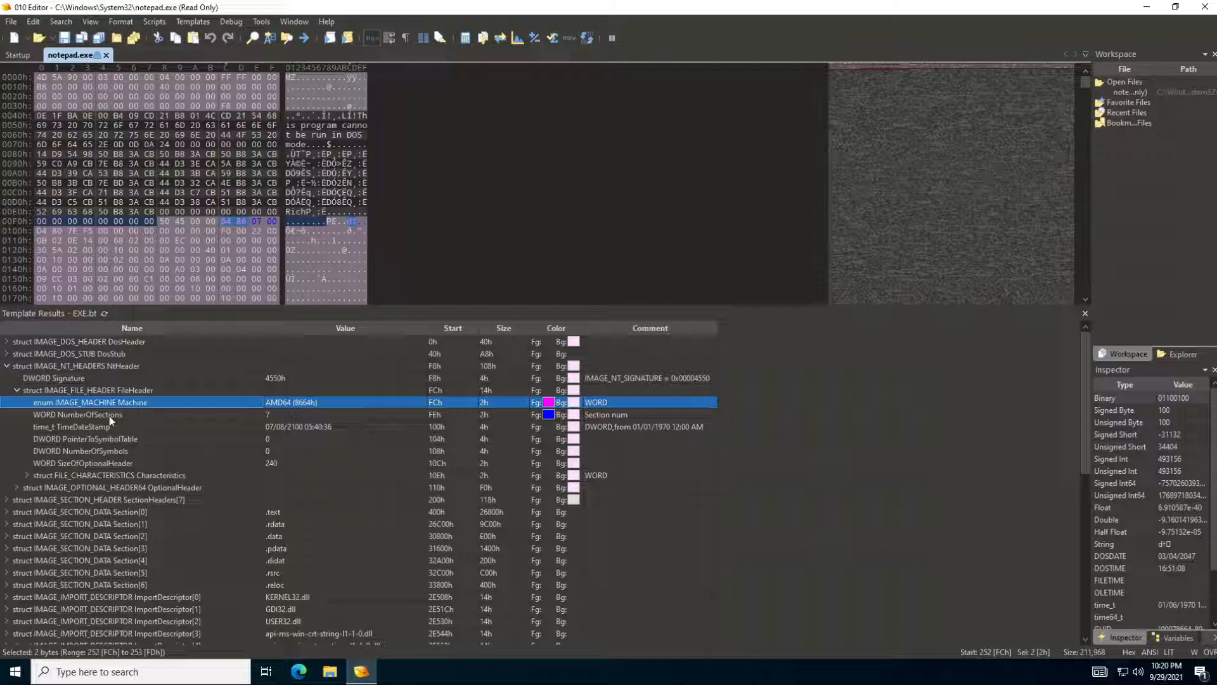
click(77, 413)
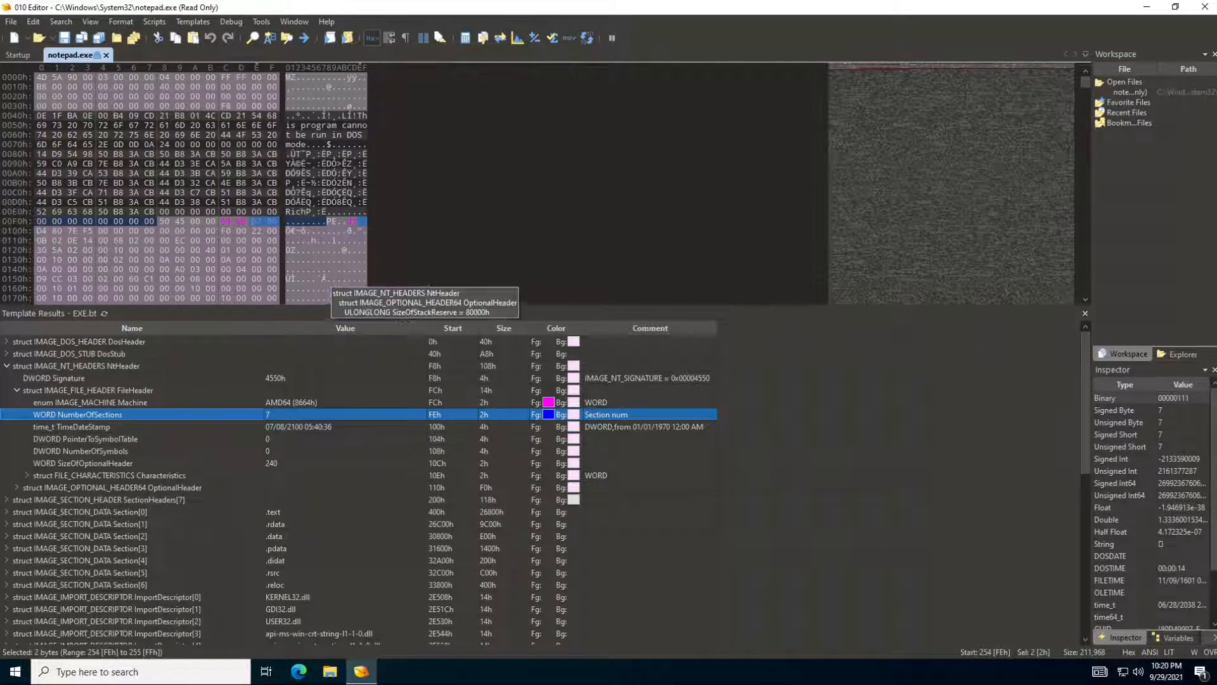
mouse_move(717, 472)
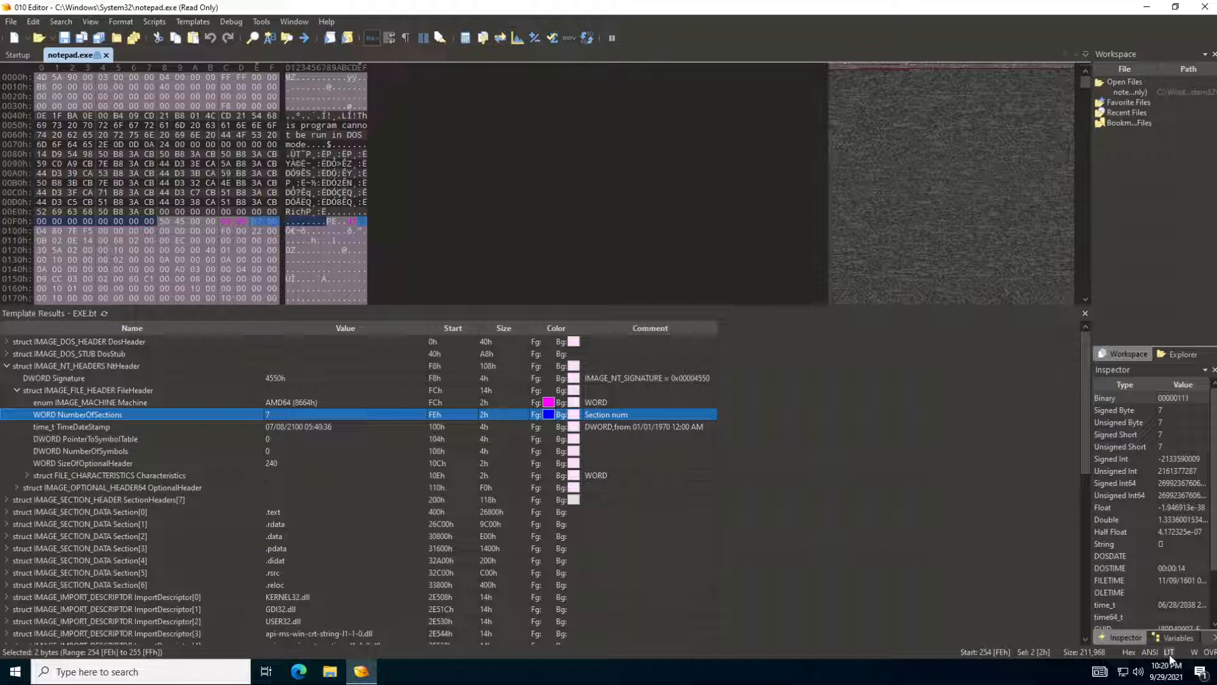
mouse_move(549, 474)
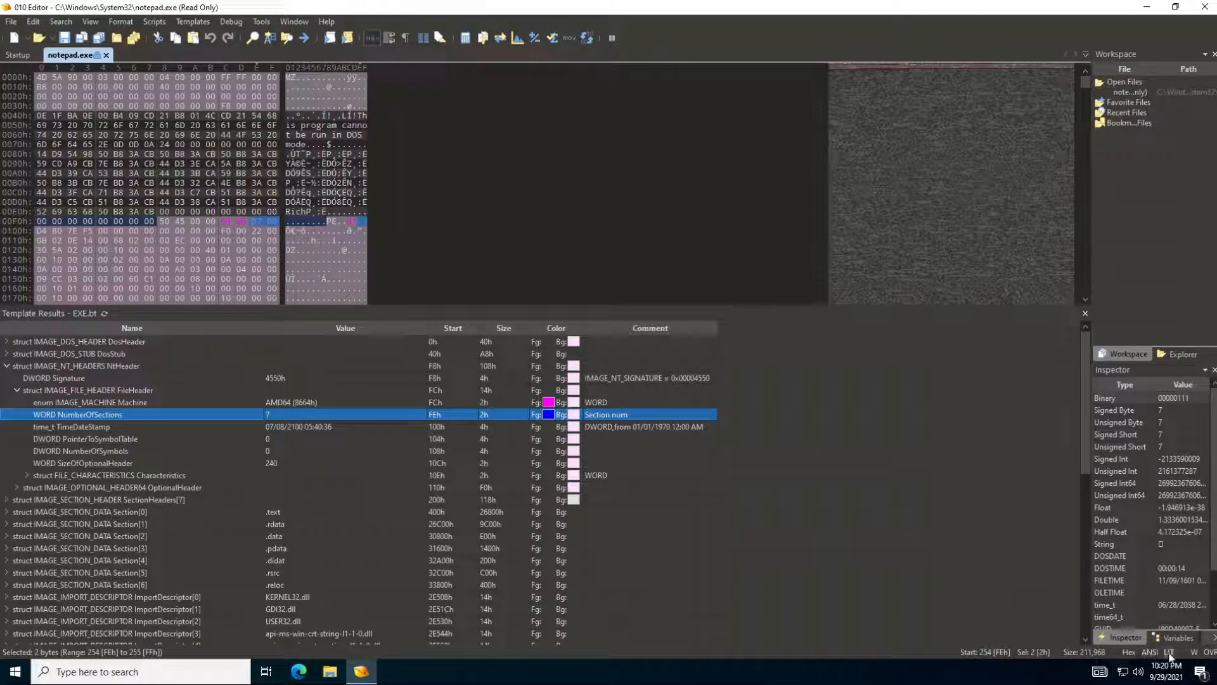
click(1166, 651)
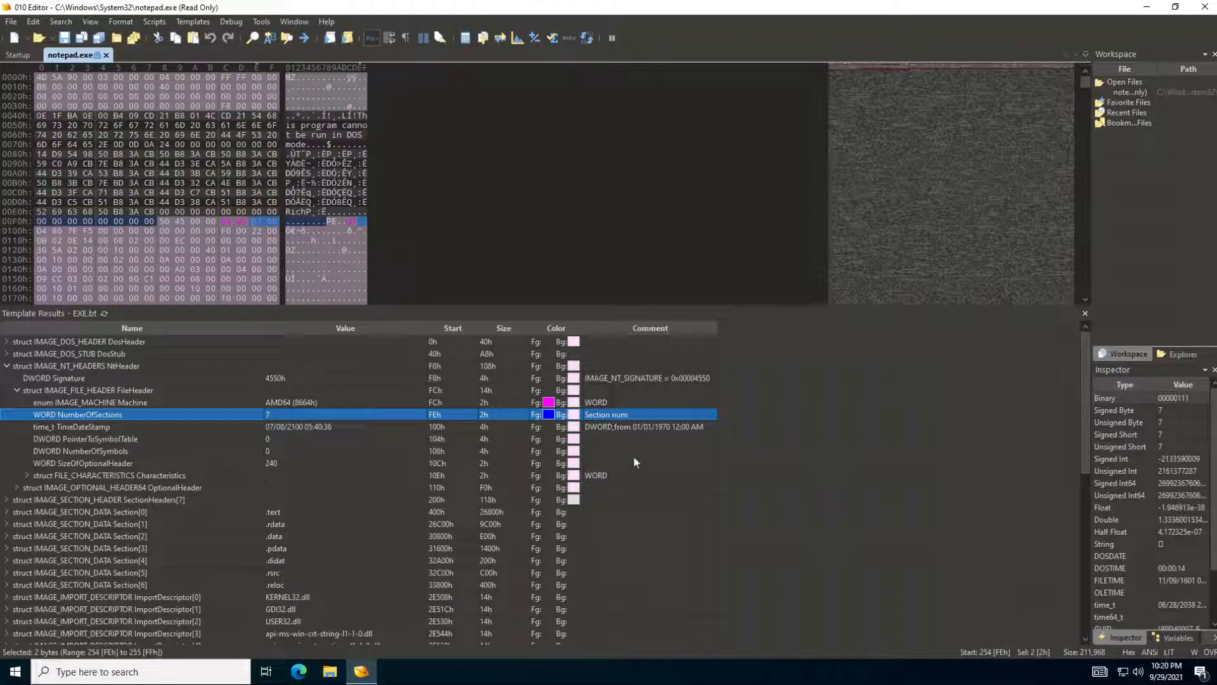
mouse_move(303, 472)
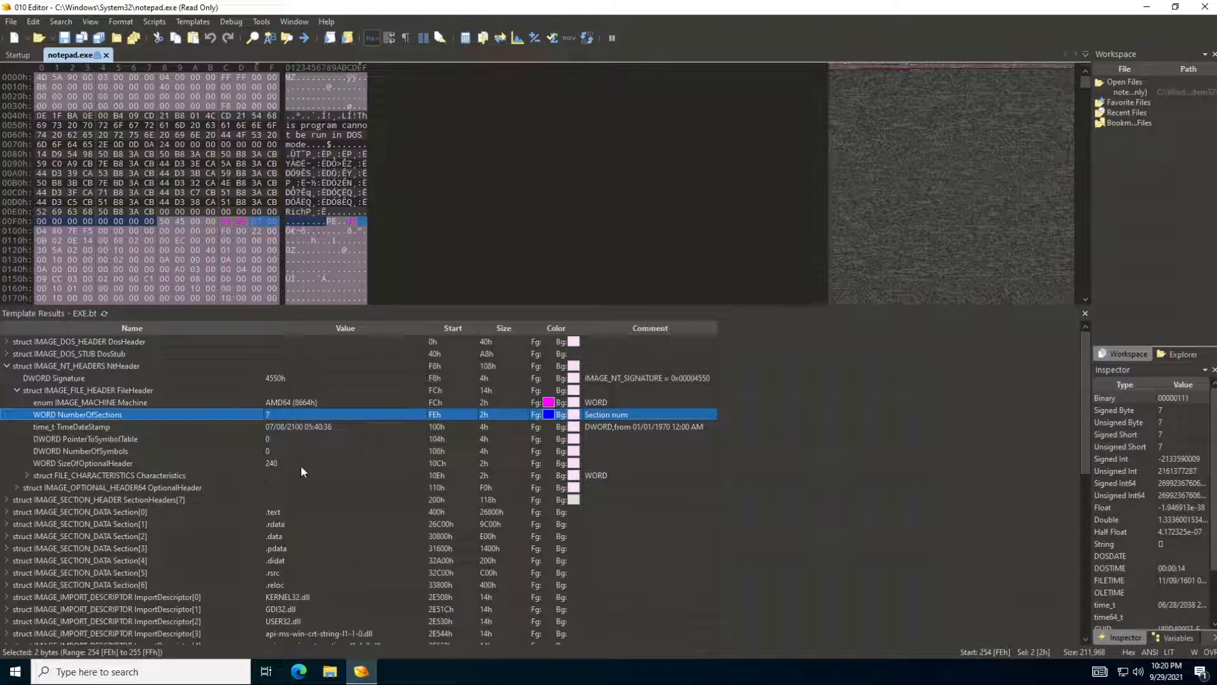
mouse_move(318, 477)
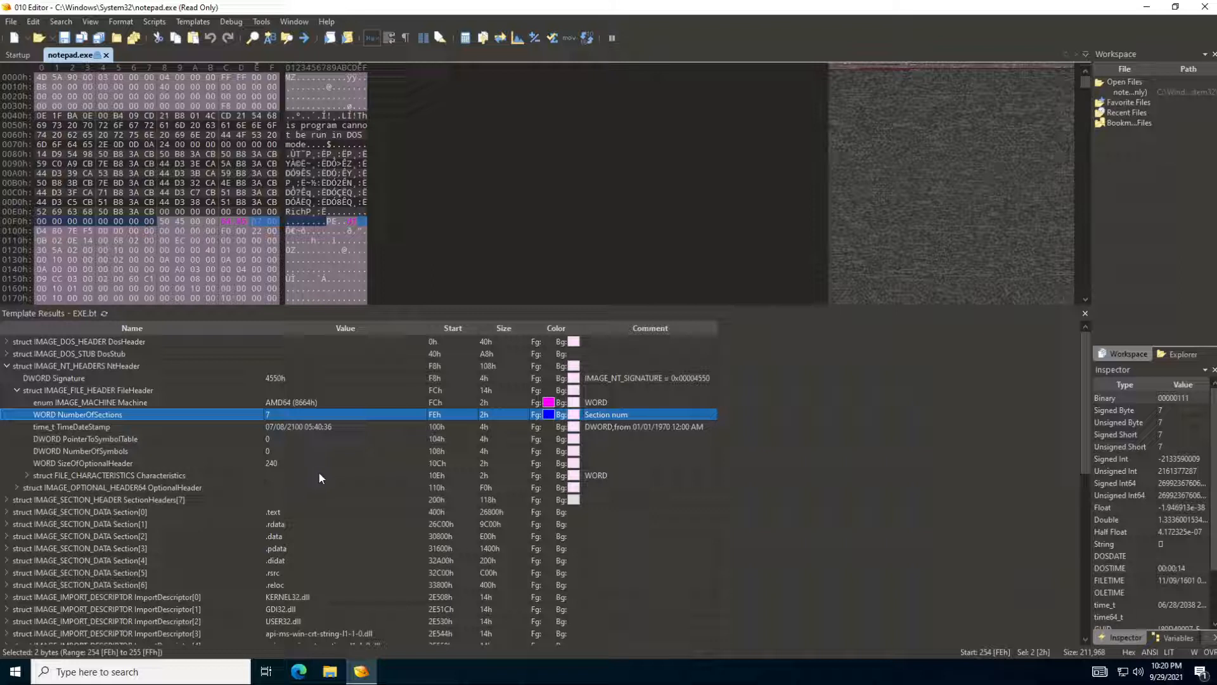
mouse_move(309, 468)
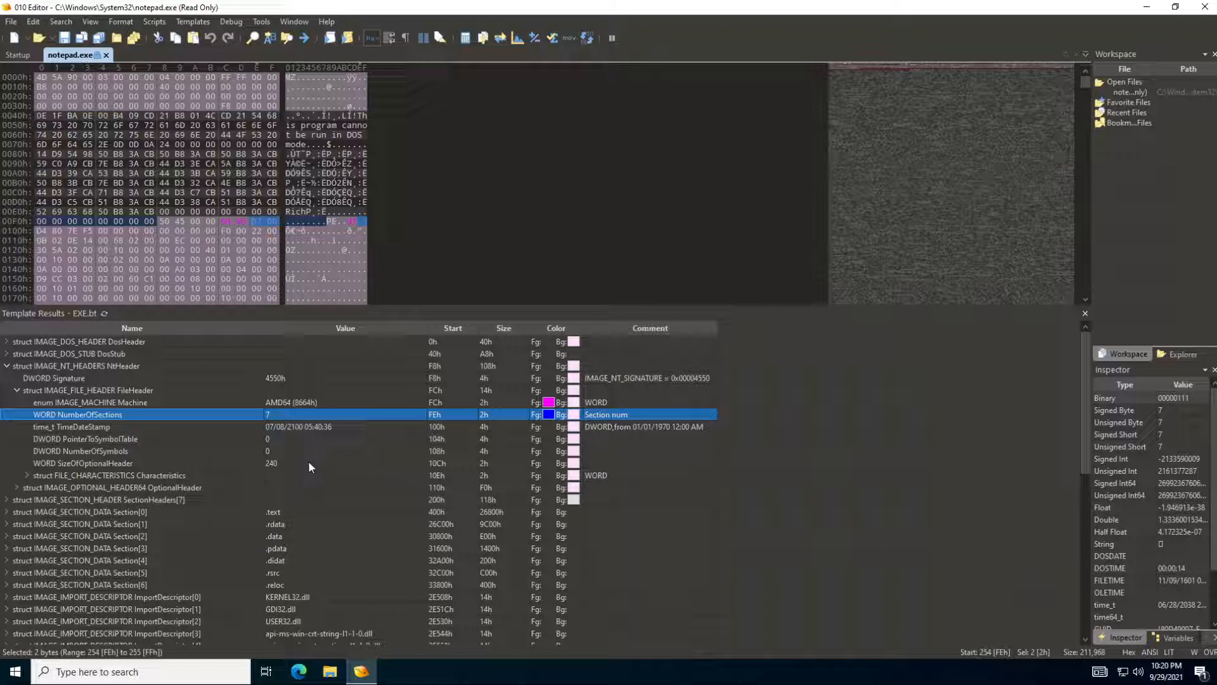
mouse_move(199, 435)
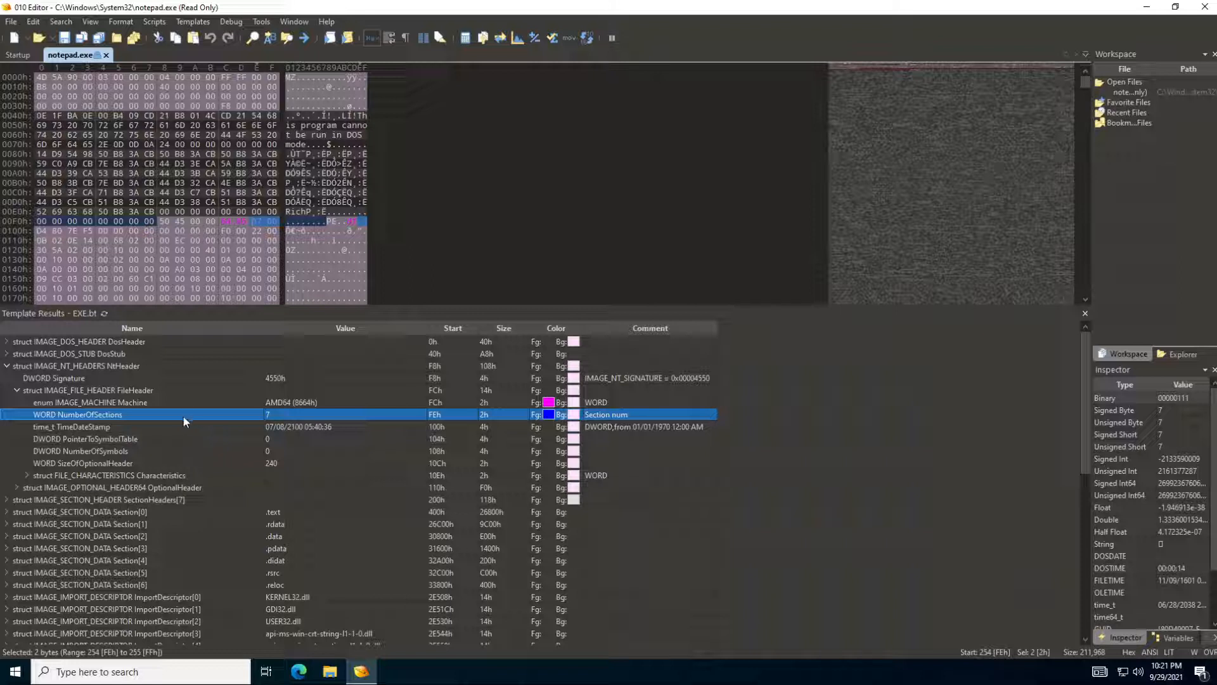
mouse_move(306, 449)
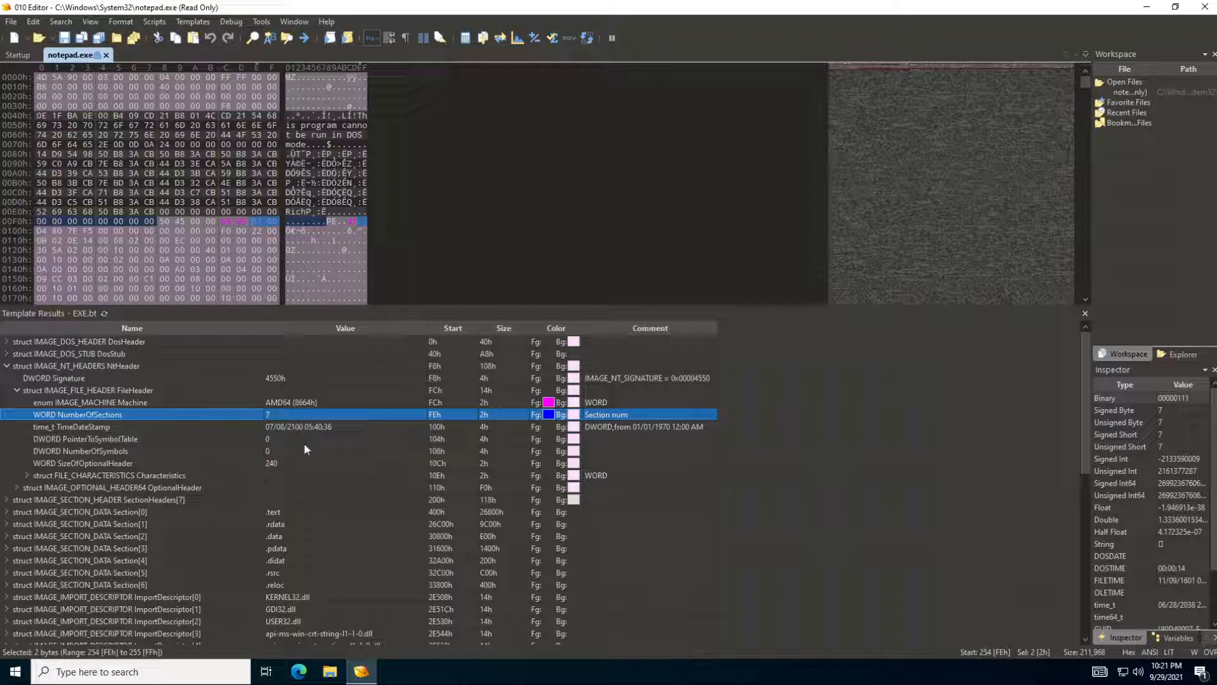
mouse_move(282, 516)
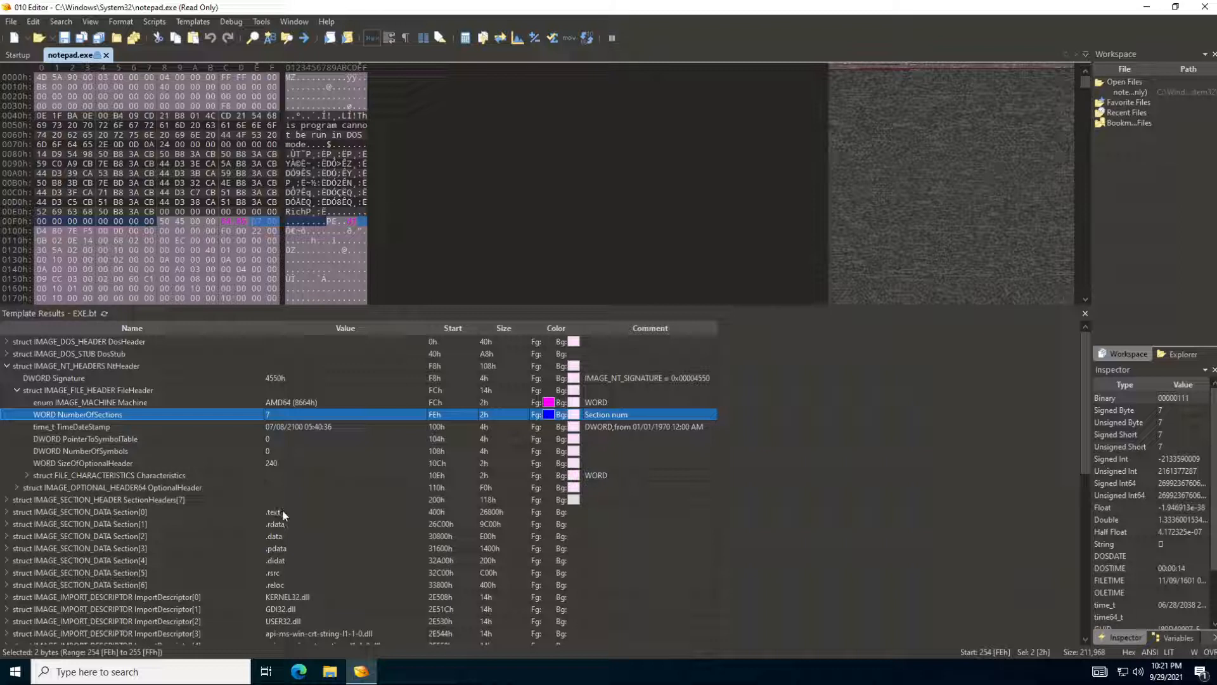
mouse_move(161, 534)
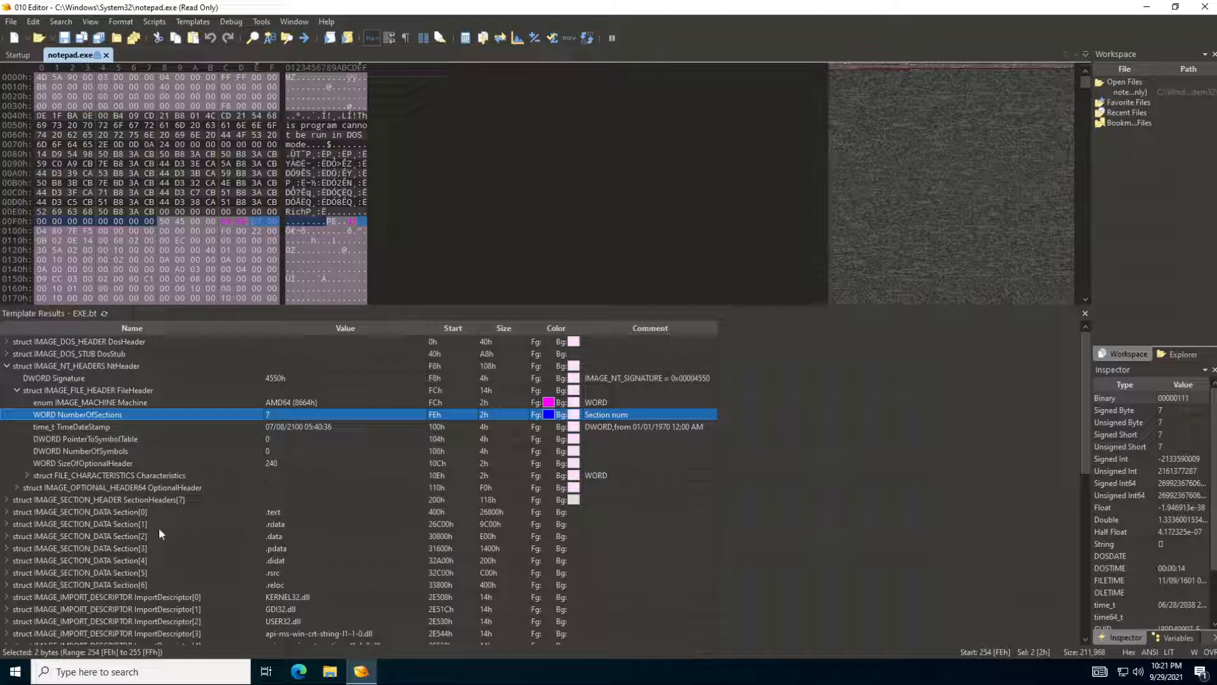
mouse_move(156, 583)
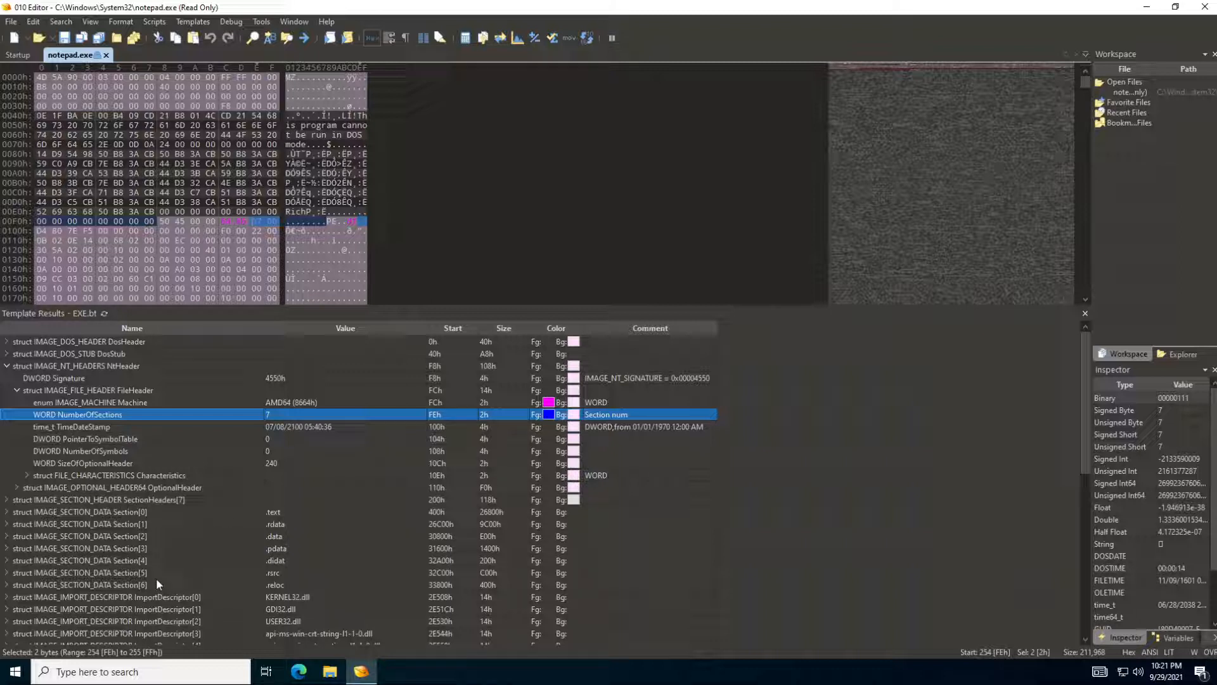
mouse_move(117, 443)
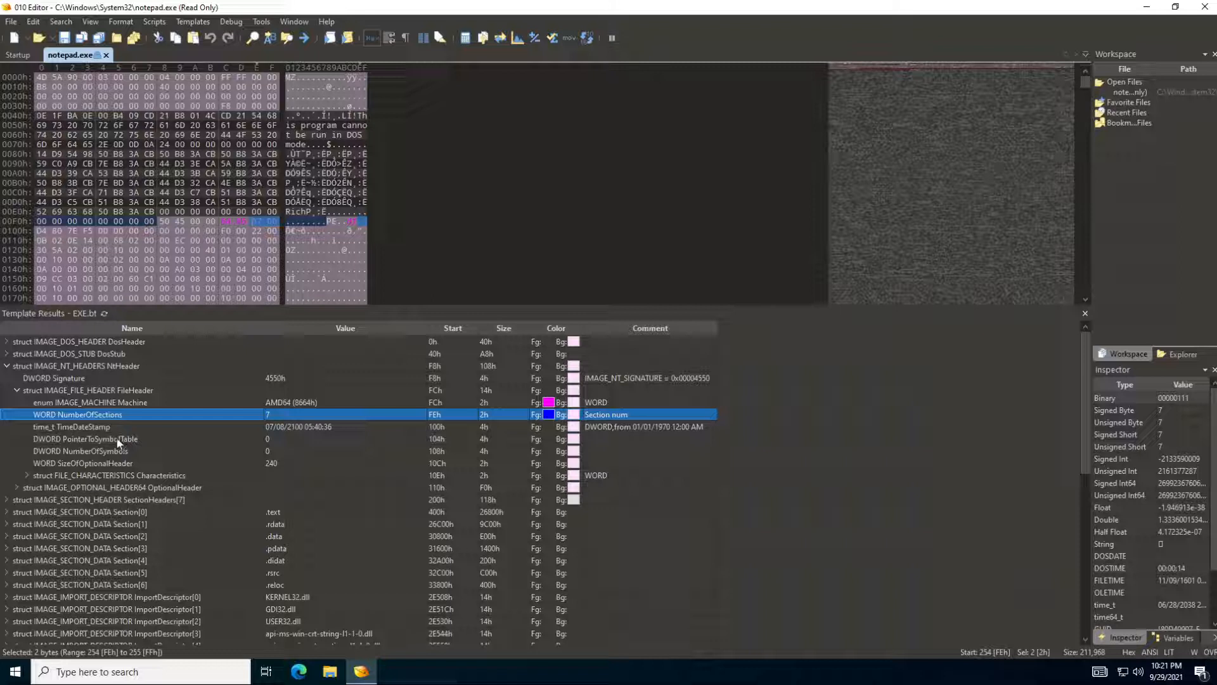
Highlight TimeDateStamp at 100h reading 07/08/2100 05:40:36, checking NumberOfSections in between
click(72, 426)
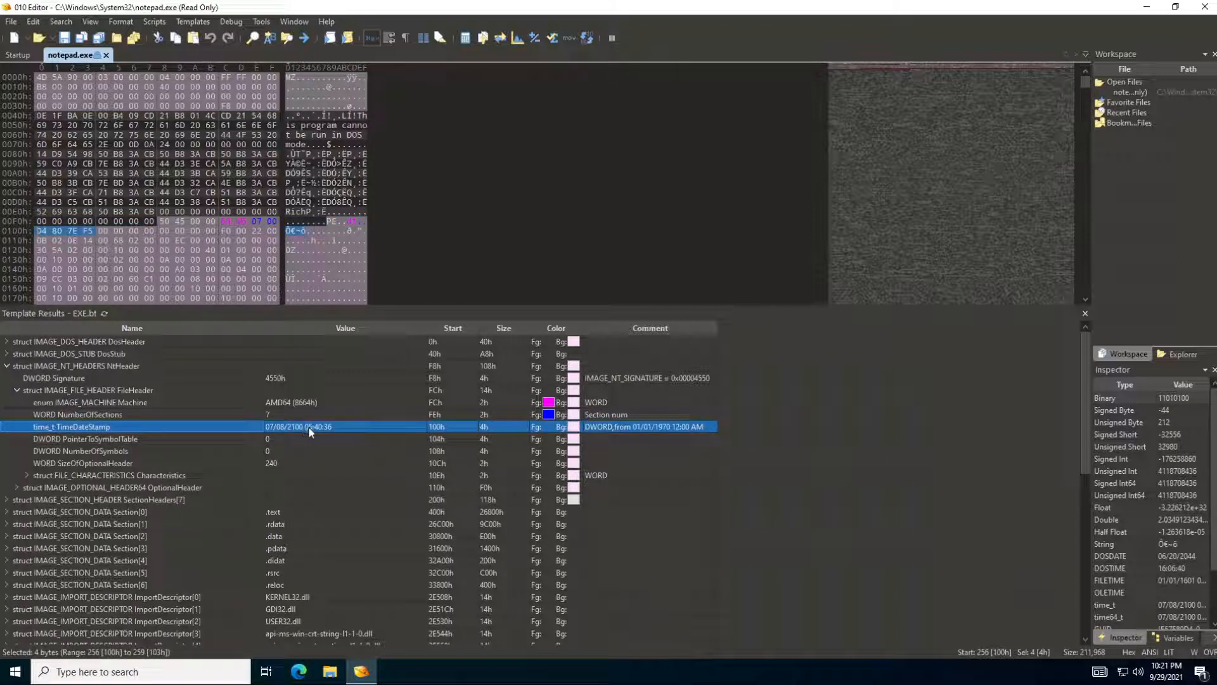
mouse_move(135, 431)
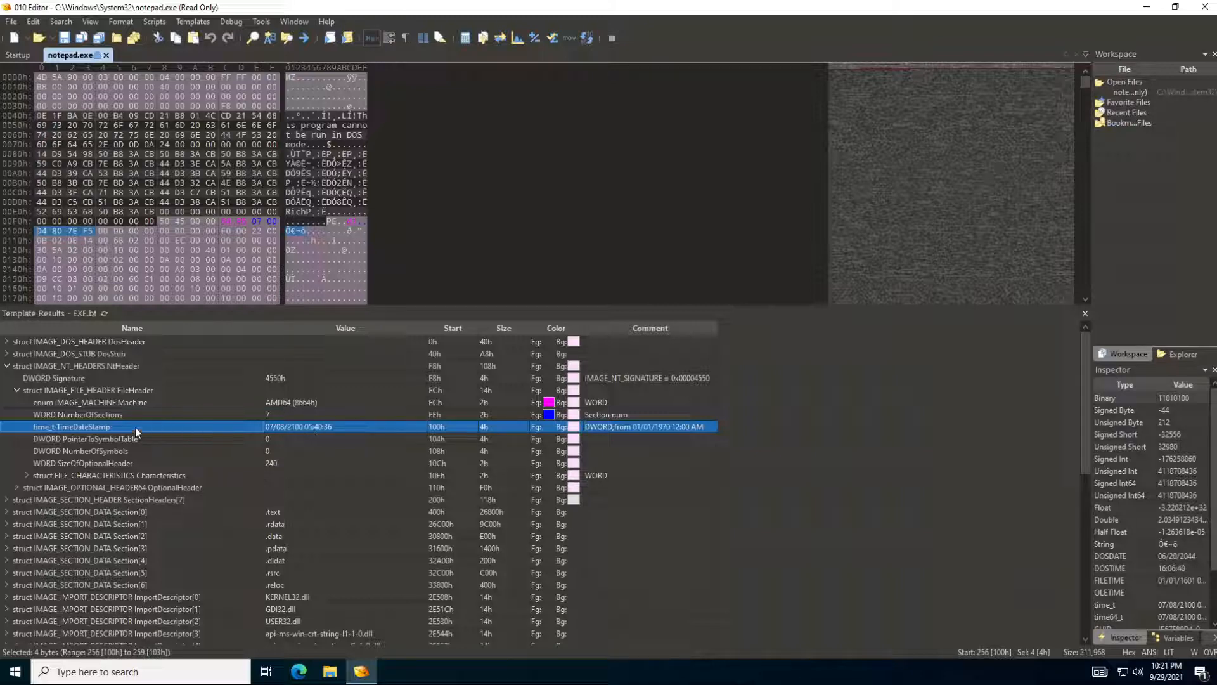
click(76, 413)
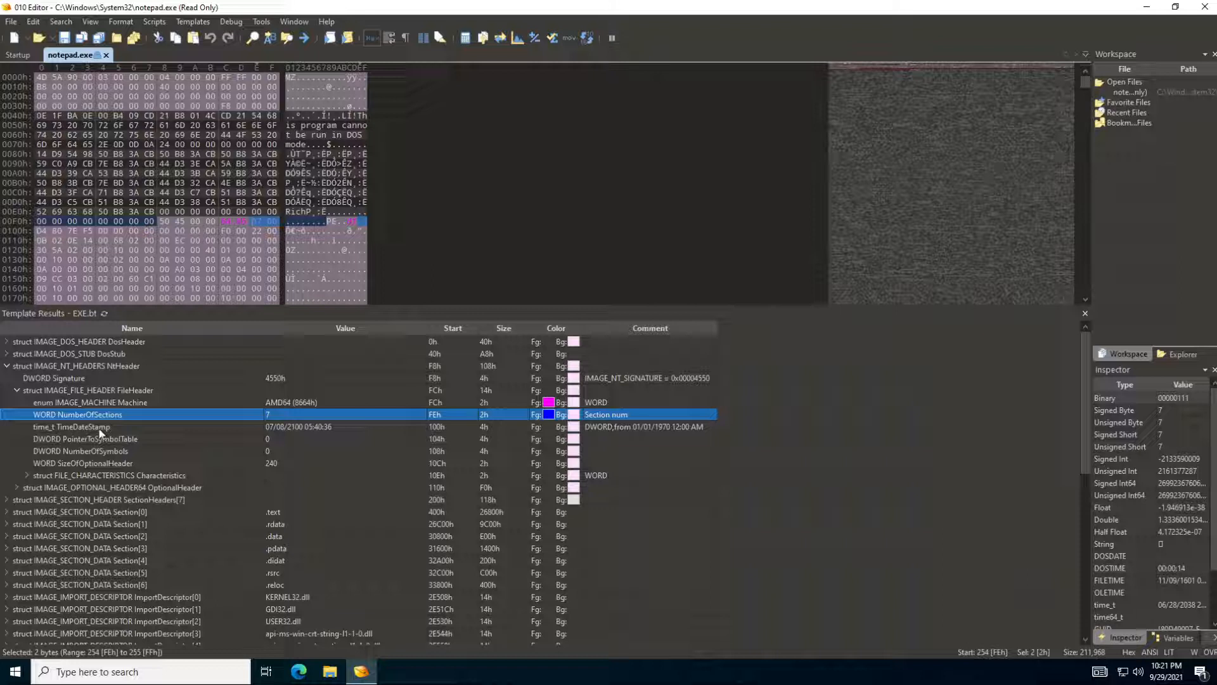
click(72, 426)
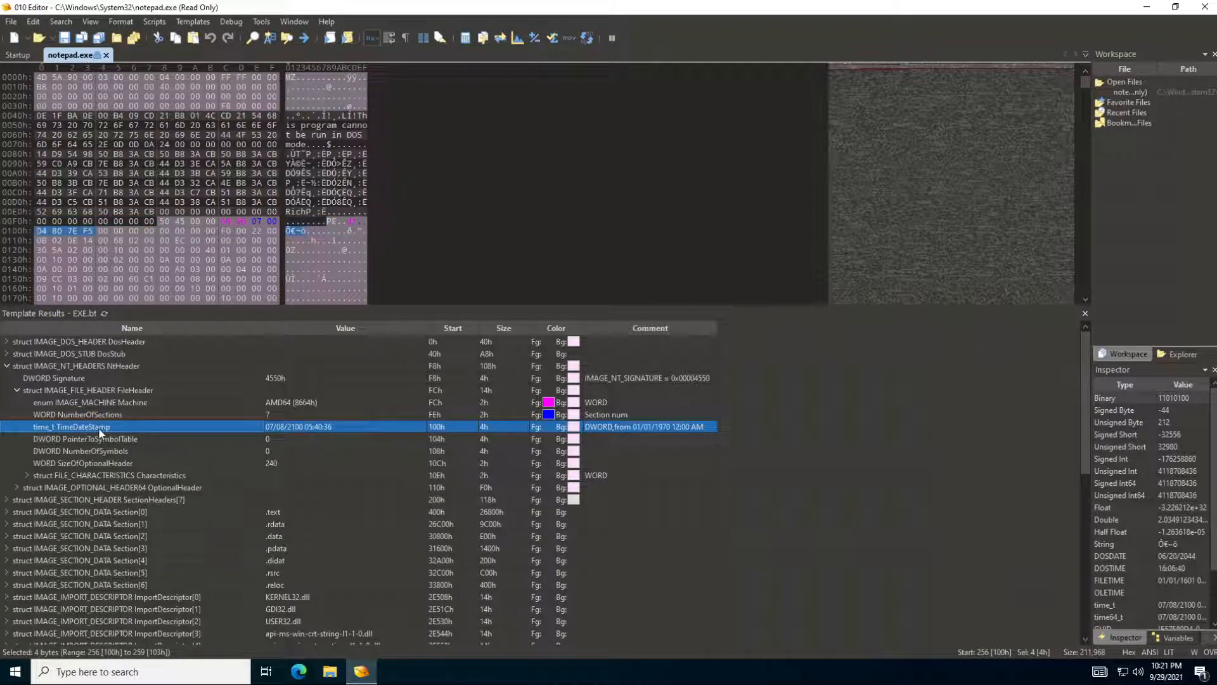
mouse_move(275, 427)
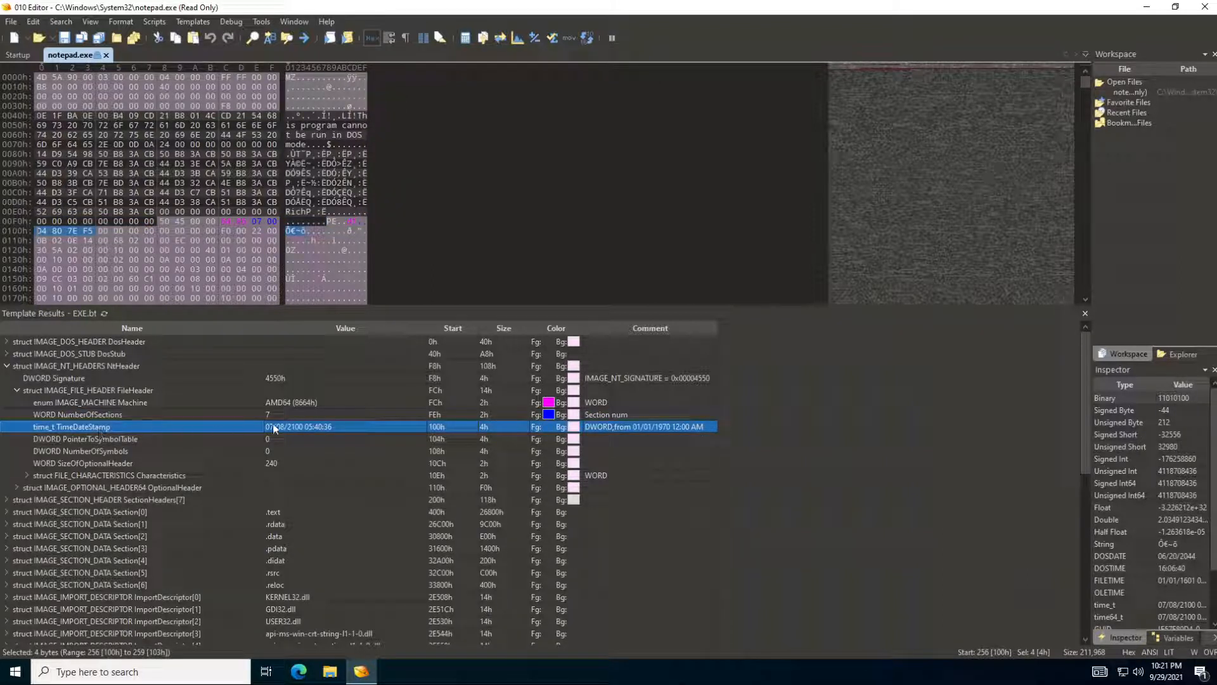
mouse_move(295, 433)
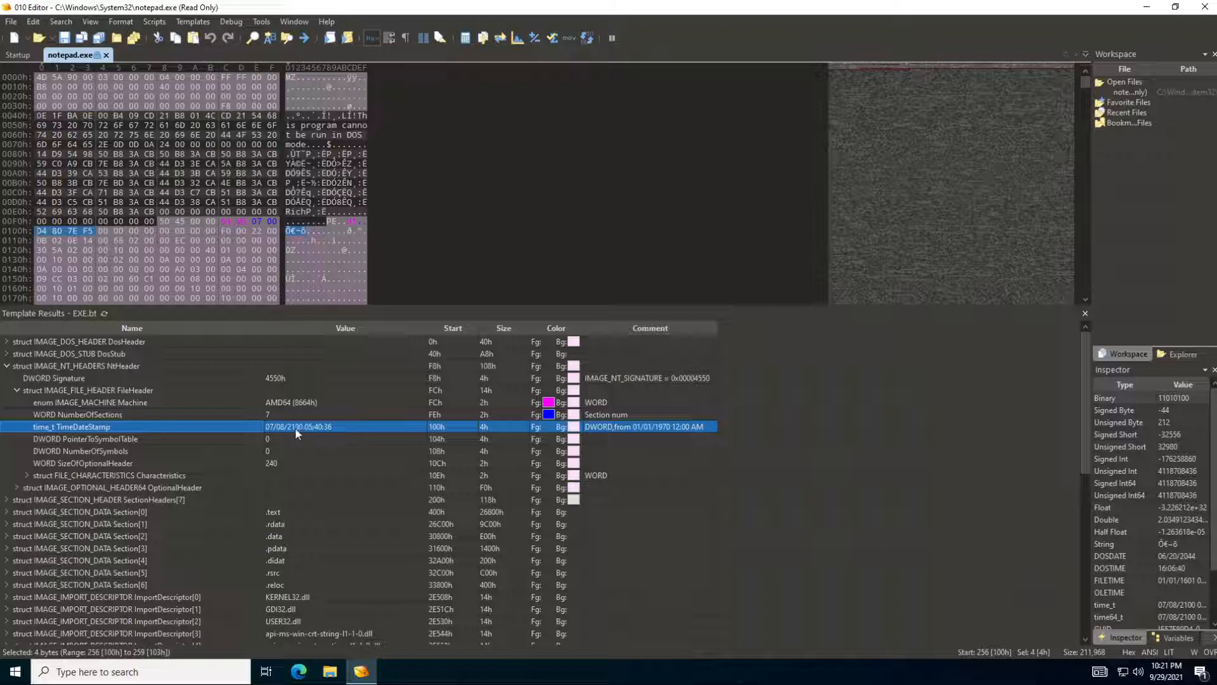
mouse_move(244, 384)
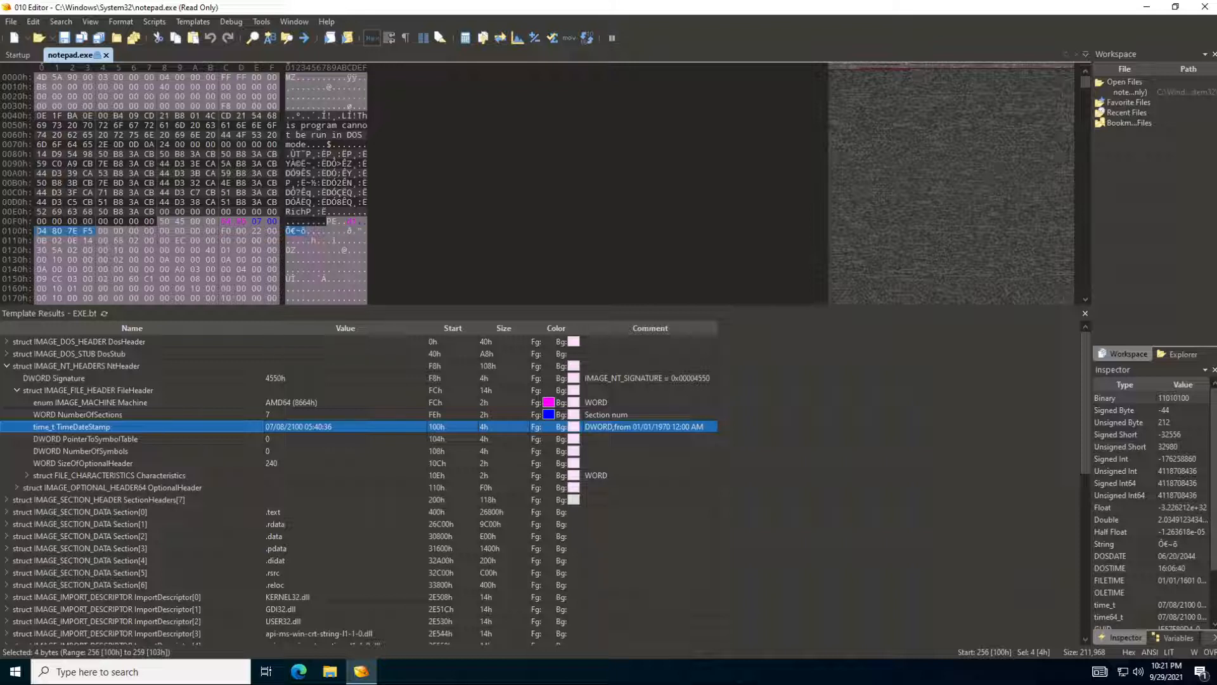
mouse_move(77, 269)
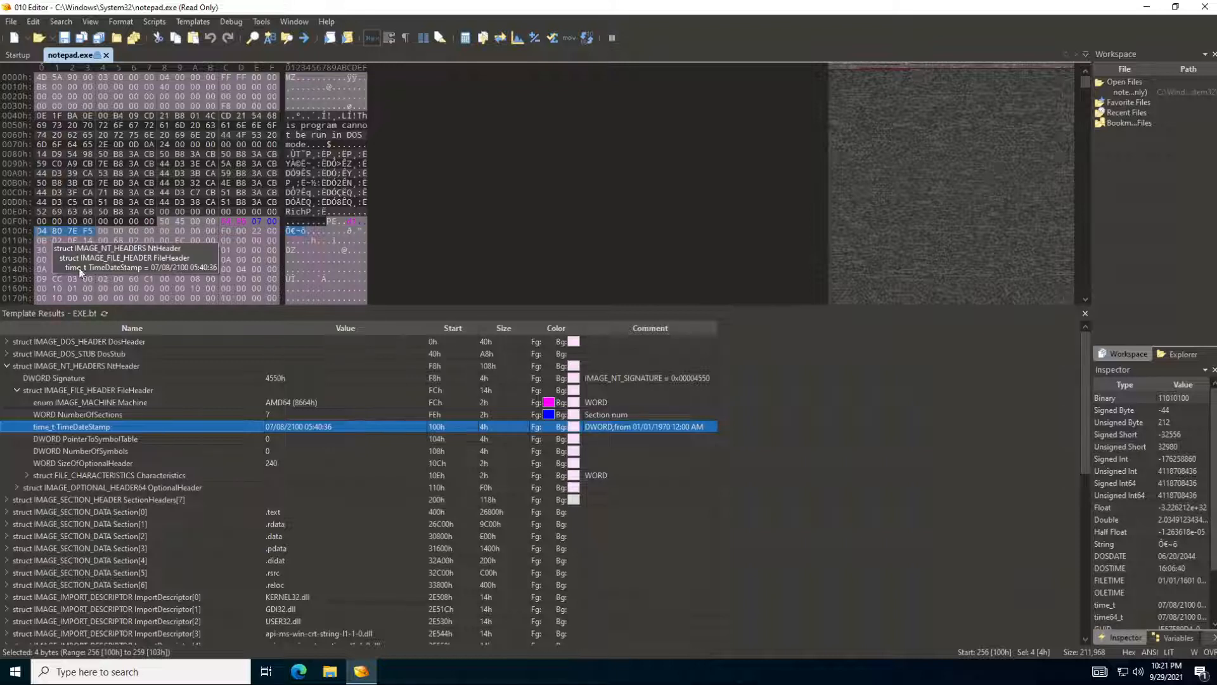
mouse_move(22, 237)
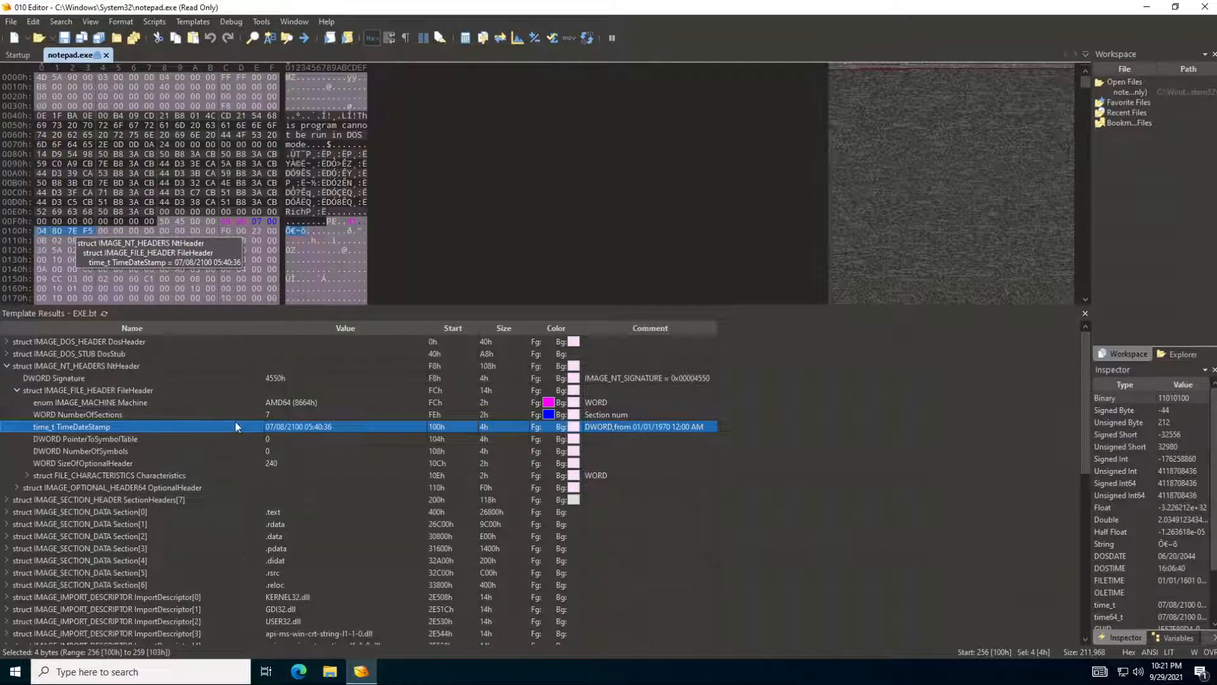
mouse_move(142, 444)
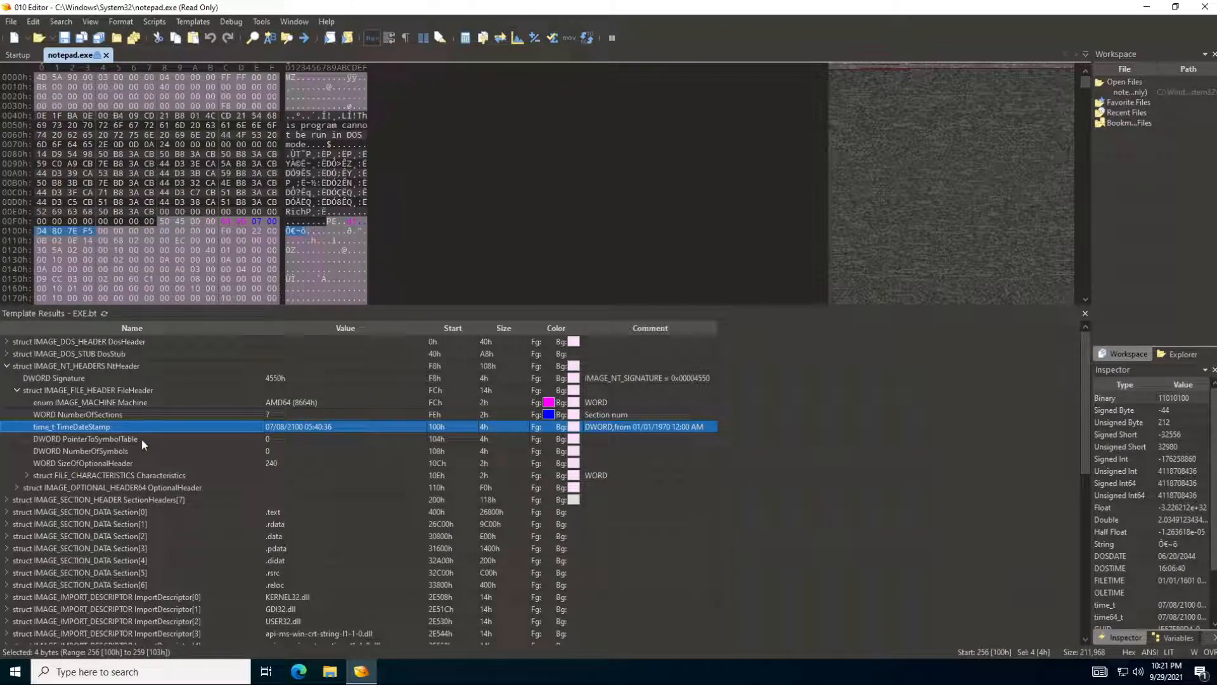
Check NumberOfSymbols 0, the OptionalHeader struct's bytes, and SizeOfOptionalHeader 240
click(81, 451)
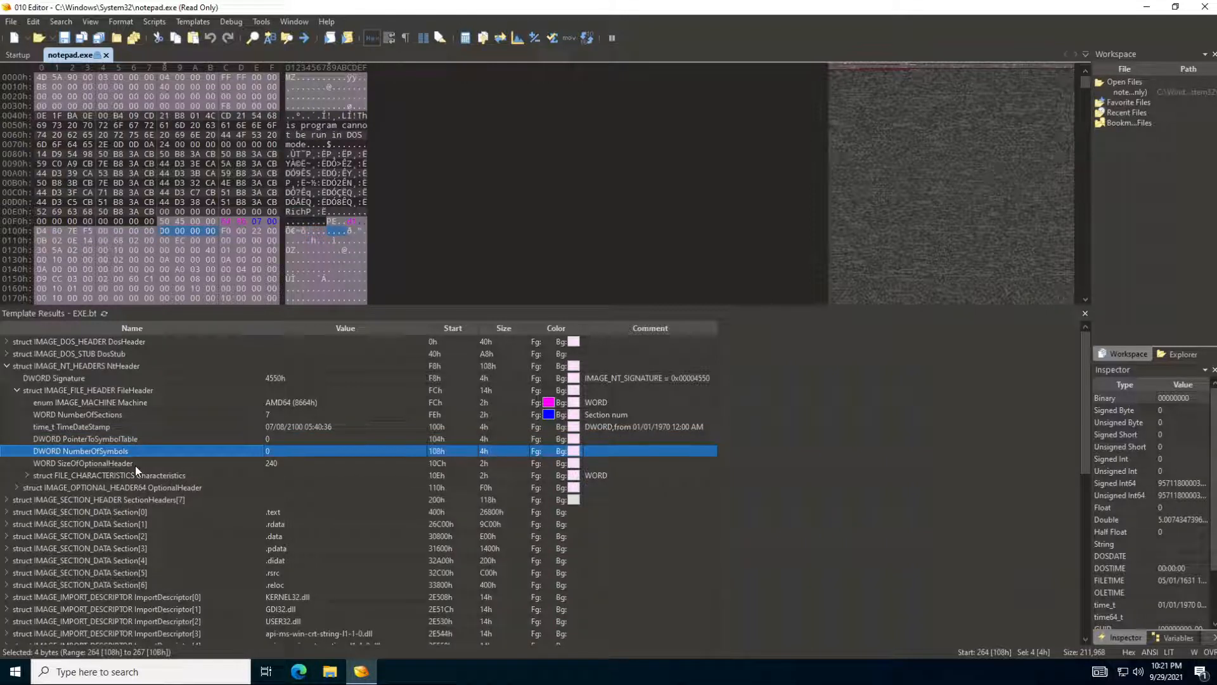
click(84, 463)
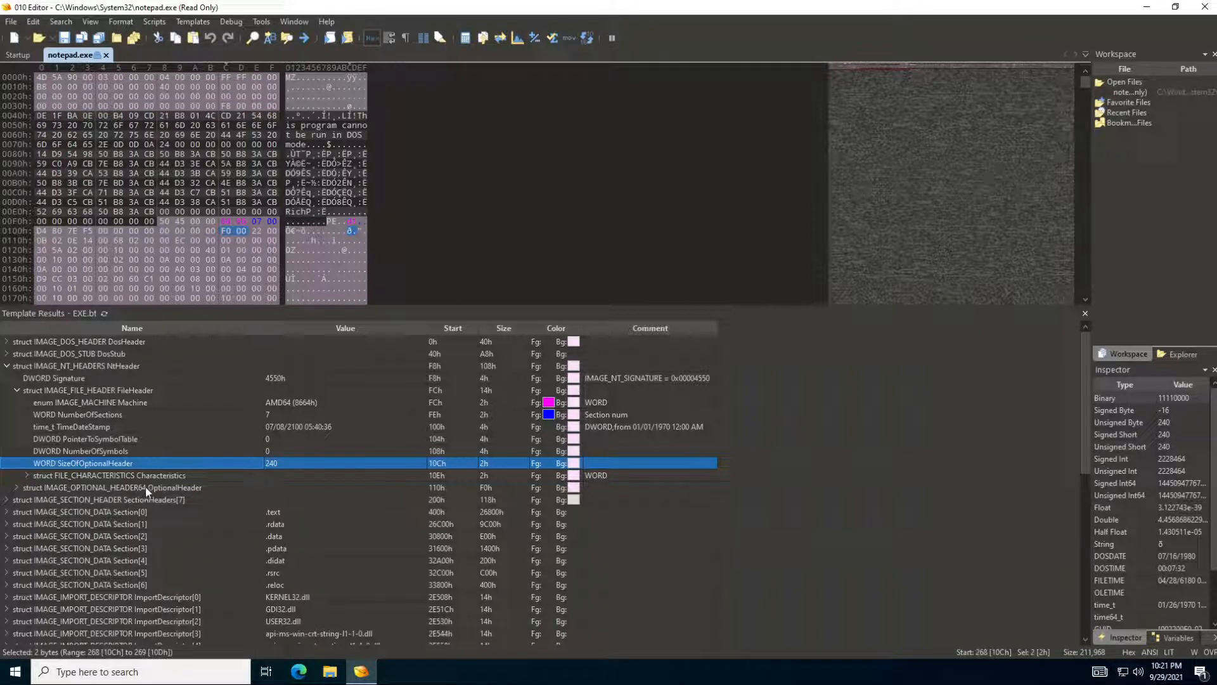
click(117, 487)
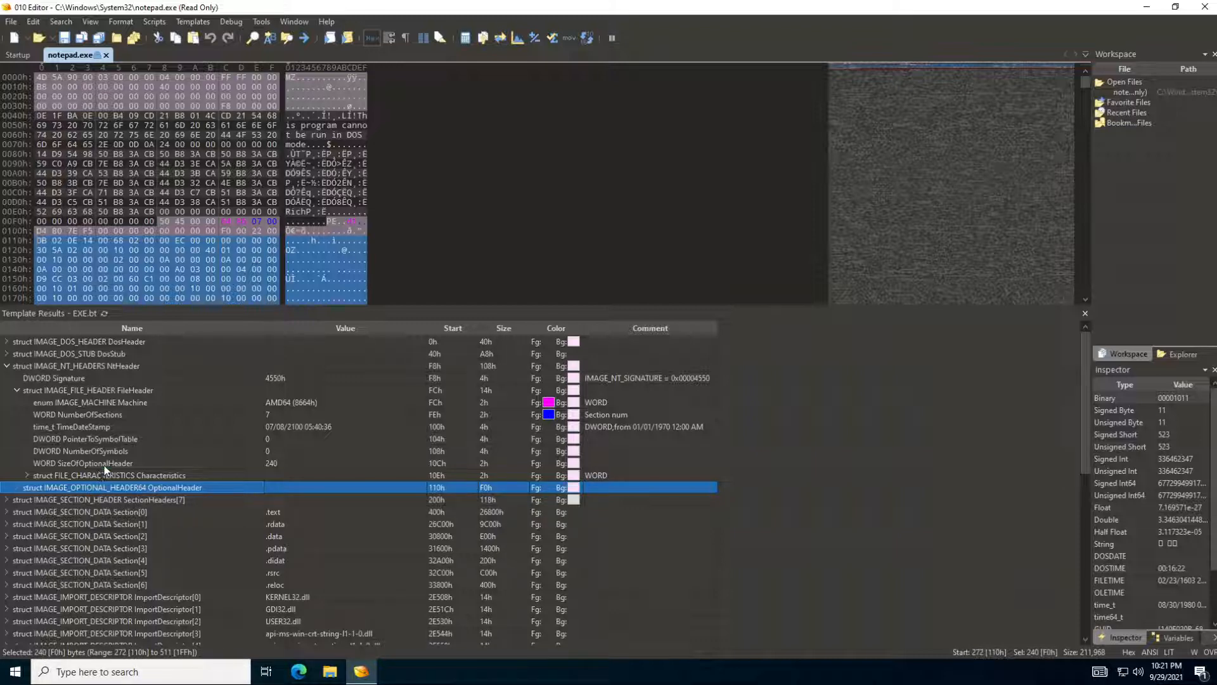
click(84, 463)
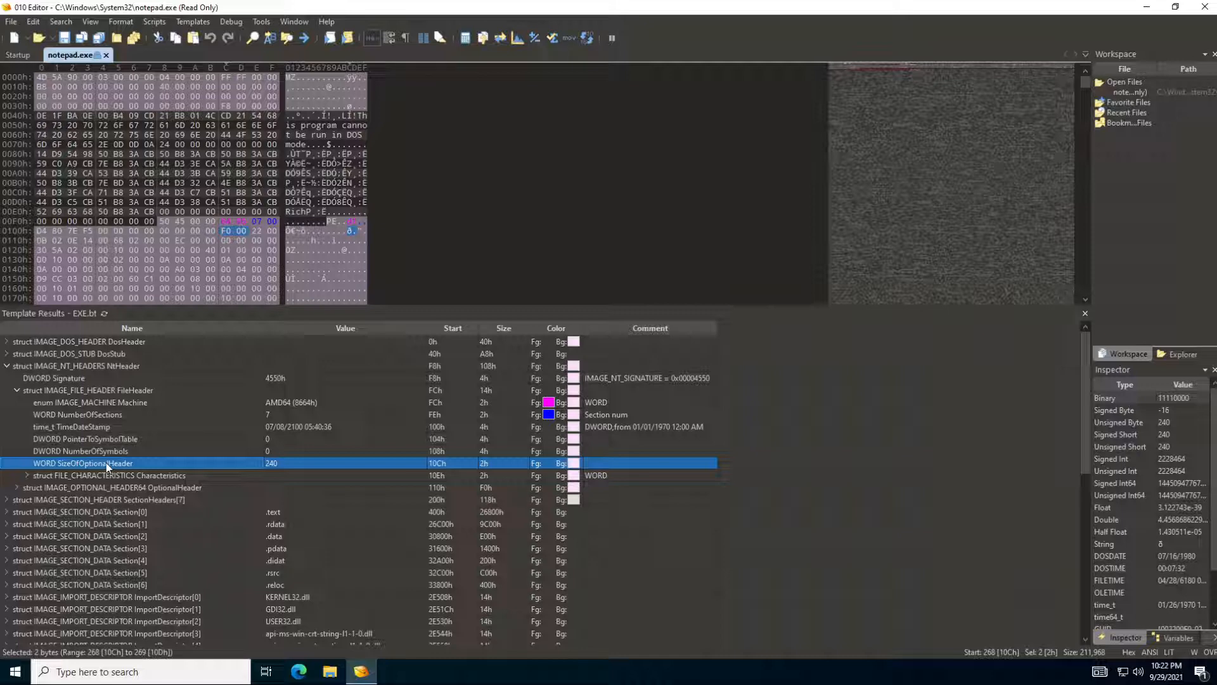